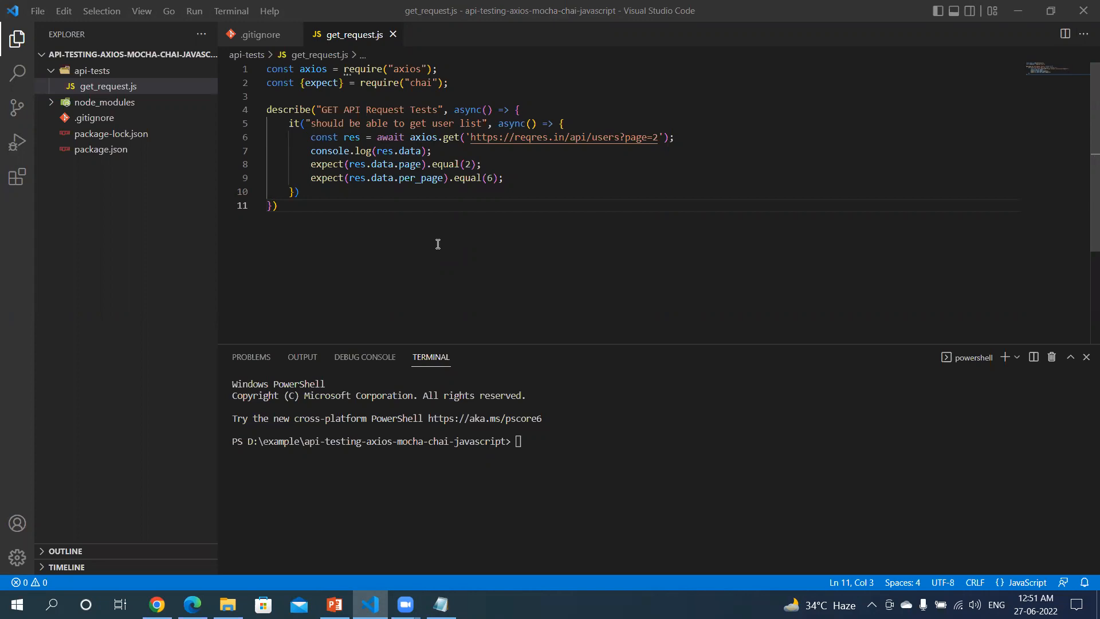
pyautogui.moveTo(208, 265)
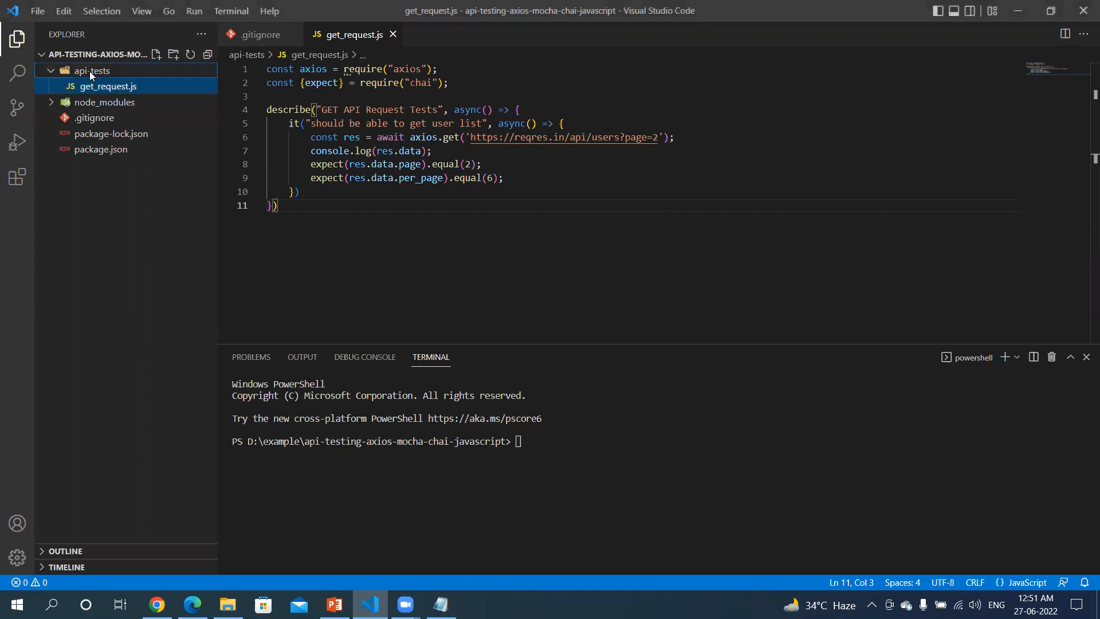
# Create a new file named post_request.js inside the api-tests folder
pyautogui.click(156, 54)
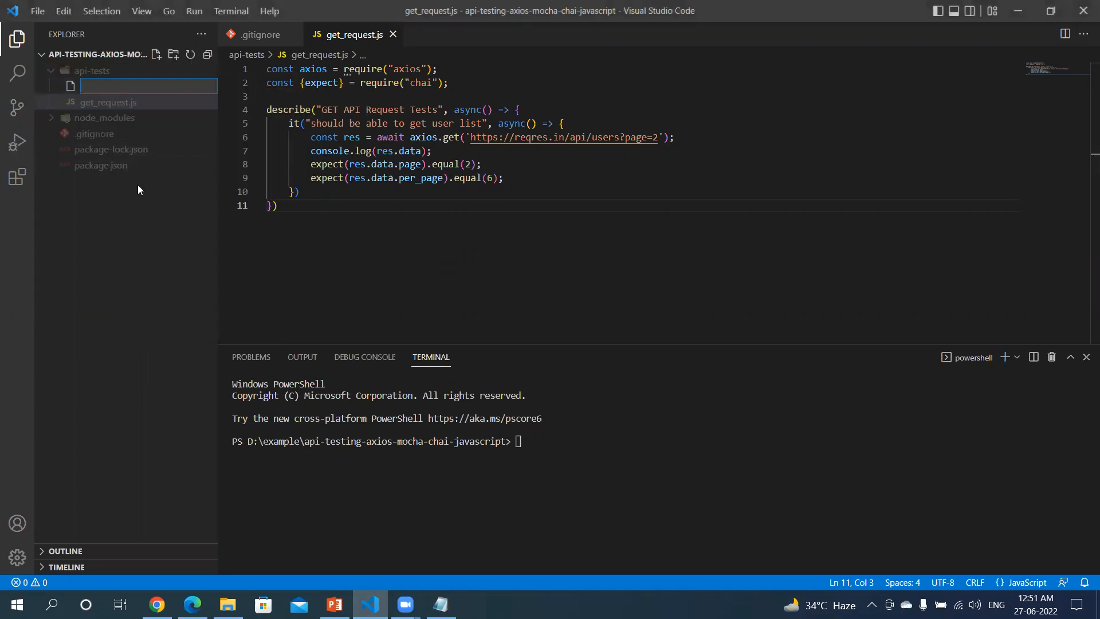
pyautogui.write('post')
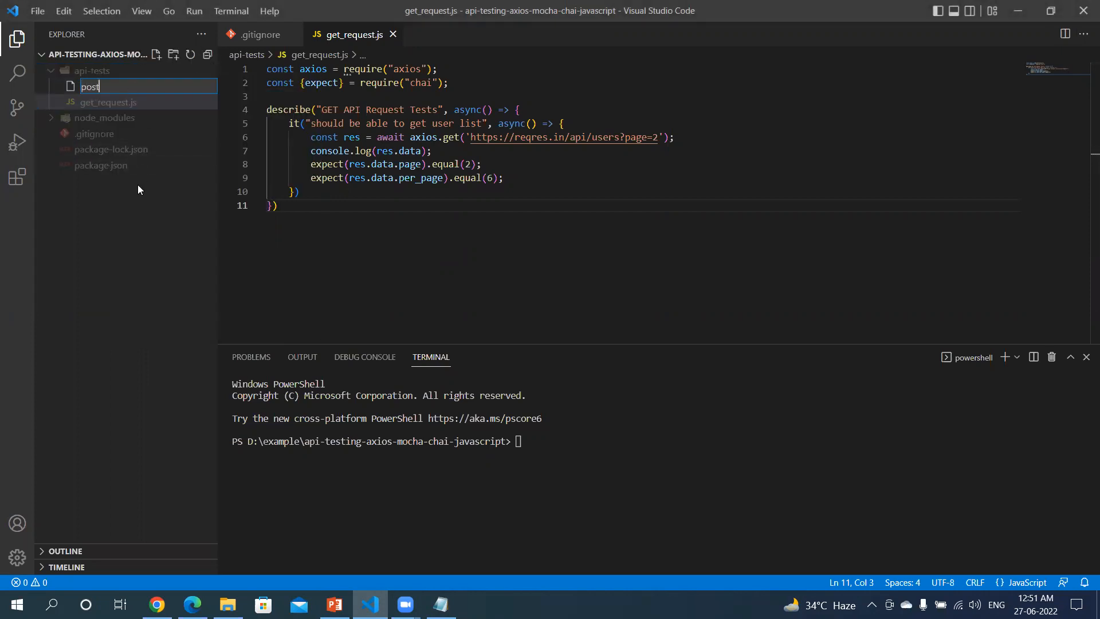
pyautogui.write('_req')
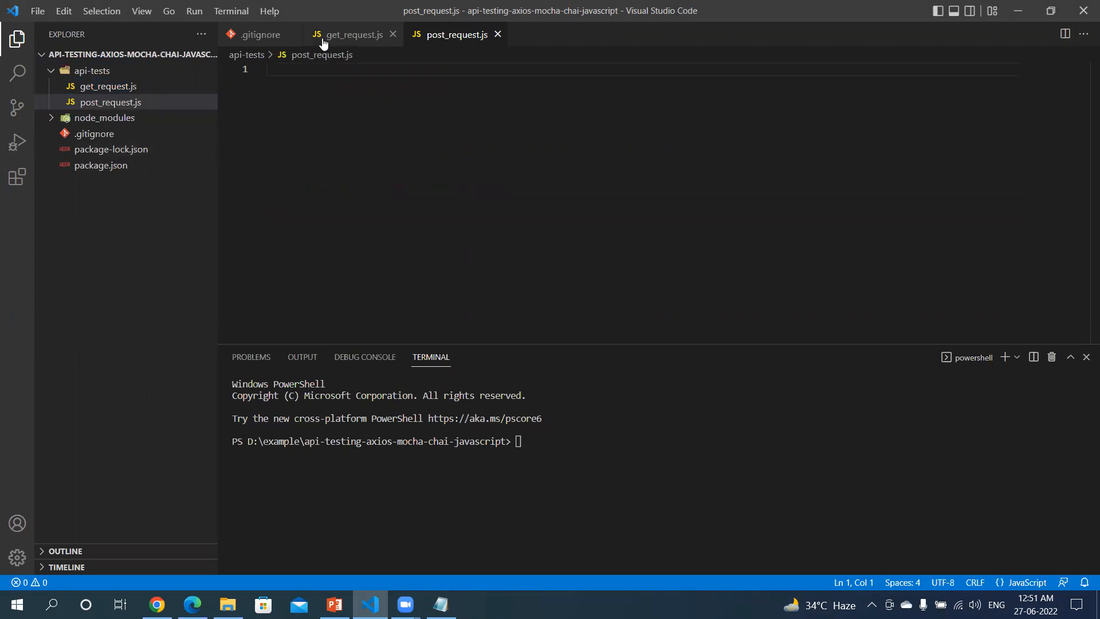
# Copy get_request.js into post_request.js and retitle the describe/it text to POST user details wording, saved
pyautogui.click(351, 35)
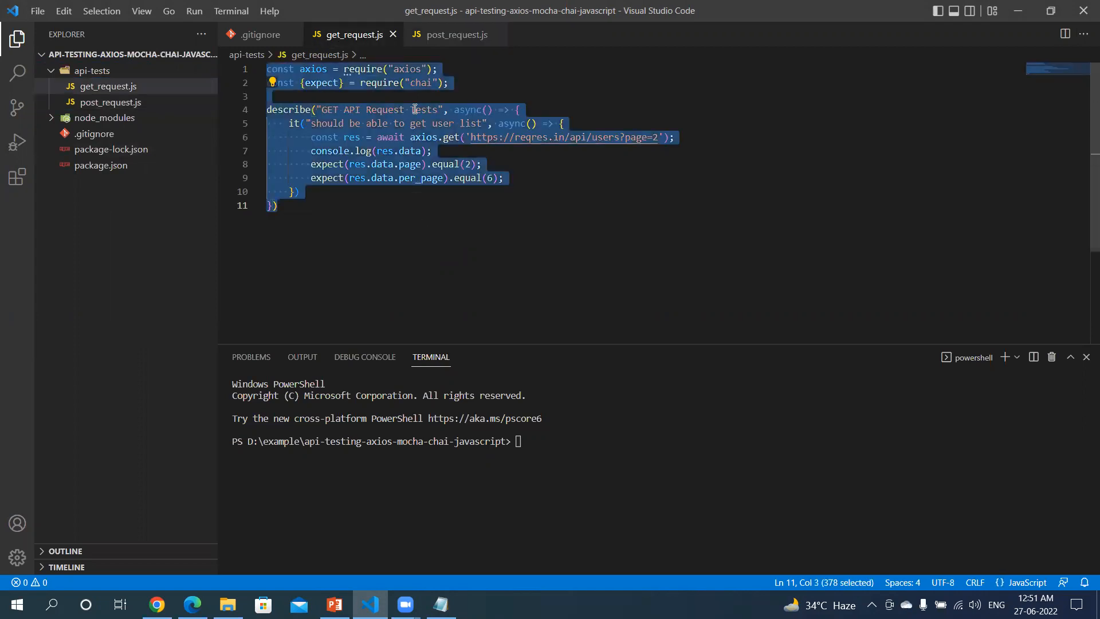
pyautogui.click(454, 34)
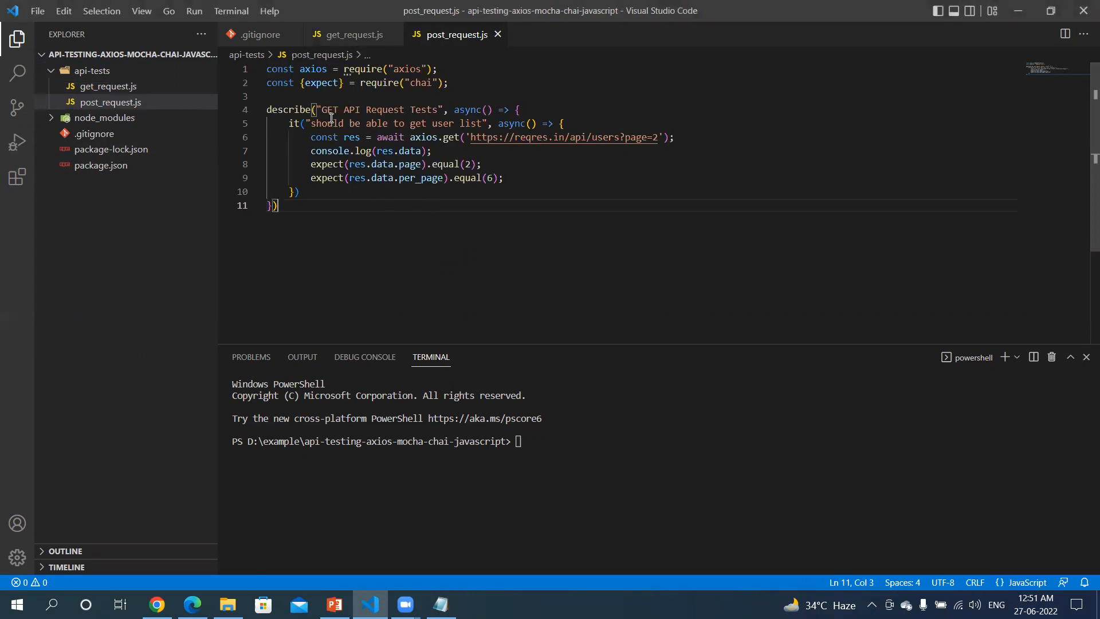
pyautogui.write('POS')
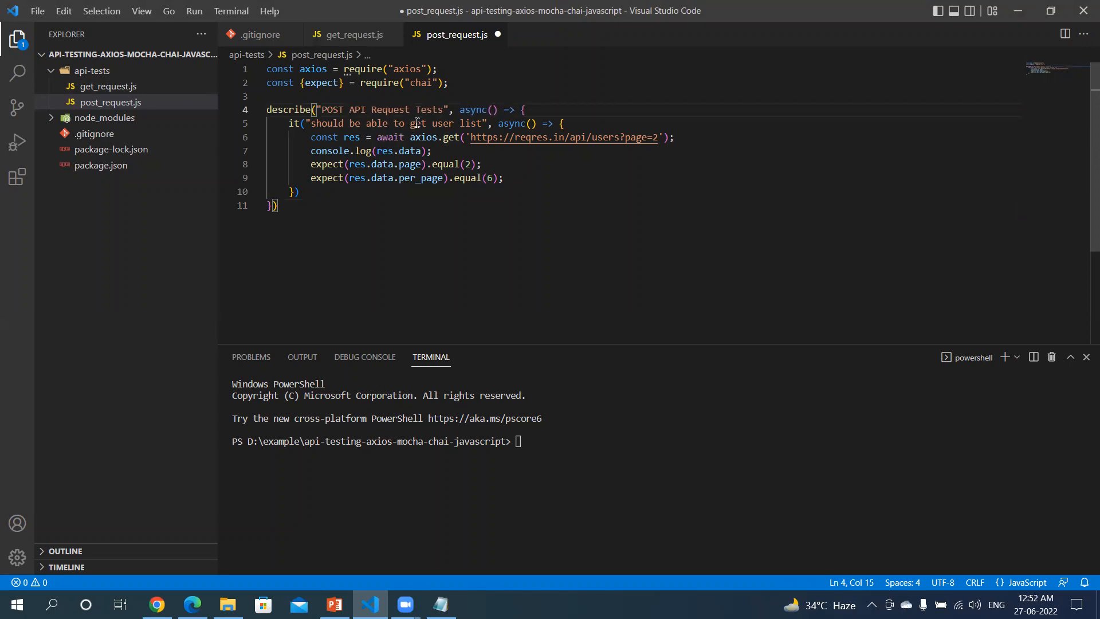
pyautogui.doubleClick(419, 123)
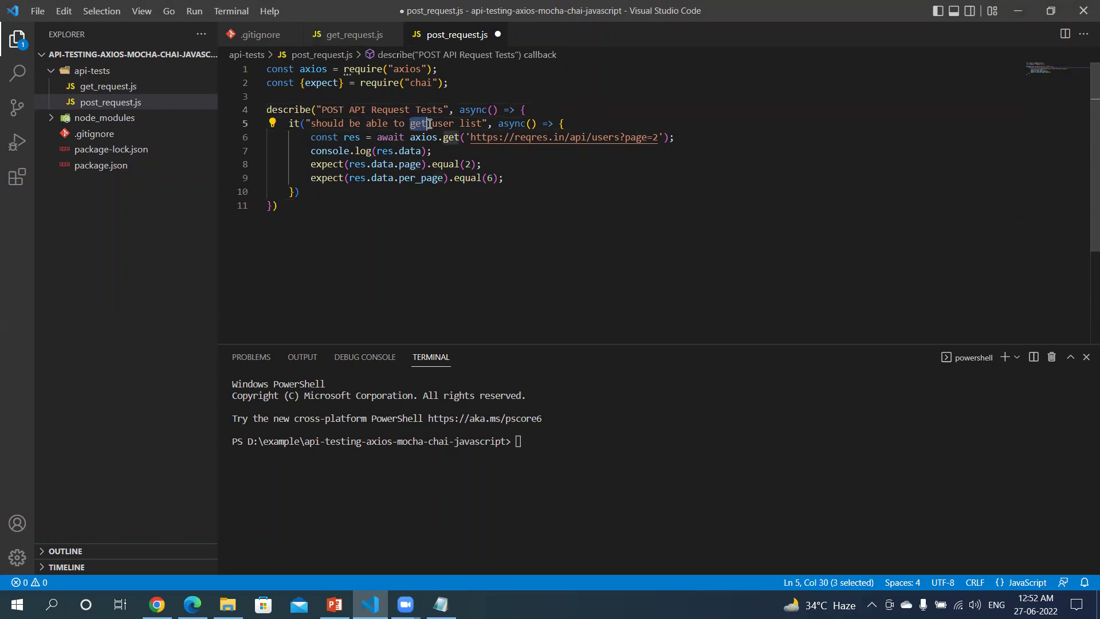
pyautogui.write('post')
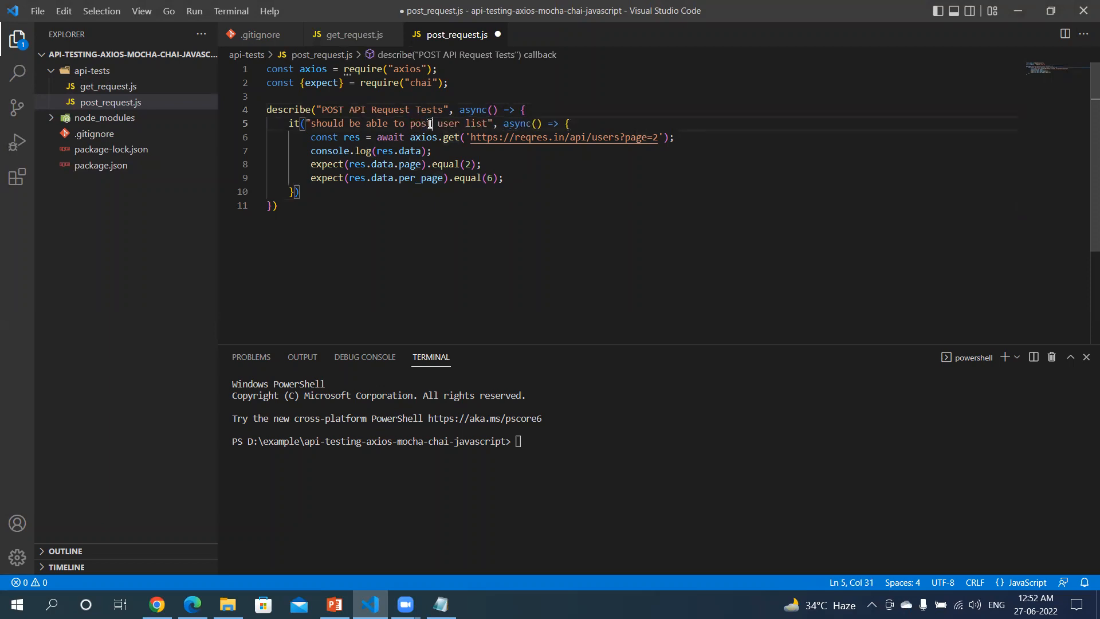
pyautogui.write('a user')
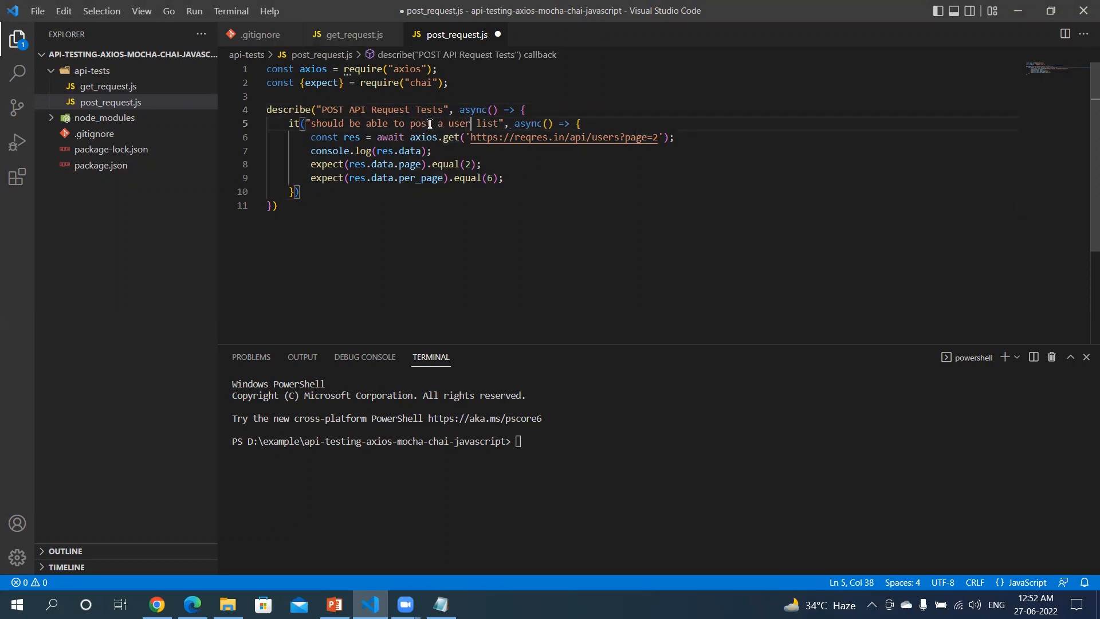
pyautogui.doubleClick(485, 123)
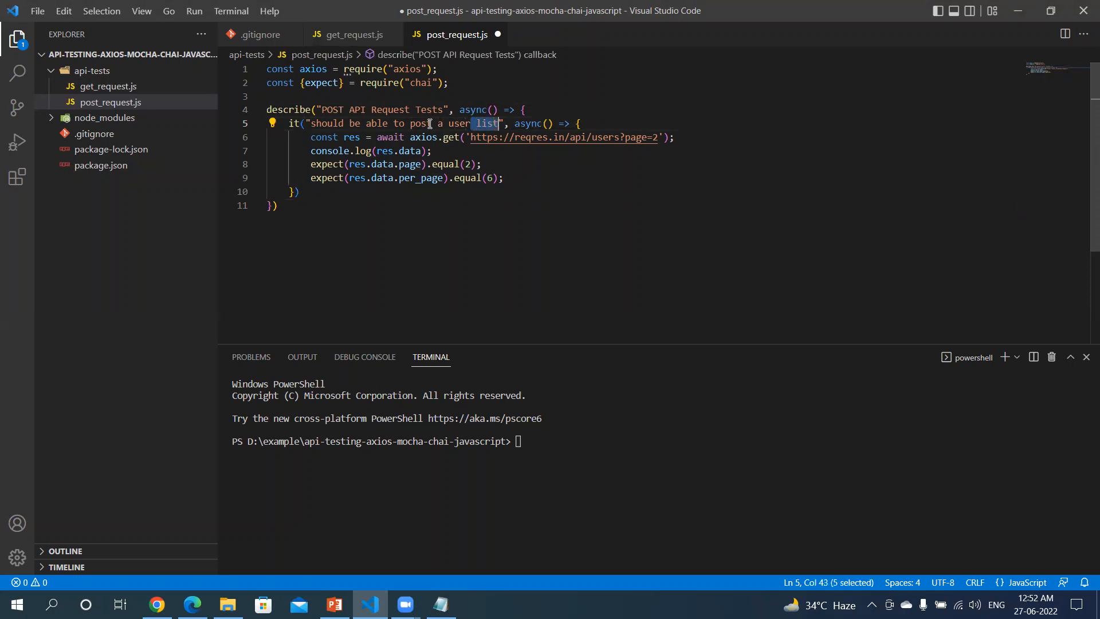
pyautogui.write('de')
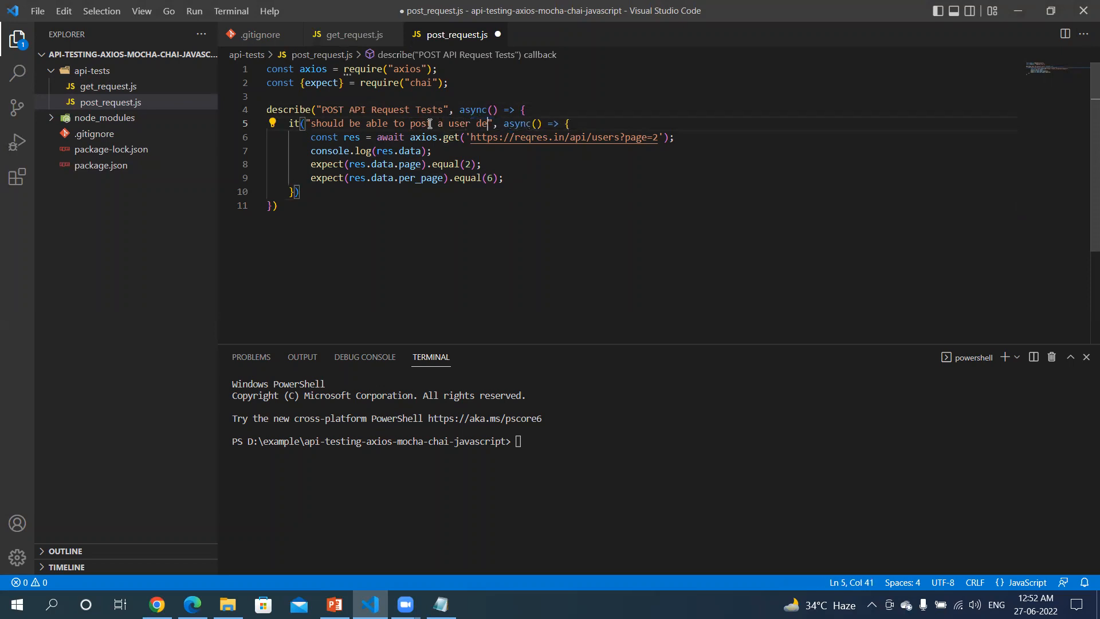
pyautogui.write('tails')
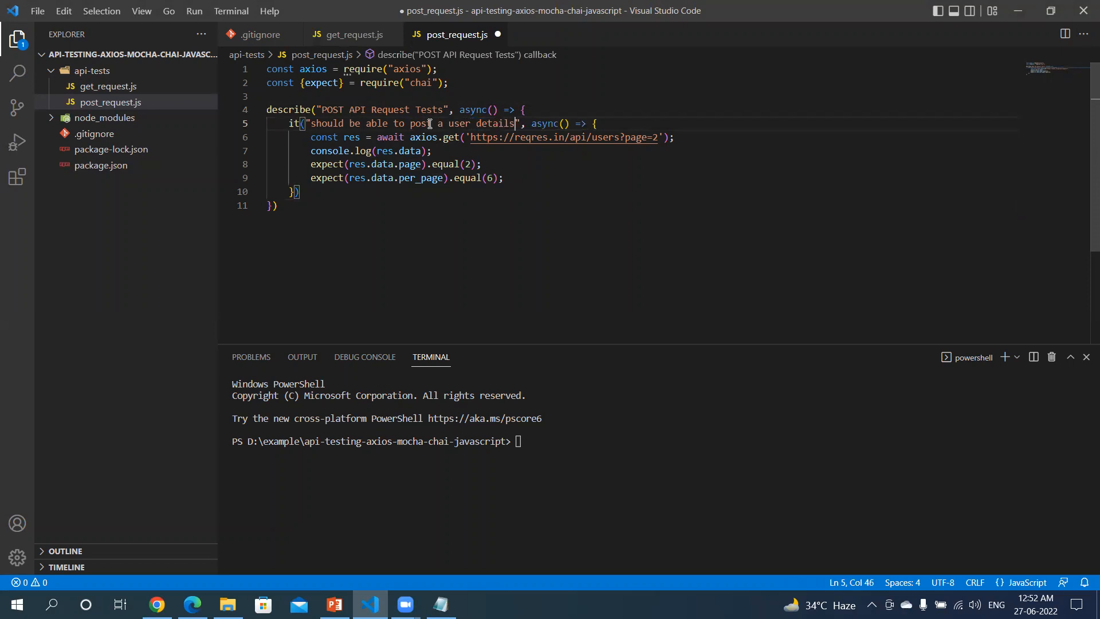
pyautogui.press('Ctrl+s')
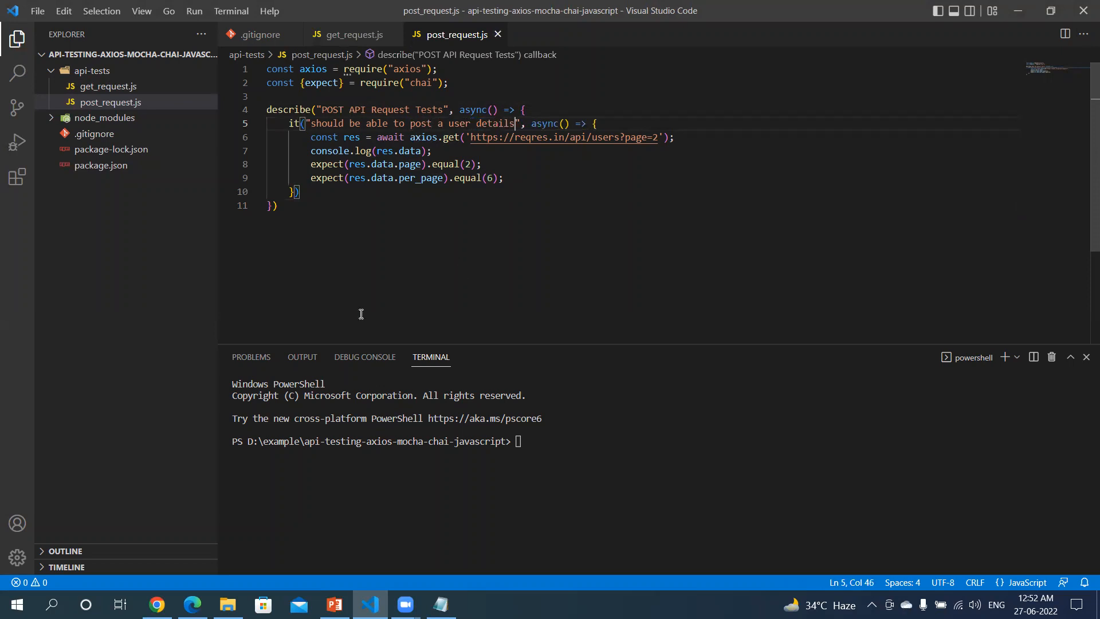
# Change the request call from axios.get to axios.post
pyautogui.doubleClick(450, 137)
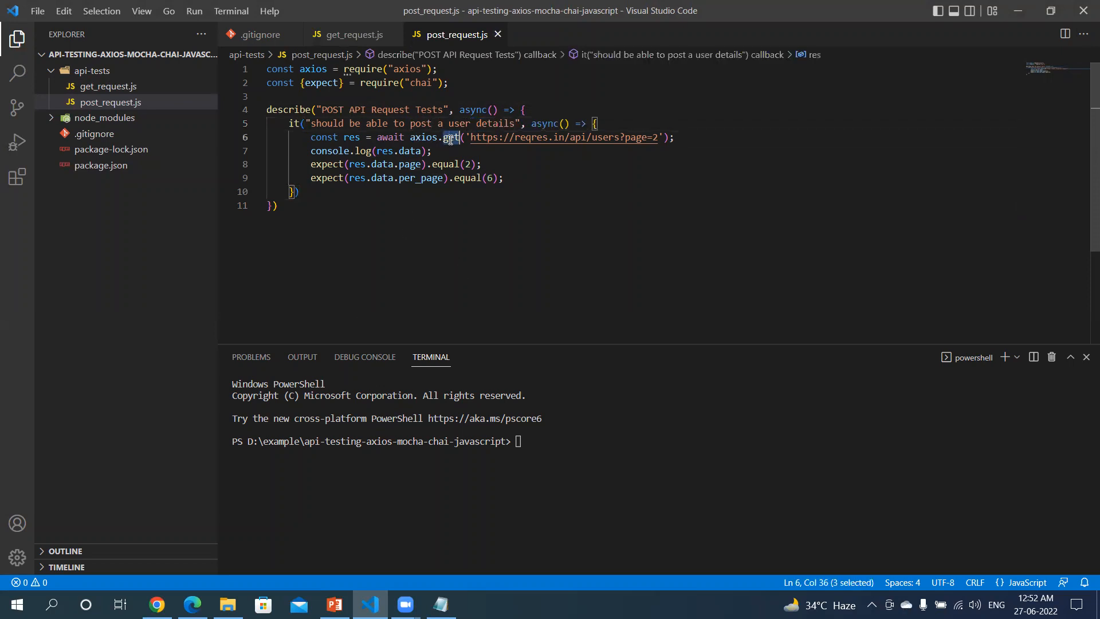
pyautogui.write('pos')
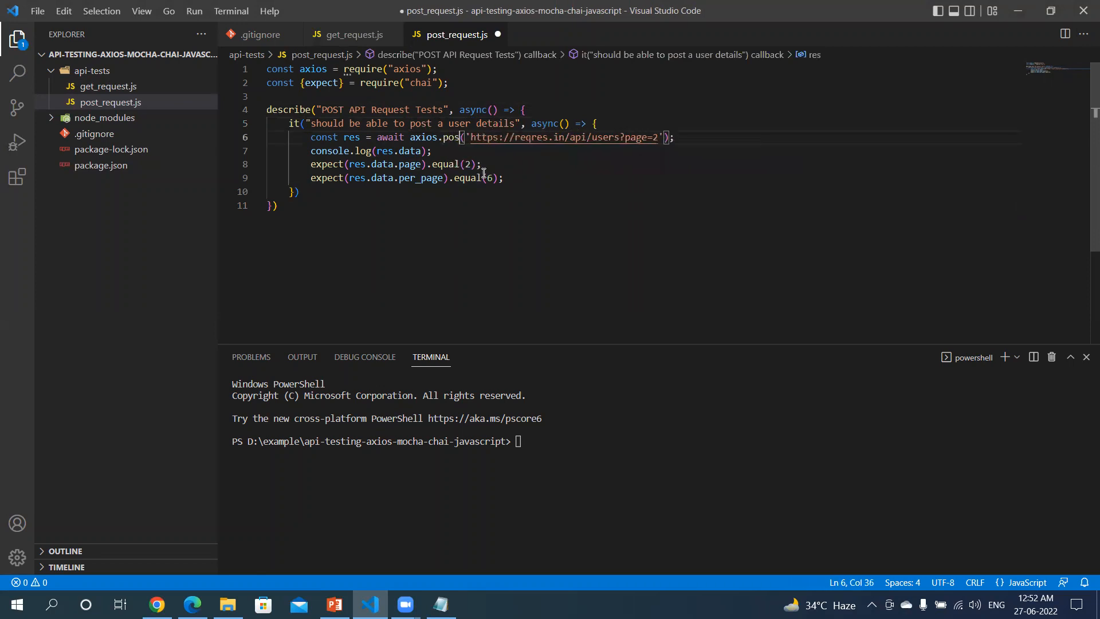
pyautogui.write('t')
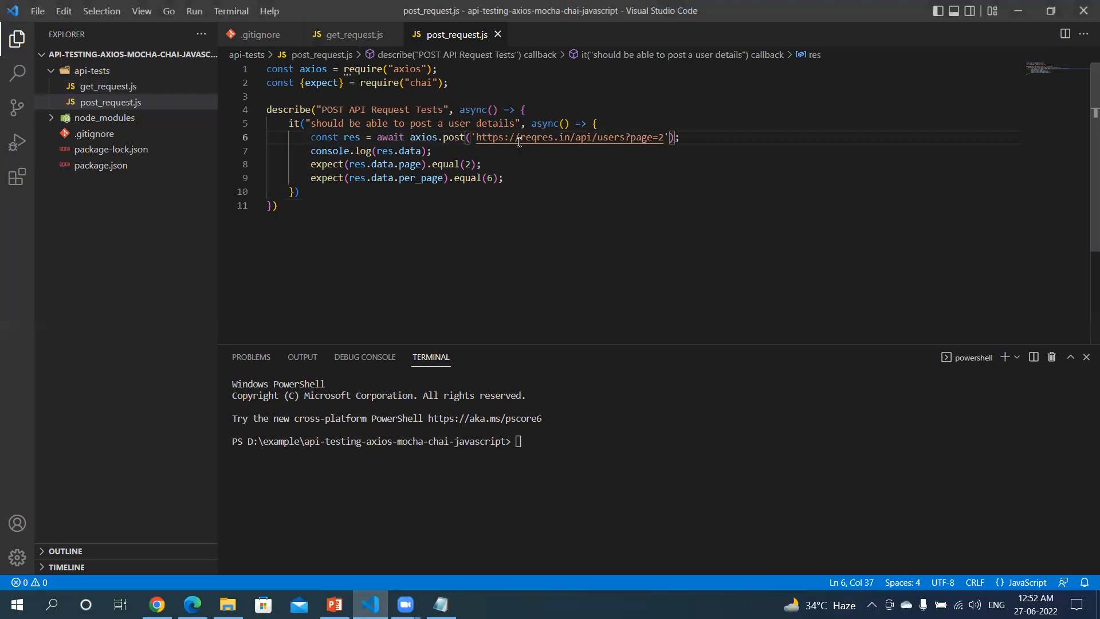
pyautogui.moveTo(359, 381)
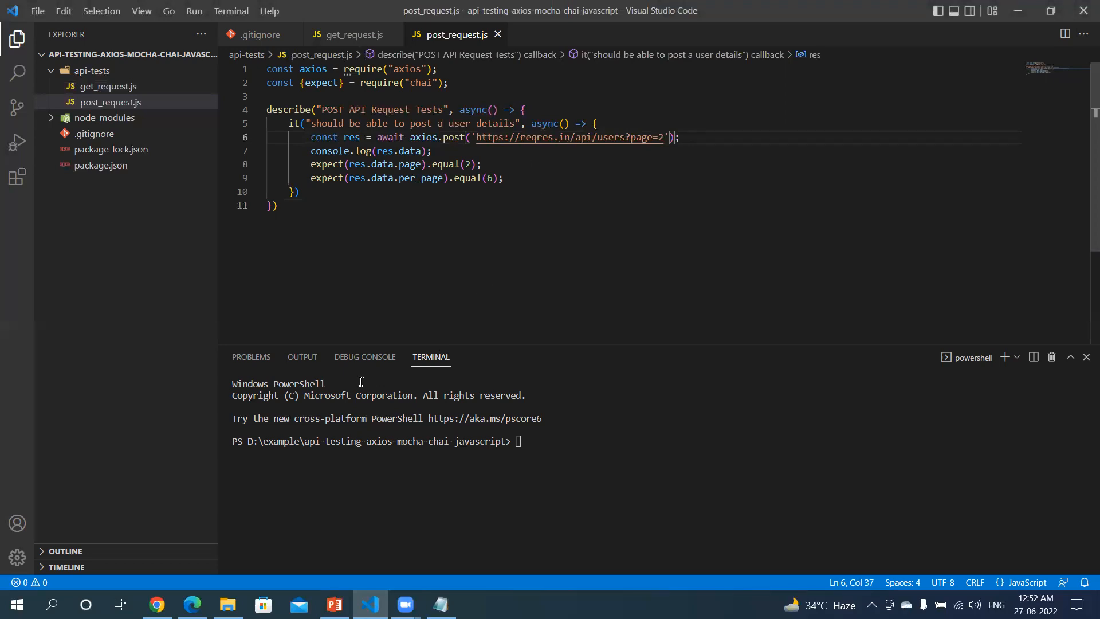
pyautogui.moveTo(569, 230)
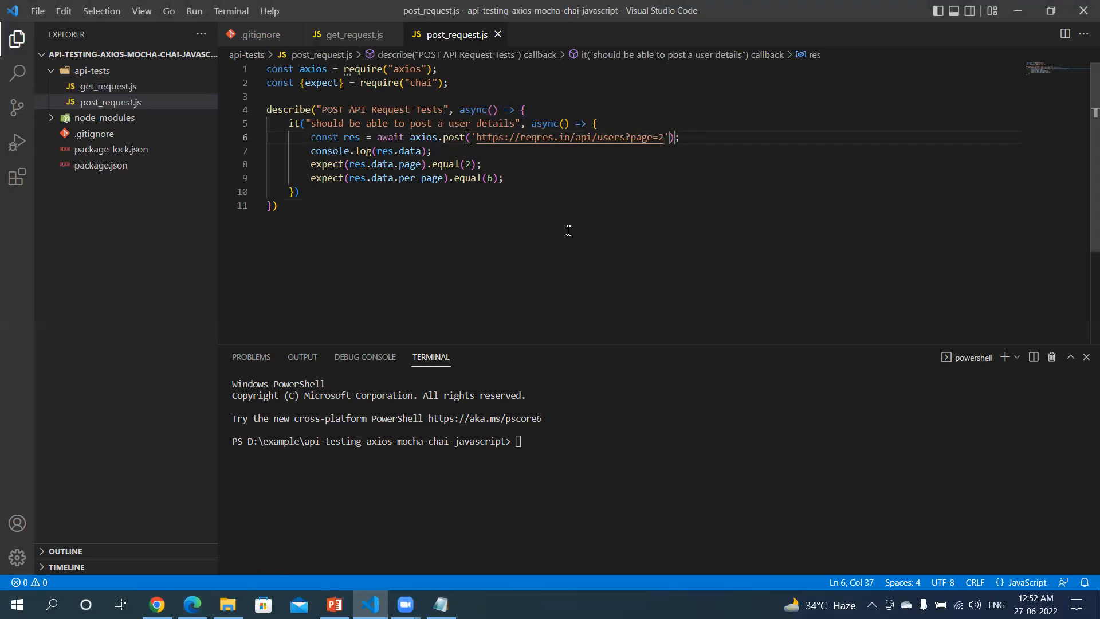
pyautogui.moveTo(220, 586)
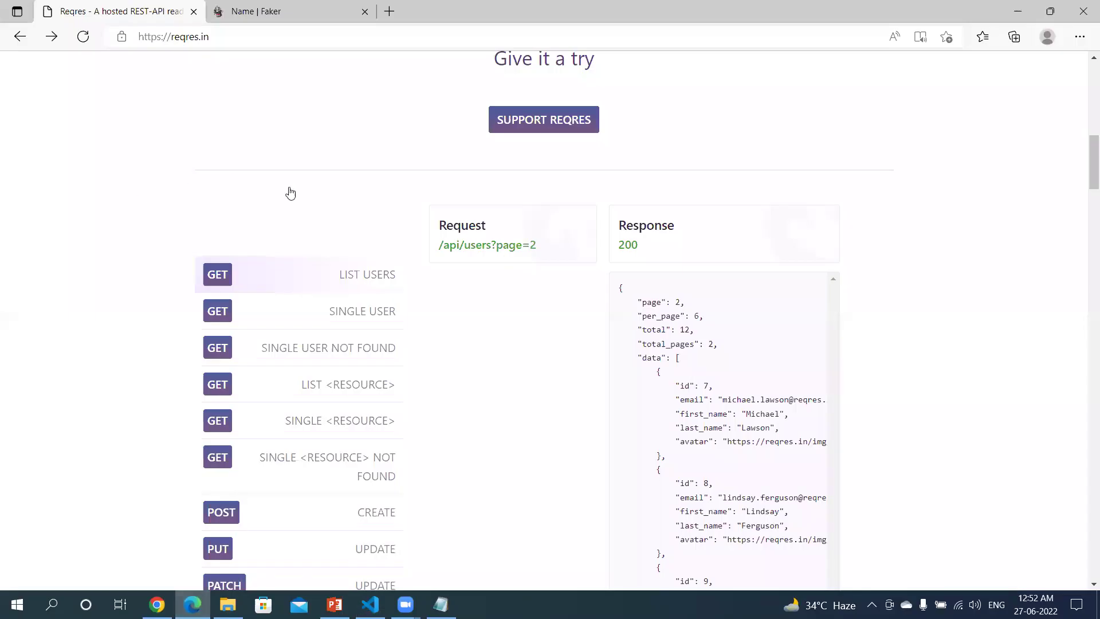
# Show the reqres.in POST create-user example with its name/job body and 201 response
pyautogui.scroll(-3)
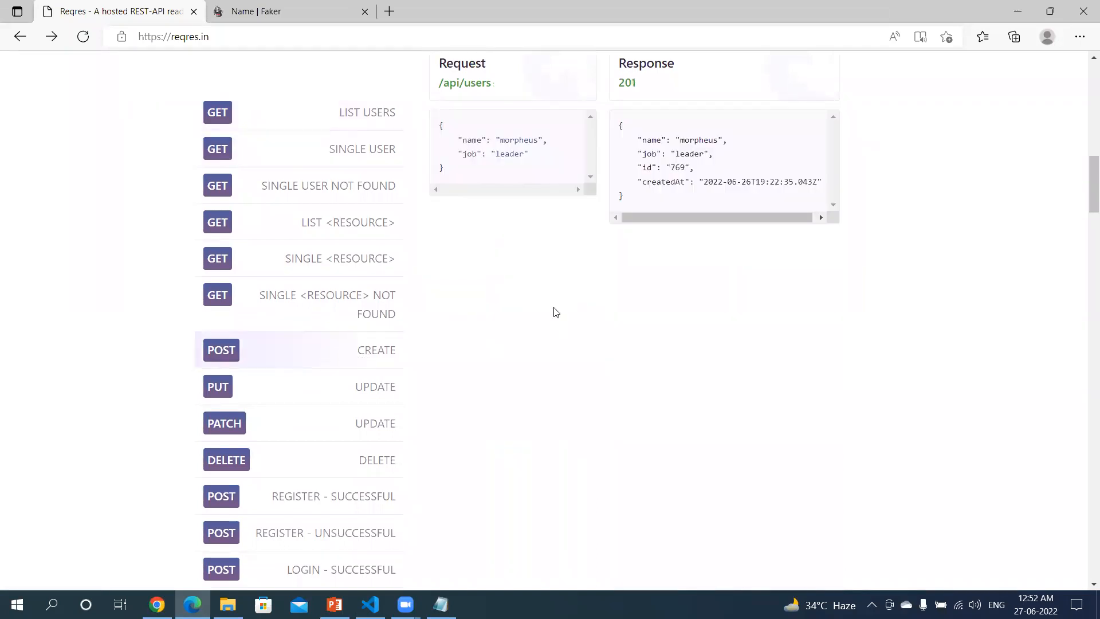
pyautogui.scroll(3)
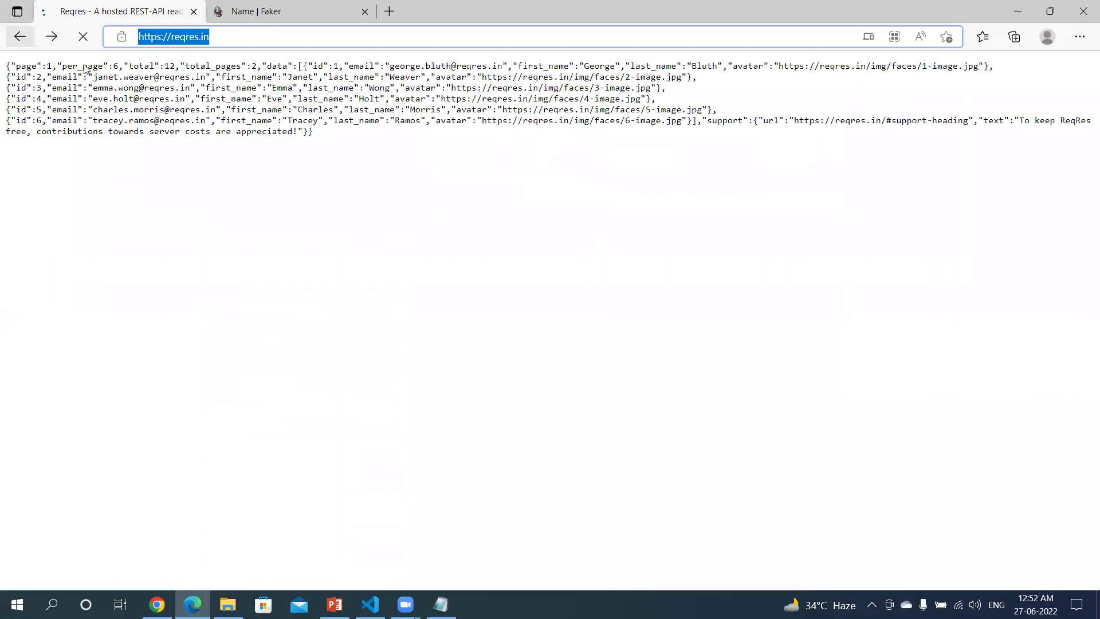
pyautogui.click(20, 37)
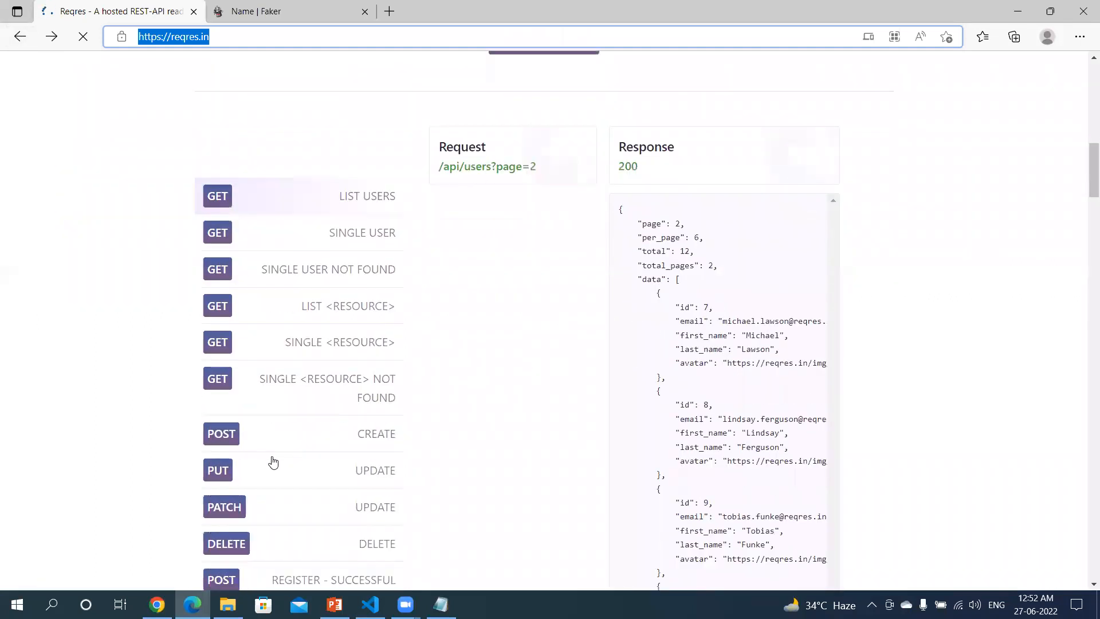
pyautogui.scroll(-3)
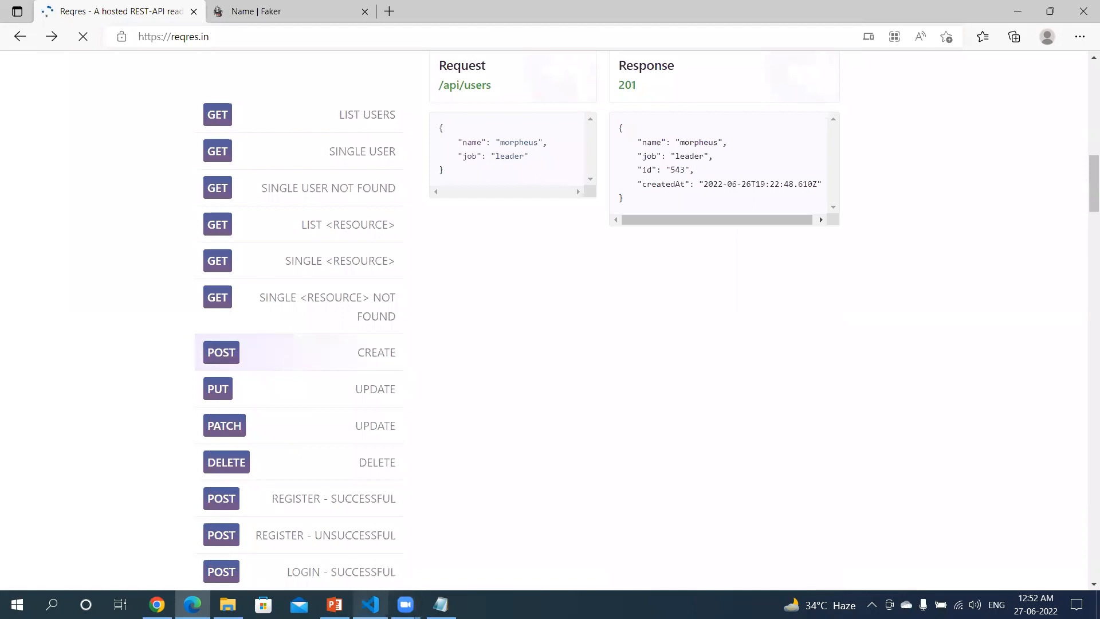
pyautogui.click(370, 603)
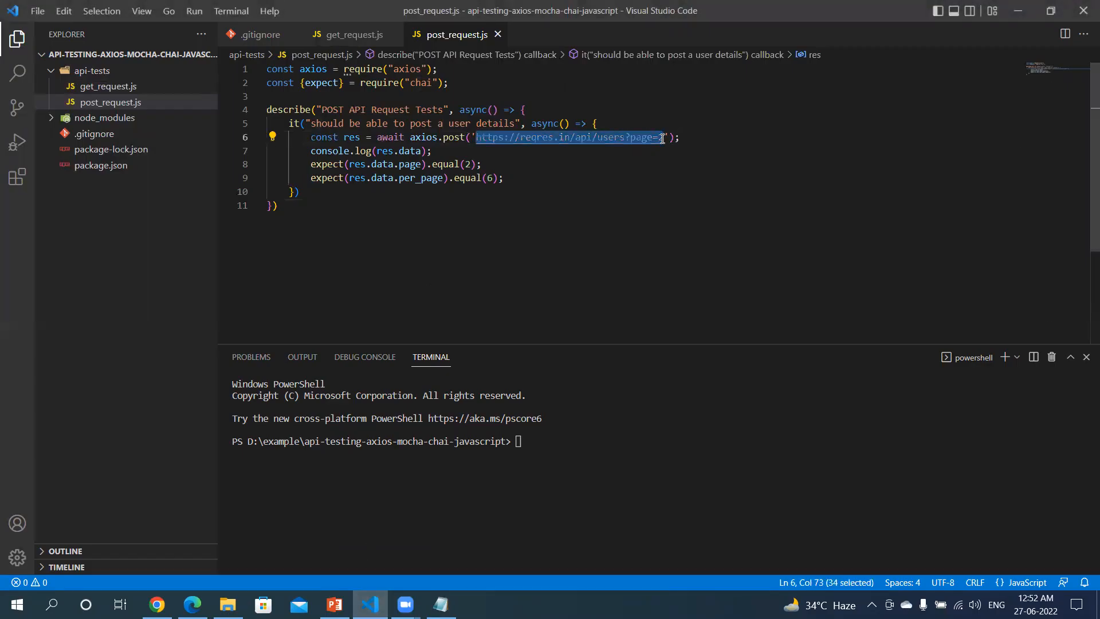
pyautogui.press('Delete')
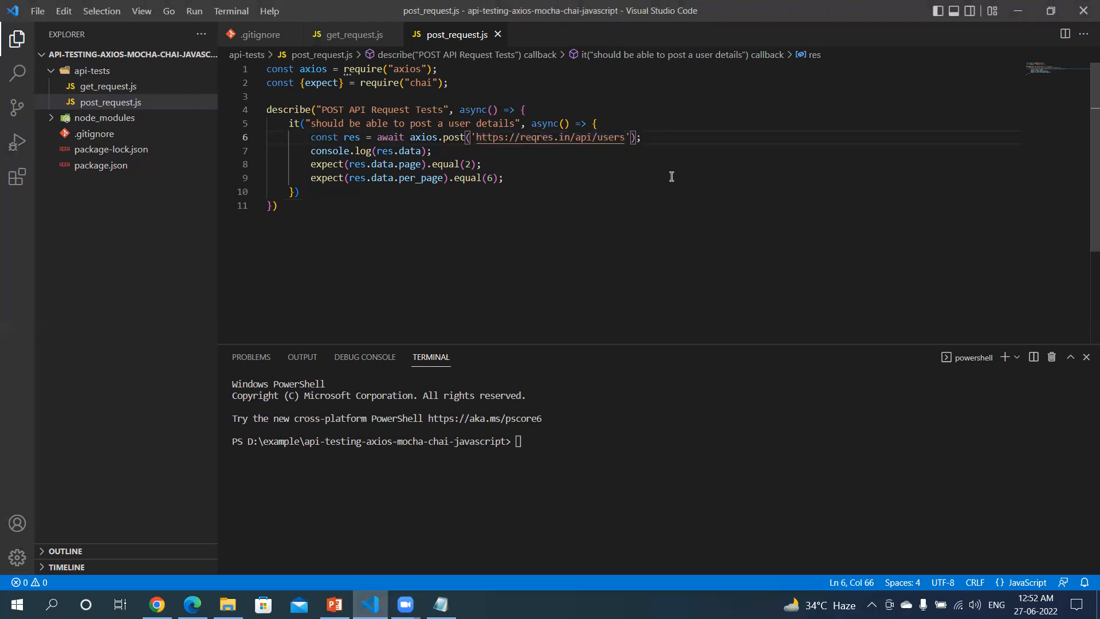
pyautogui.moveTo(612, 188)
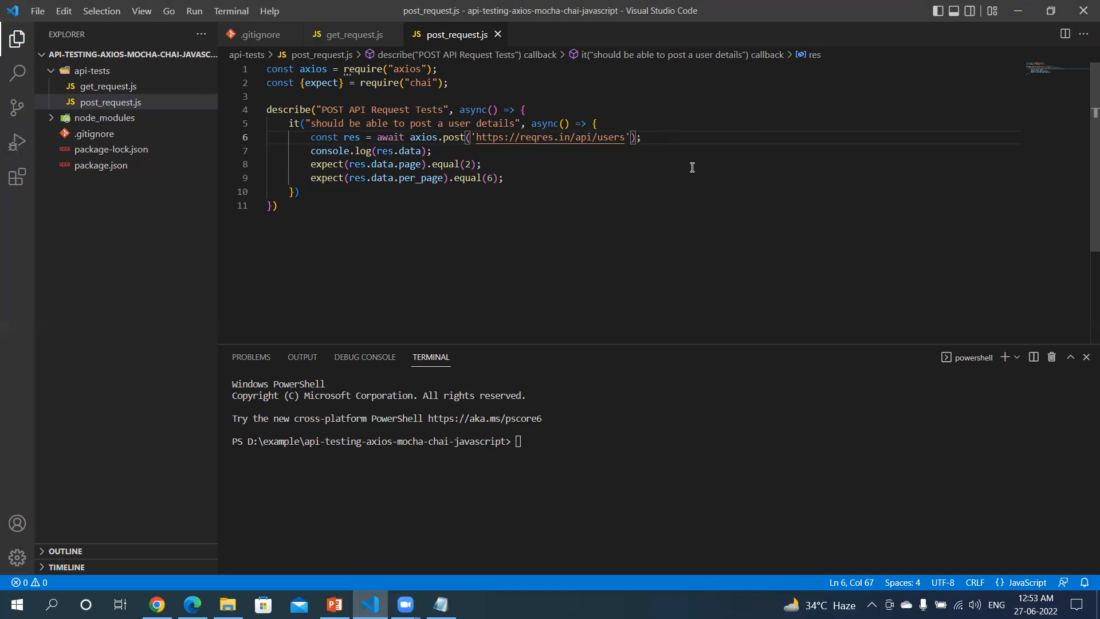
pyautogui.write(',')
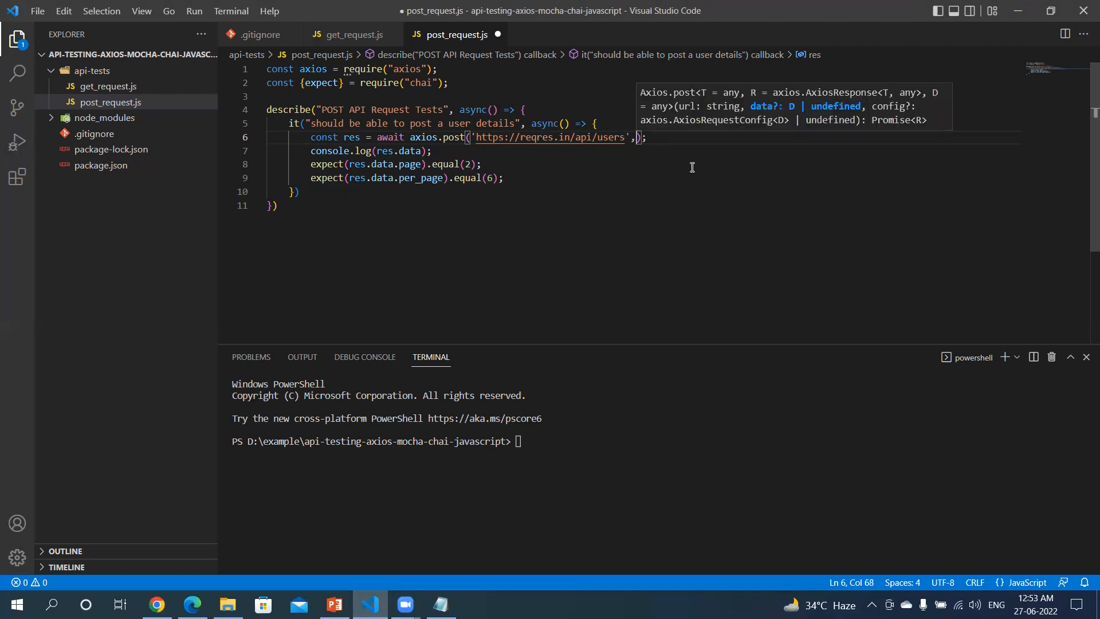
pyautogui.press('Enter')
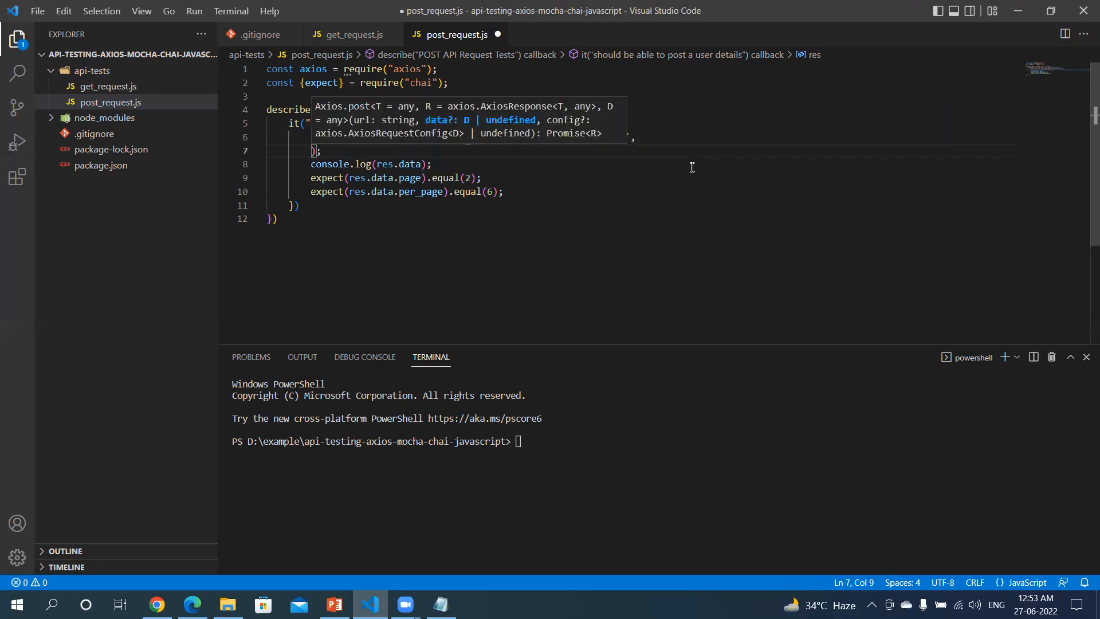
pyautogui.write('{')
pyautogui.press('Enter')
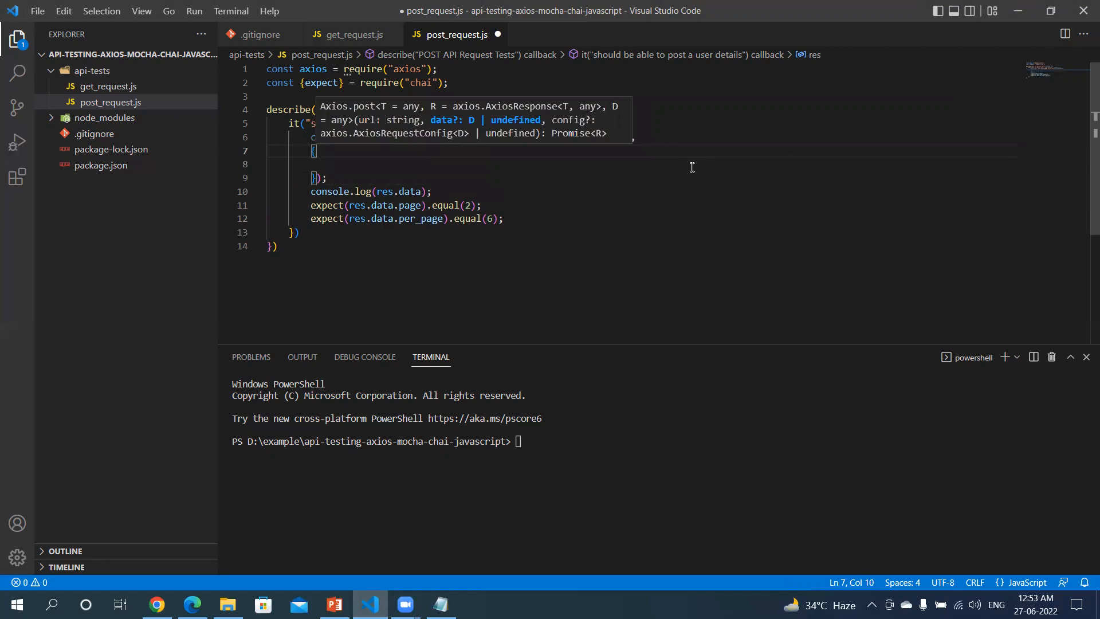
pyautogui.click(156, 604)
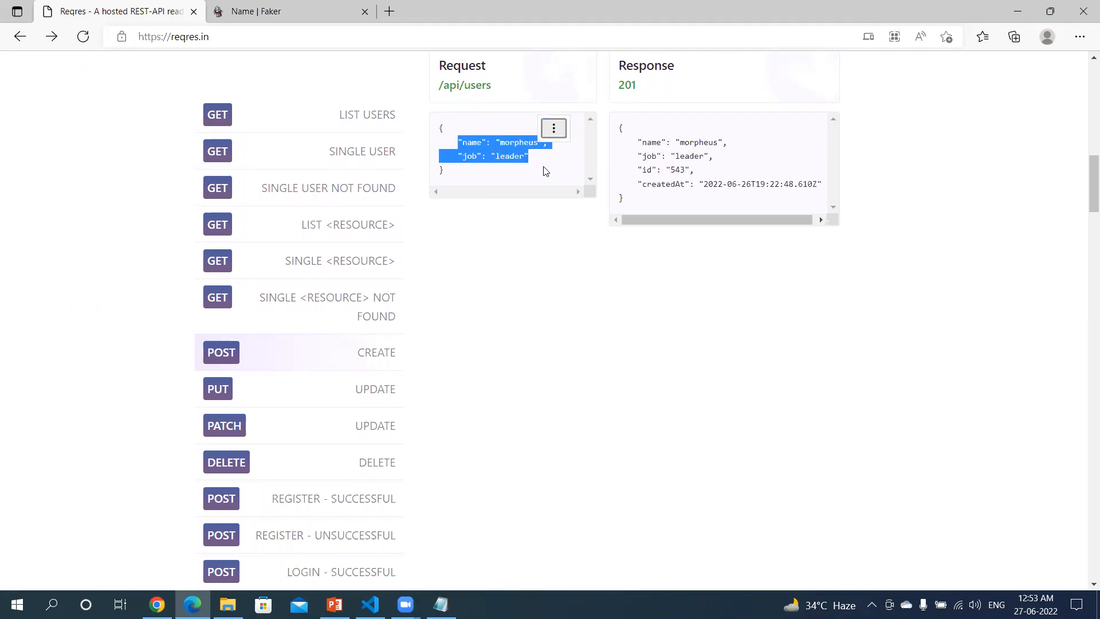
# Copy the sample request body with name morpheus and job leader from reqres.in
pyautogui.click(369, 603)
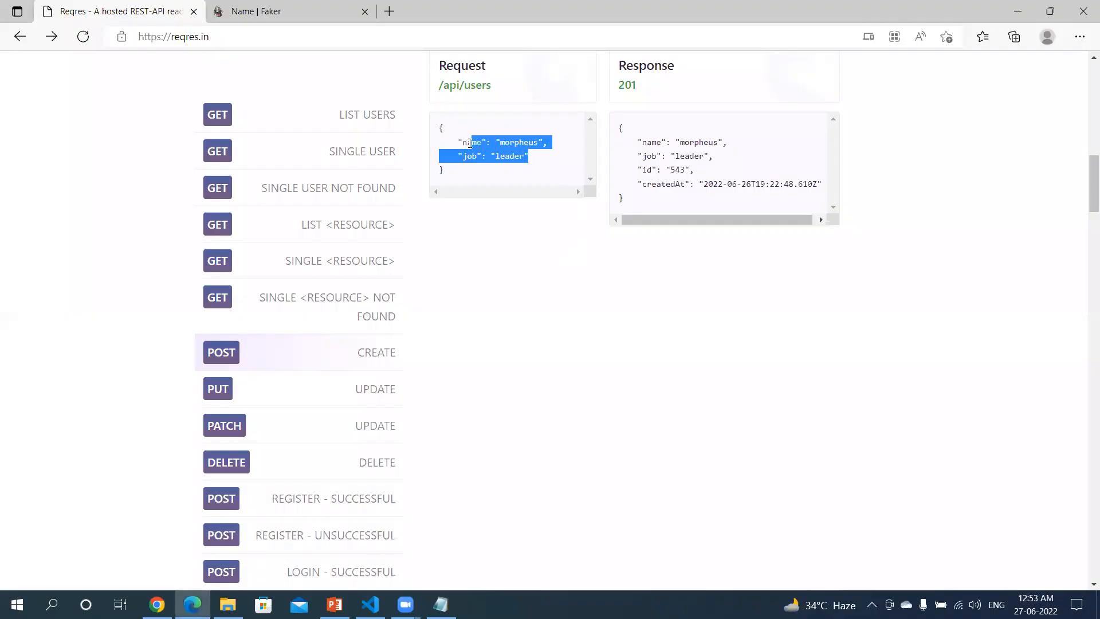
pyautogui.moveTo(491, 145)
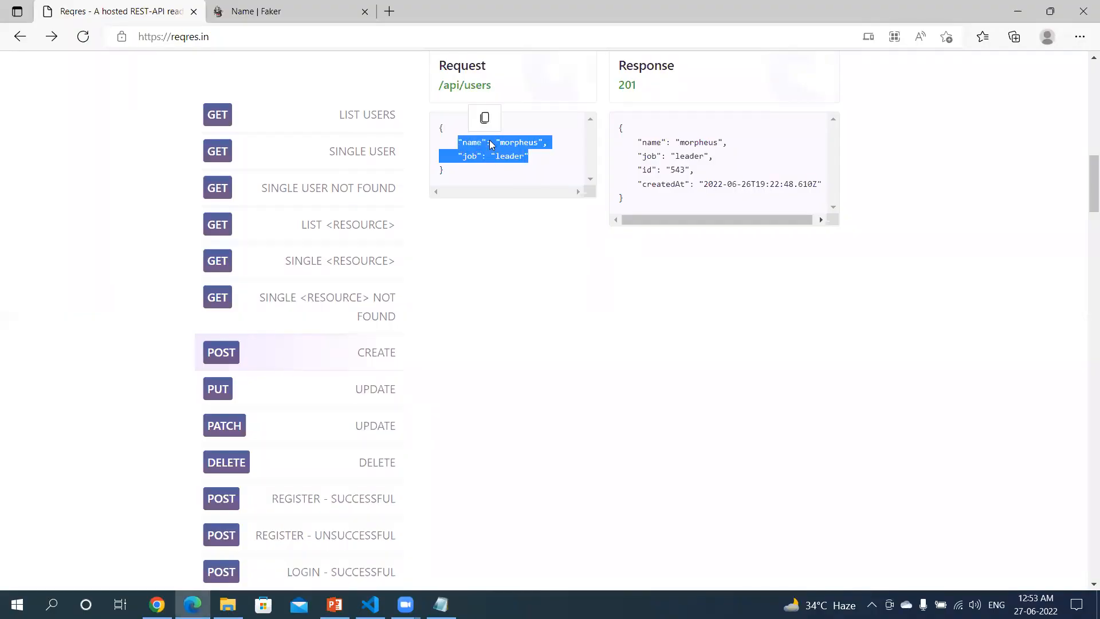
pyautogui.click(369, 604)
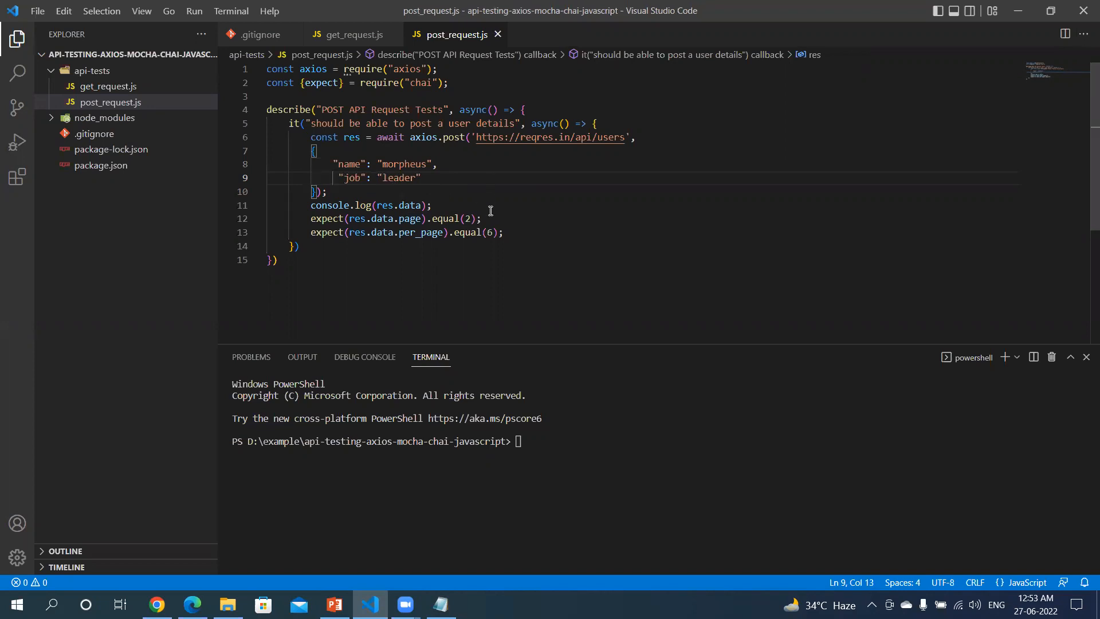
pyautogui.moveTo(403, 171)
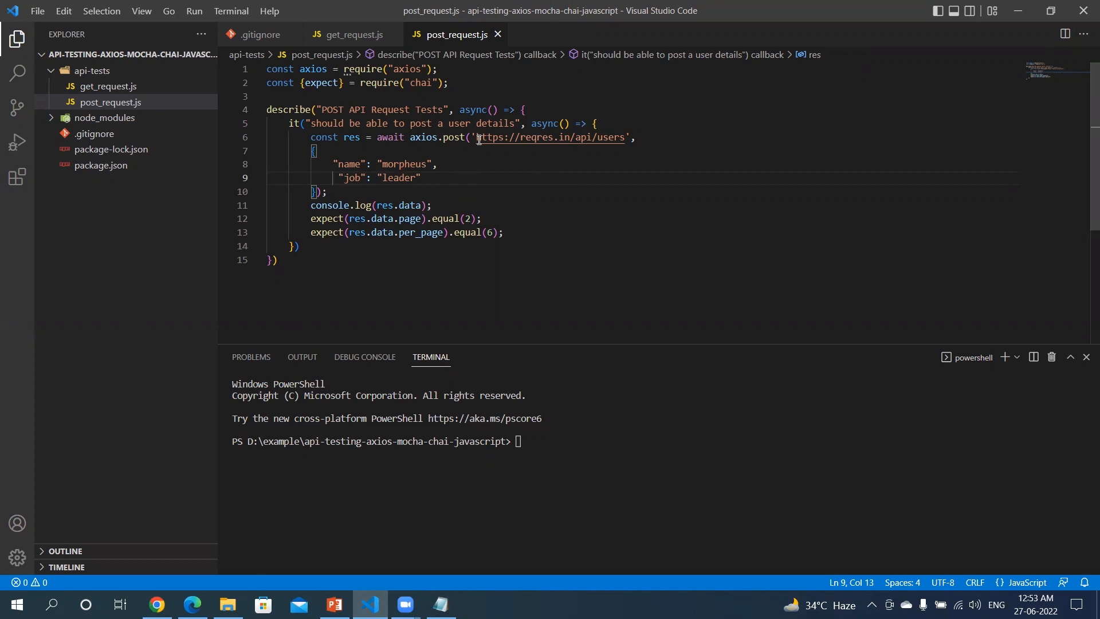
pyautogui.moveTo(356, 177)
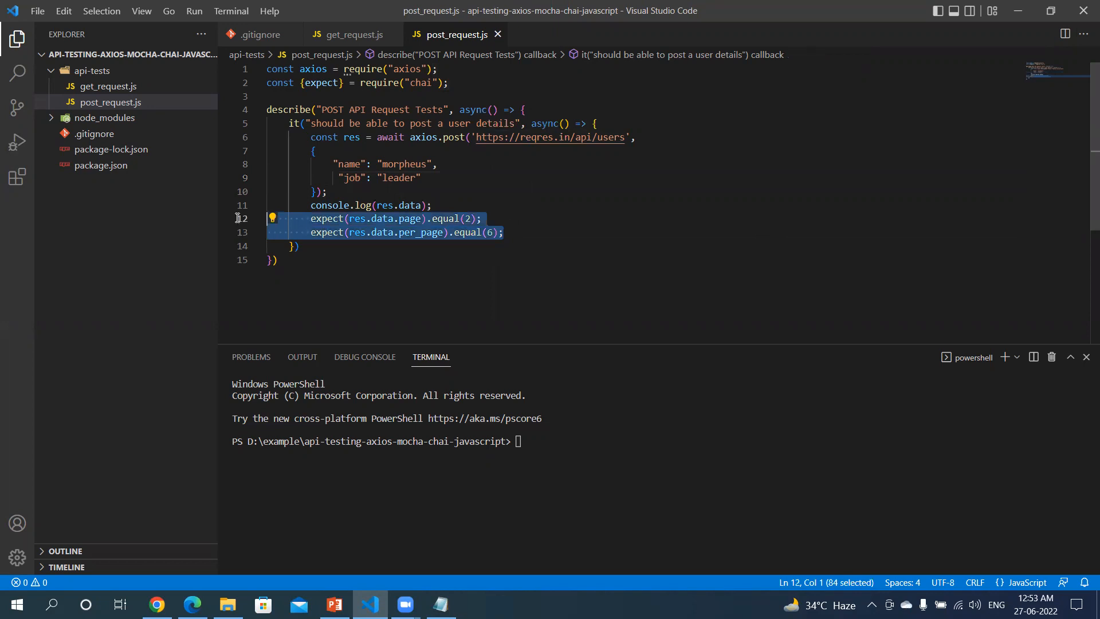
# Remove the leftover page and per_page expect assertions from the POST test
pyautogui.press('Delete')
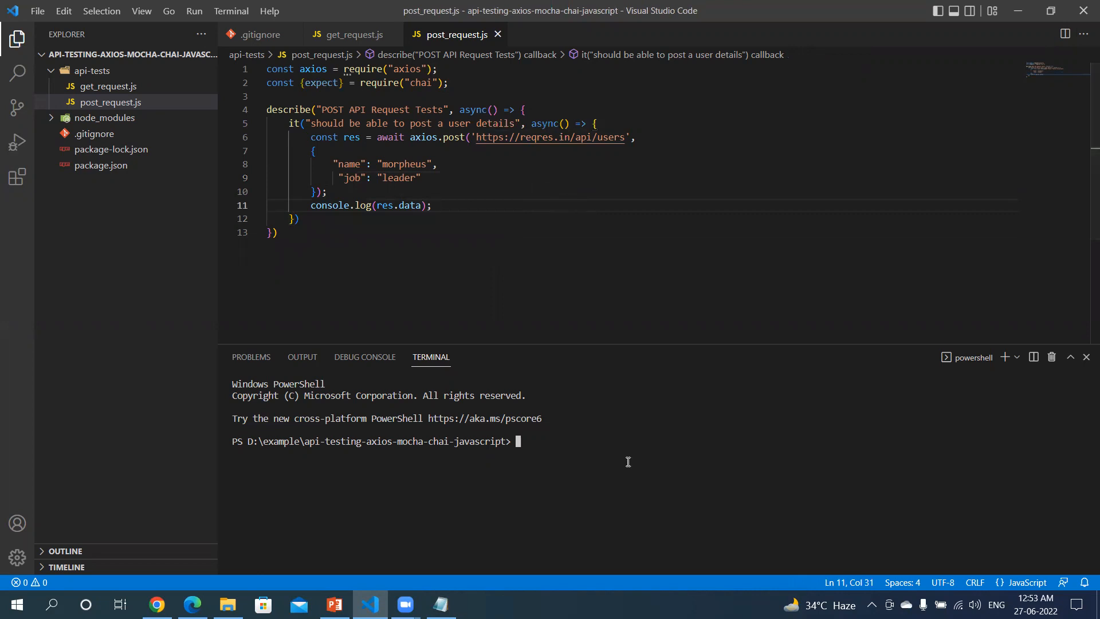
# Run npx mocha on api-tests/post_request.js and see 1 passing test logging name, job, id and createdAt
pyautogui.write('npx mocha ./api-tests/get_request.js --timeout=30000')
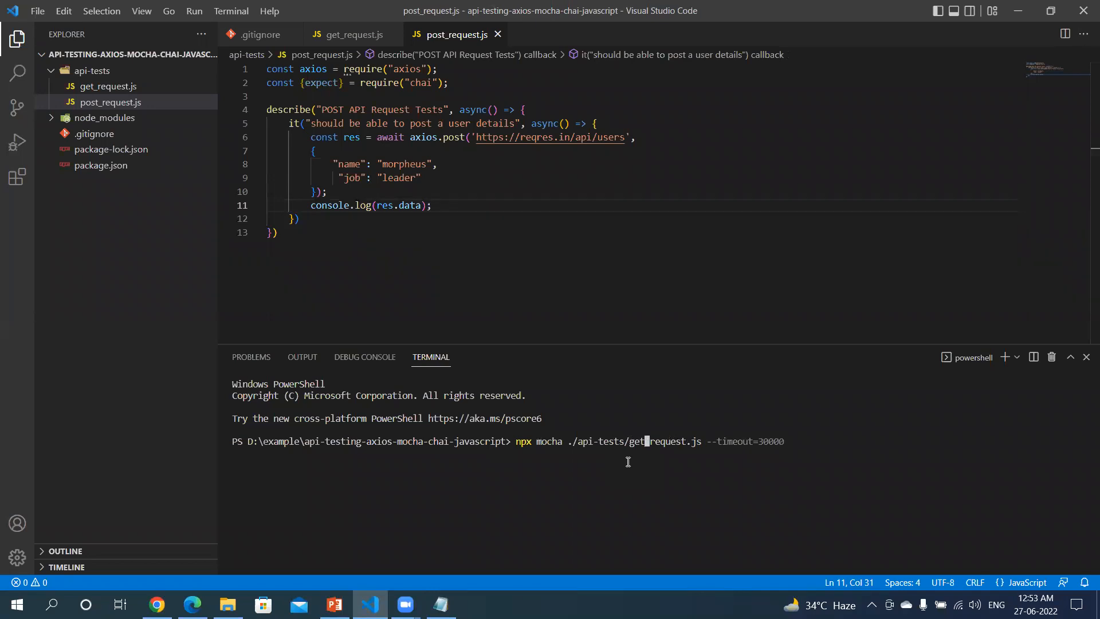
pyautogui.write('post')
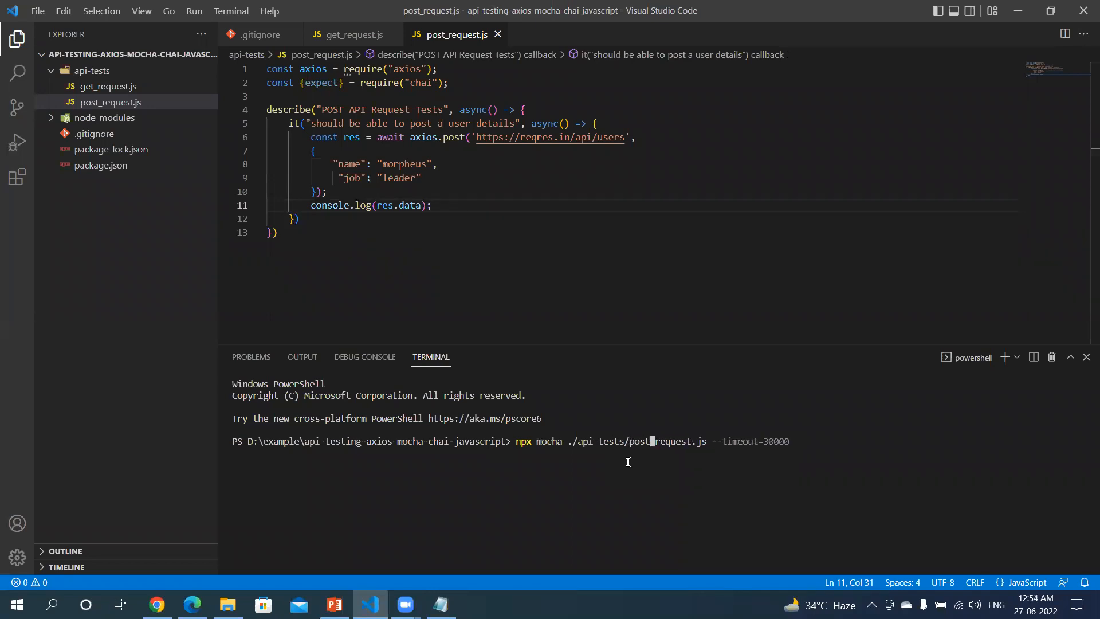
pyautogui.press('Return')
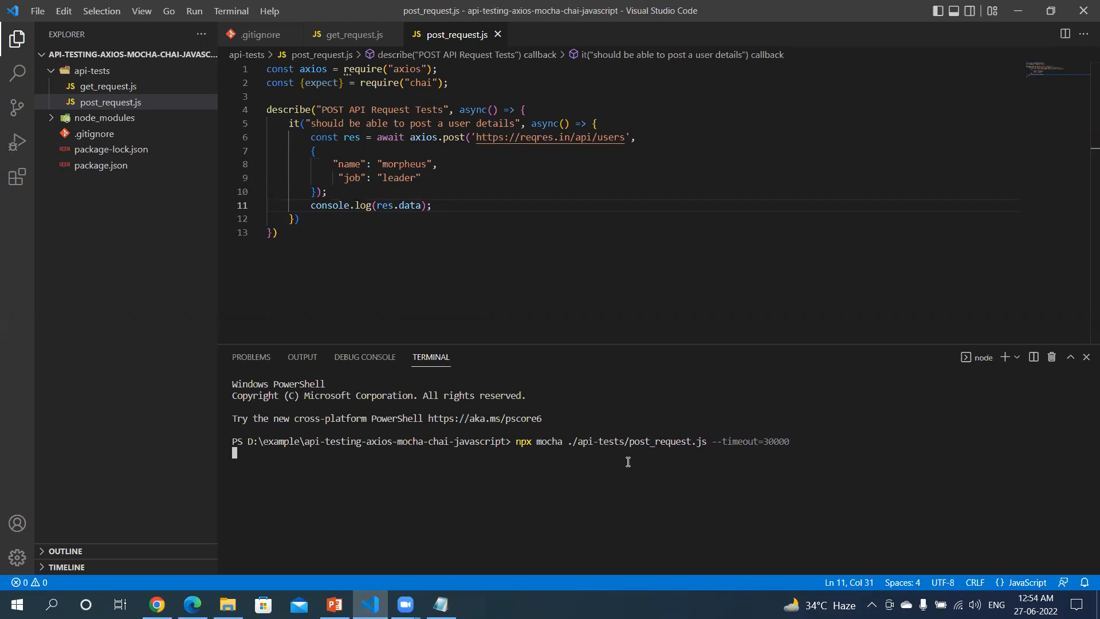
pyautogui.press('Return')
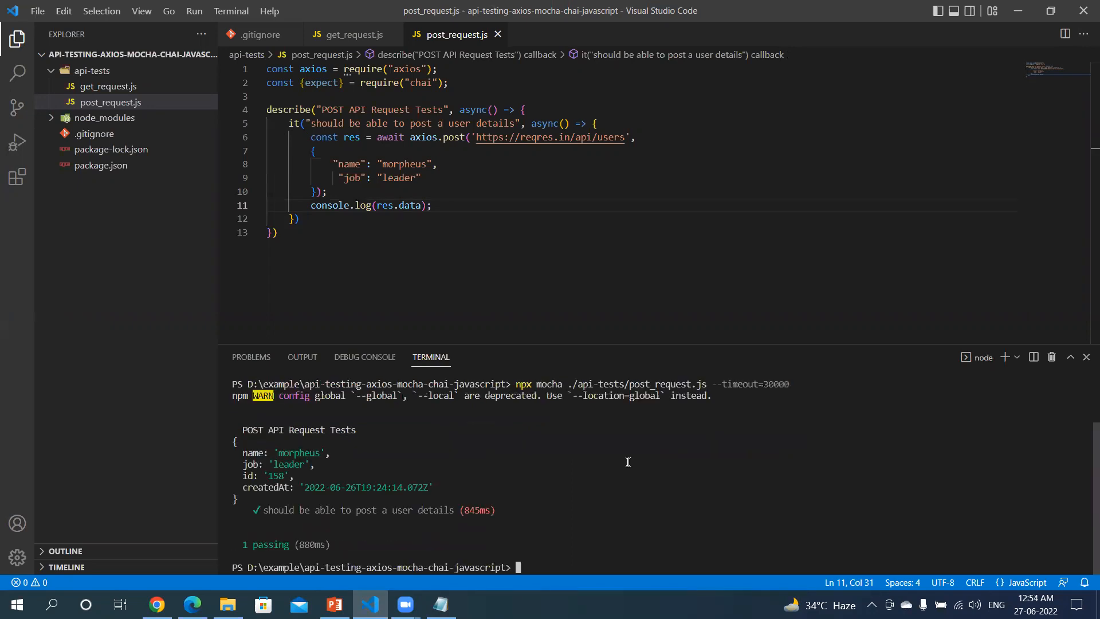
pyautogui.moveTo(323, 466)
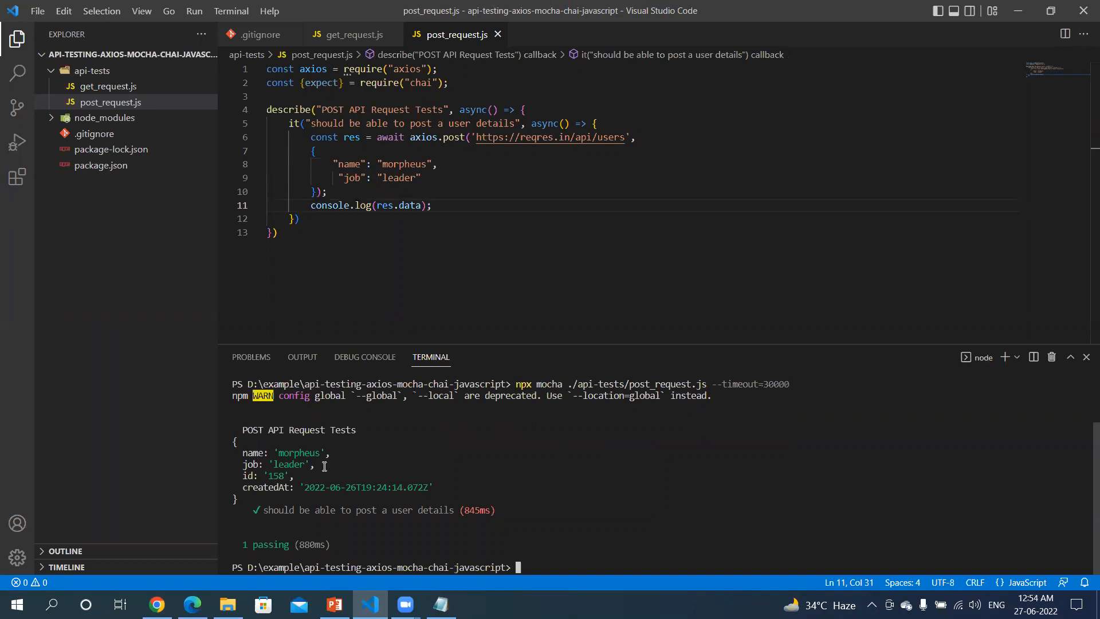
pyautogui.moveTo(337, 450)
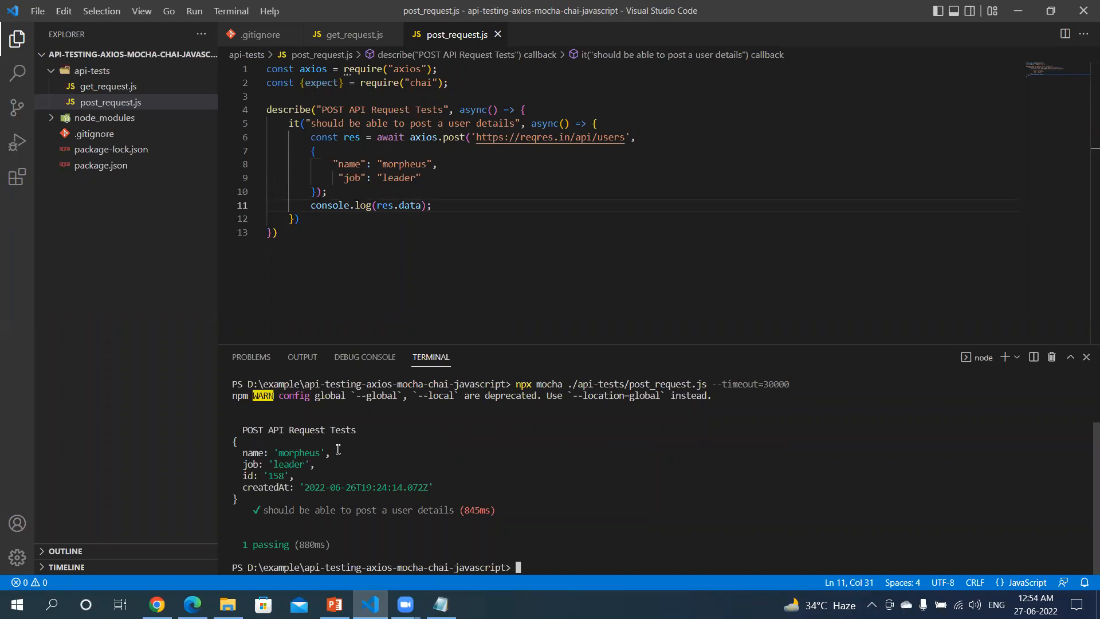
pyautogui.moveTo(260, 487)
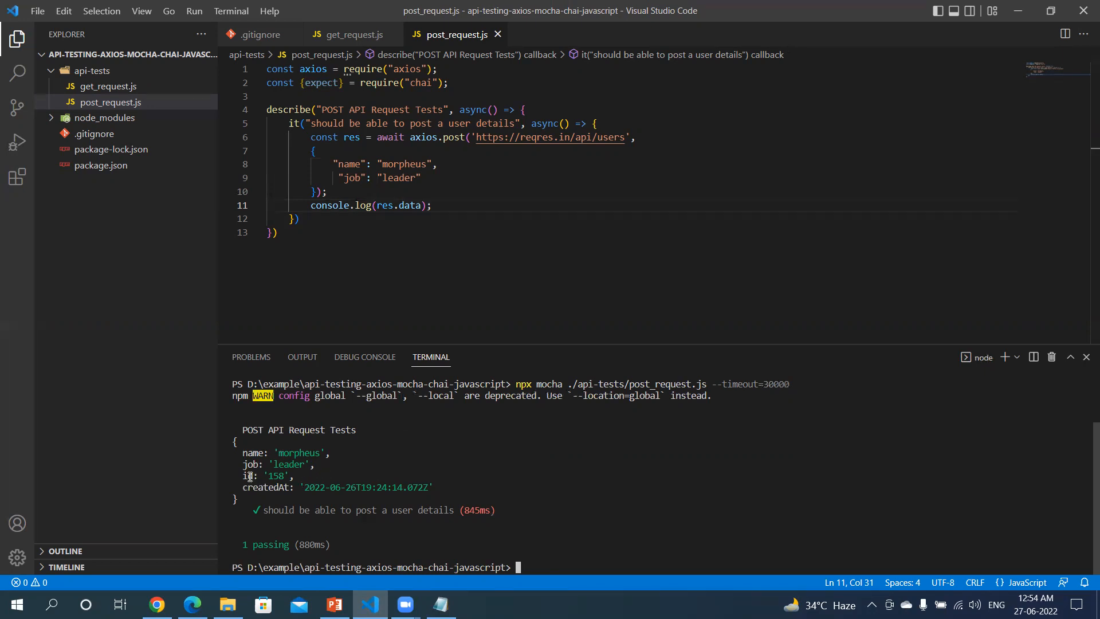
pyautogui.moveTo(246, 464)
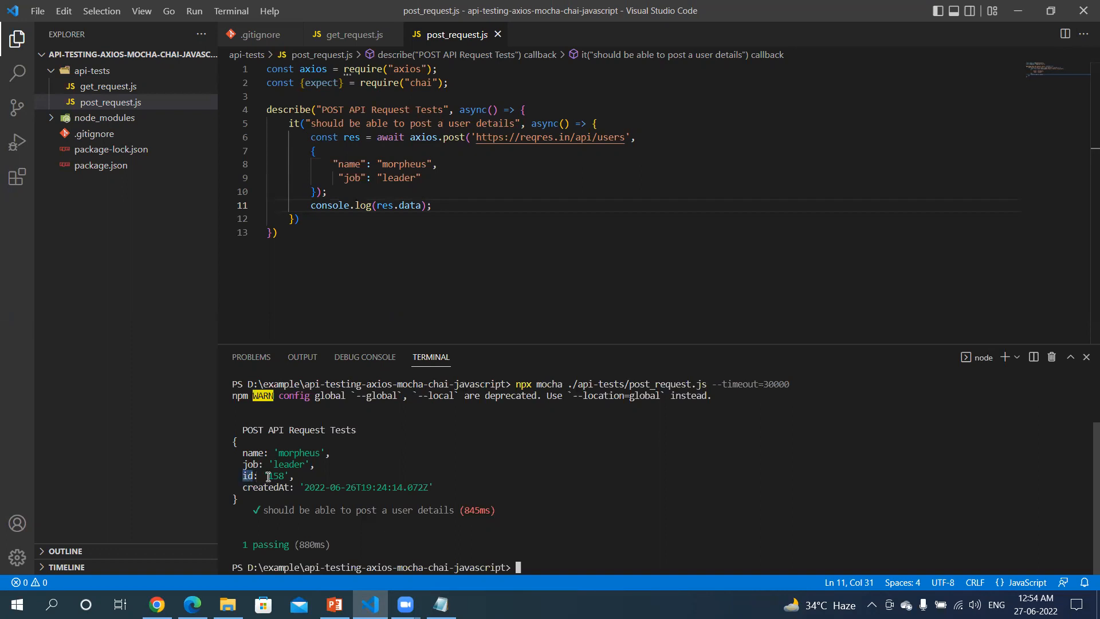
pyautogui.doubleClick(276, 476)
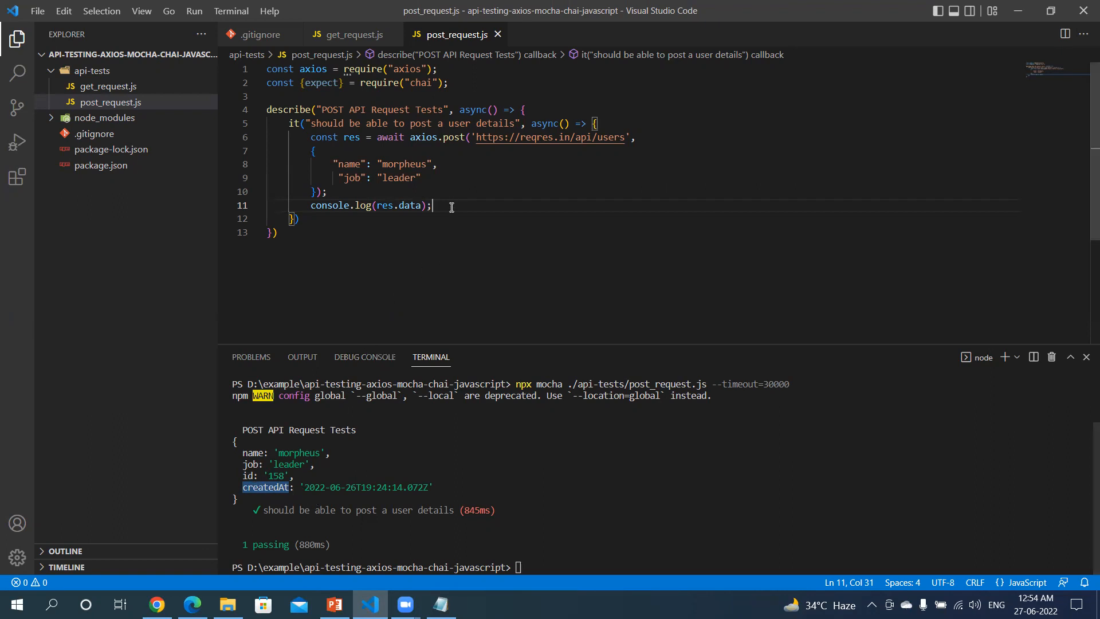
# Add the assertion expect(res.data.name).equal("morpheus");
pyautogui.write('e')
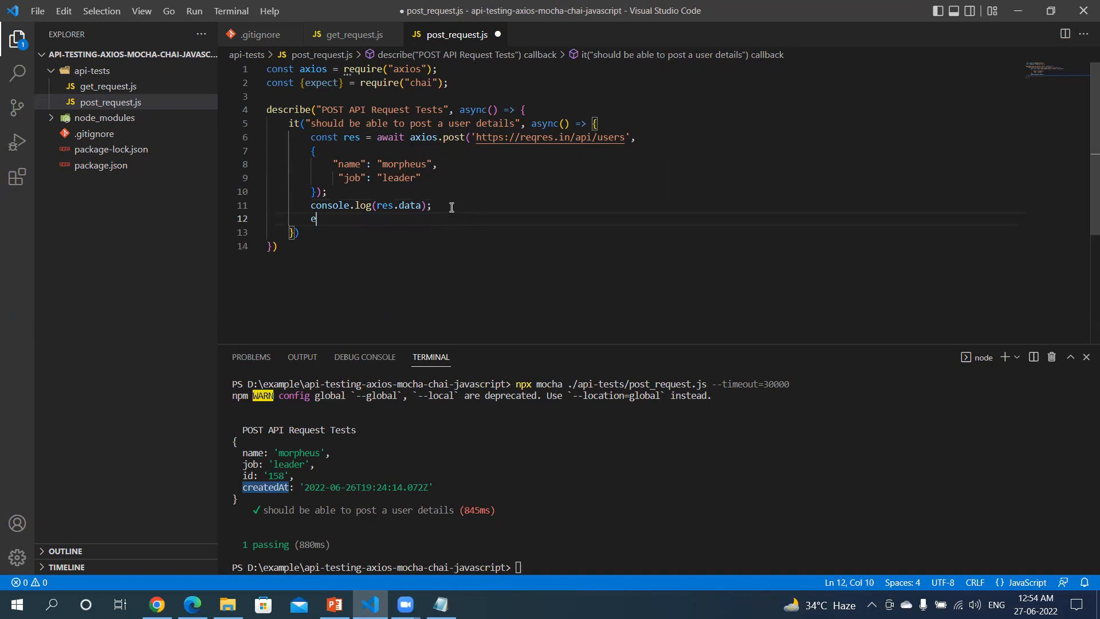
pyautogui.write('xpect')
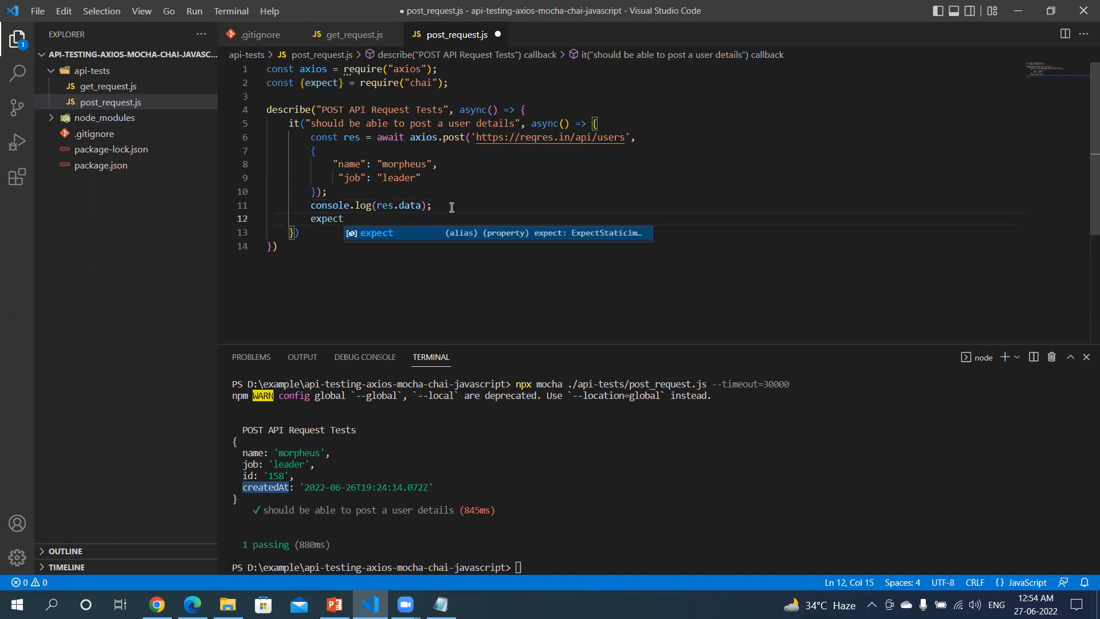
pyautogui.write('(res.')
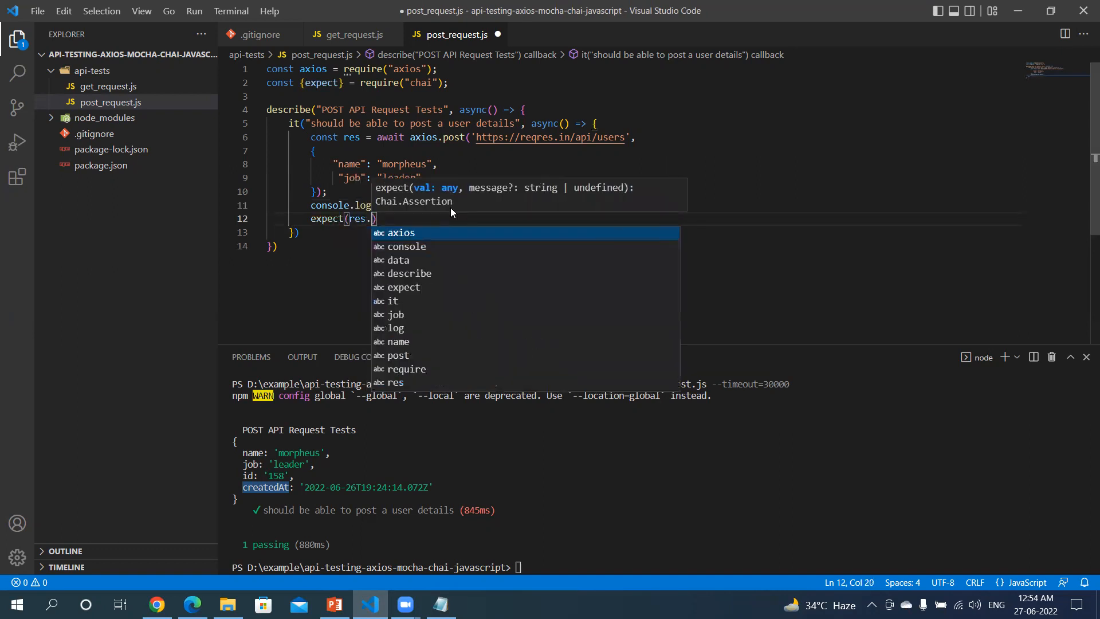
pyautogui.write('data')
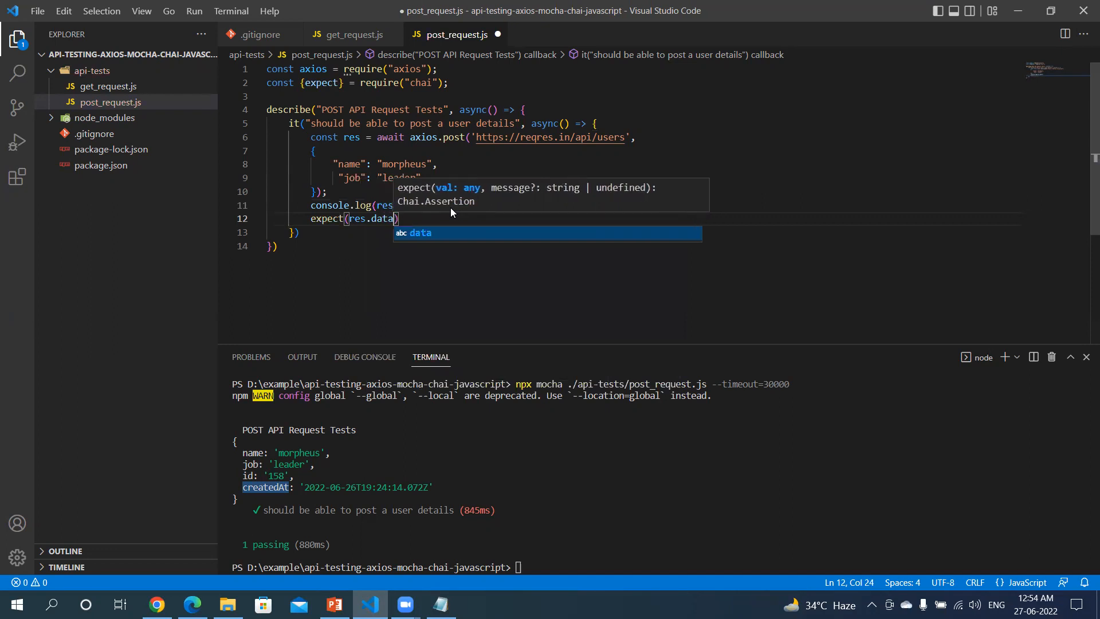
pyautogui.write('.name')
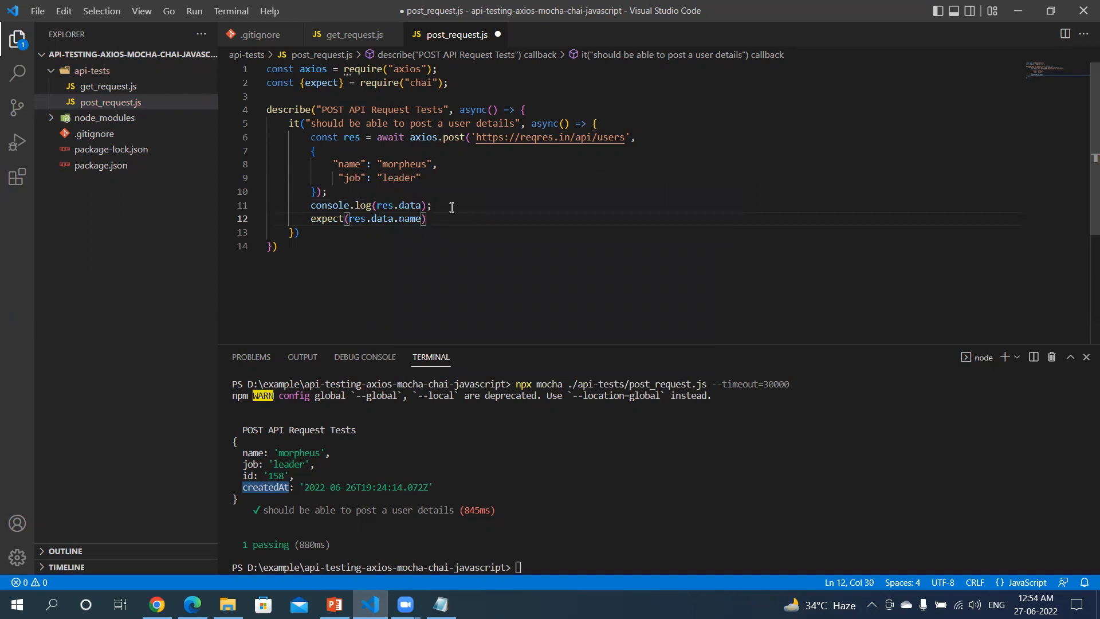
pyautogui.write('.equal')
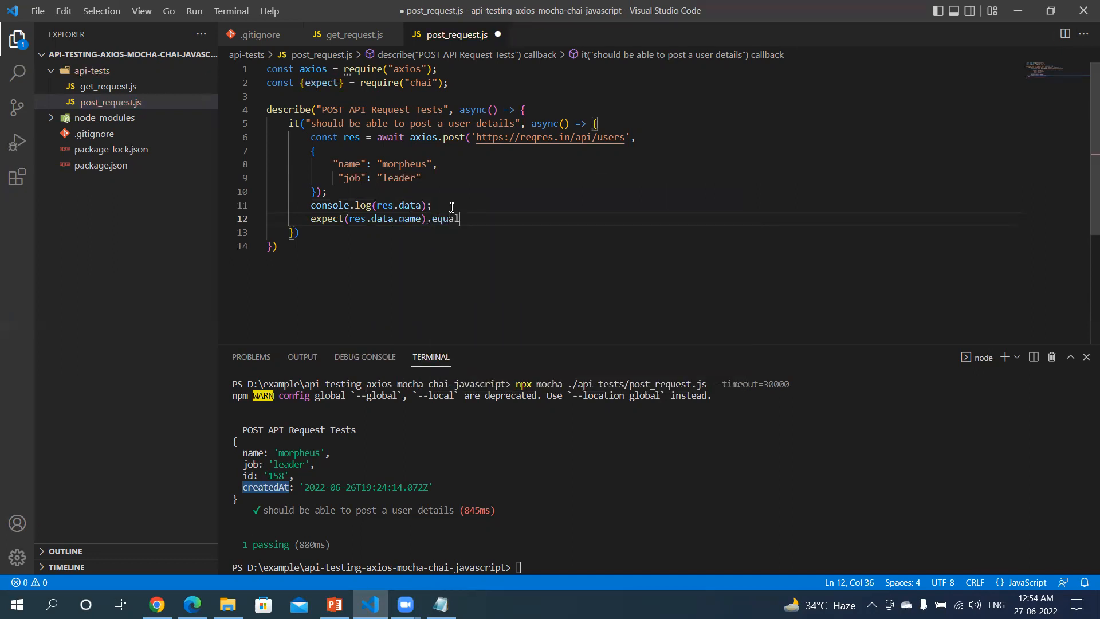
pyautogui.write('(')
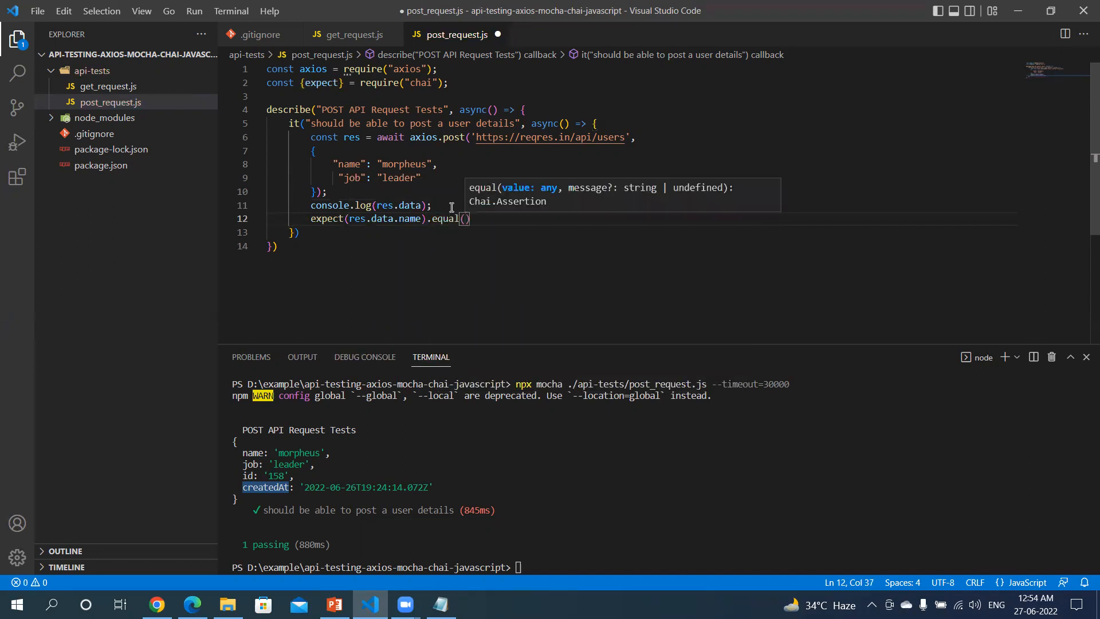
pyautogui.write('"')
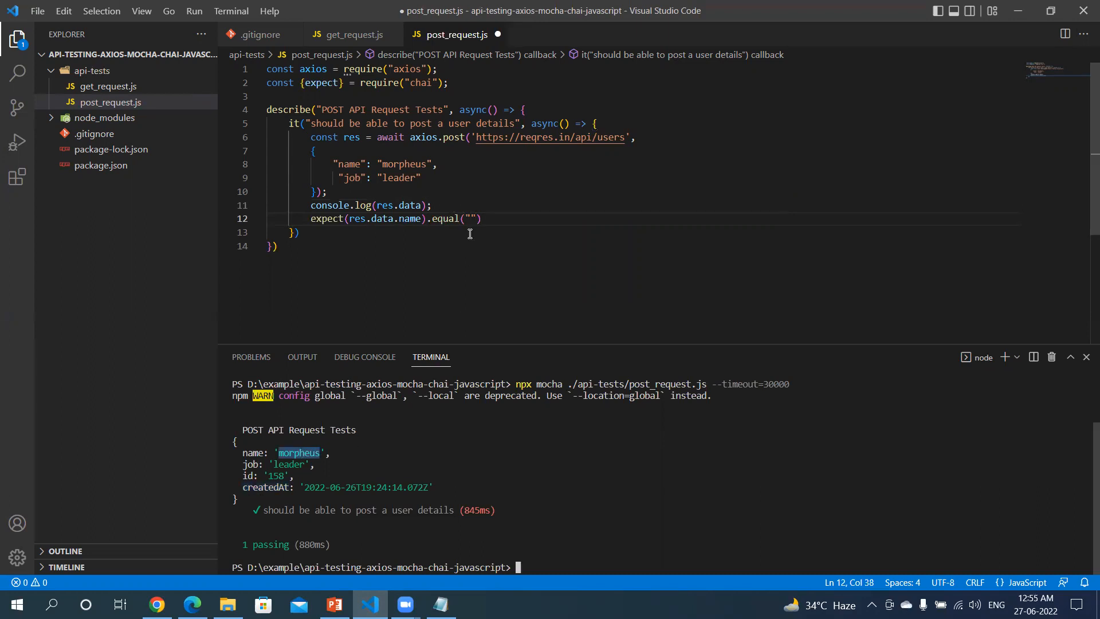
pyautogui.write('morpheus')
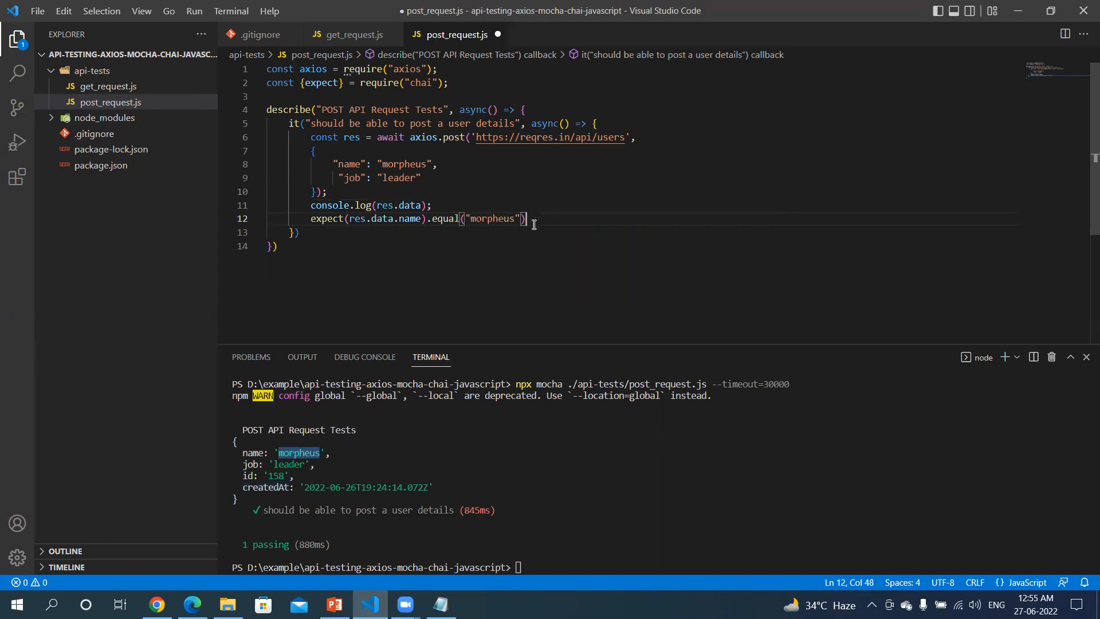
pyautogui.write(';')
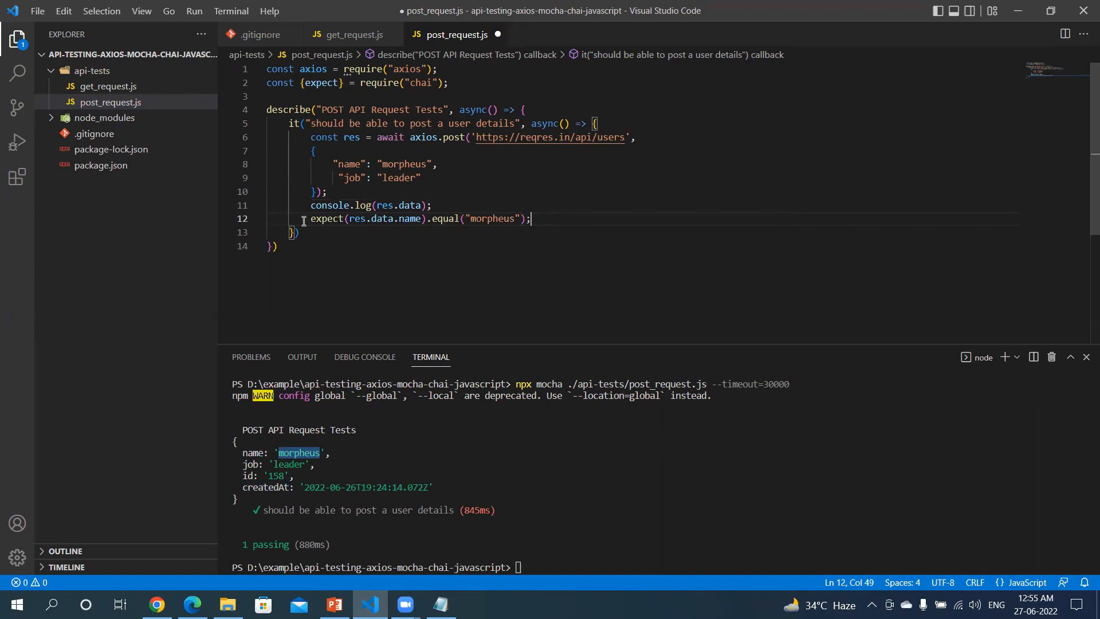
pyautogui.moveTo(575, 223)
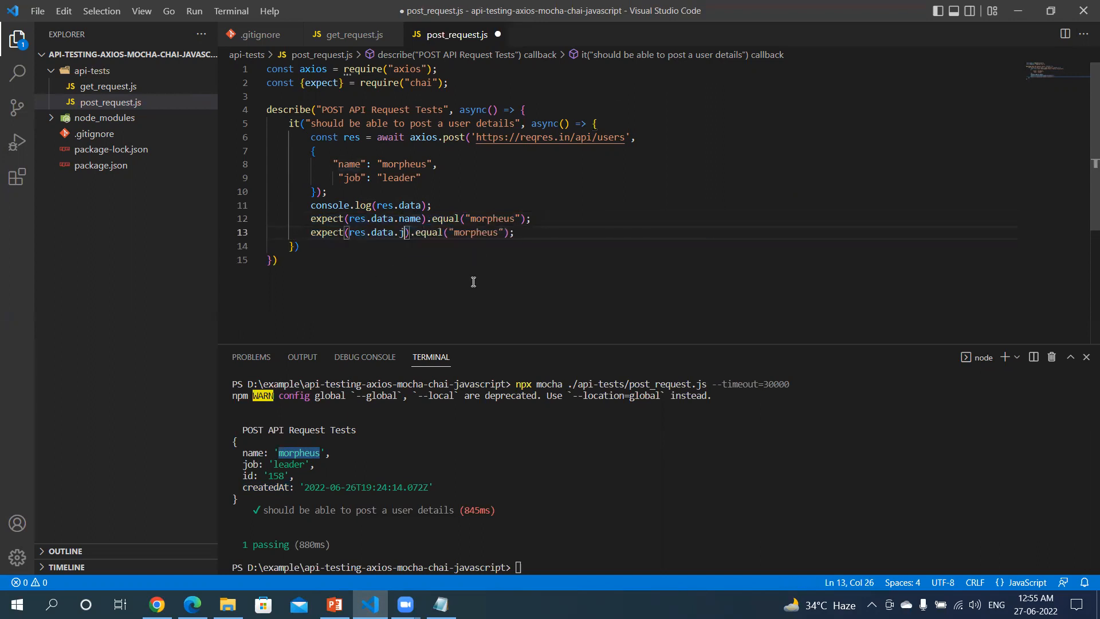
# Add expect(res.data.job).equal("leader"); matching the request body values, saved
pyautogui.write('ob')
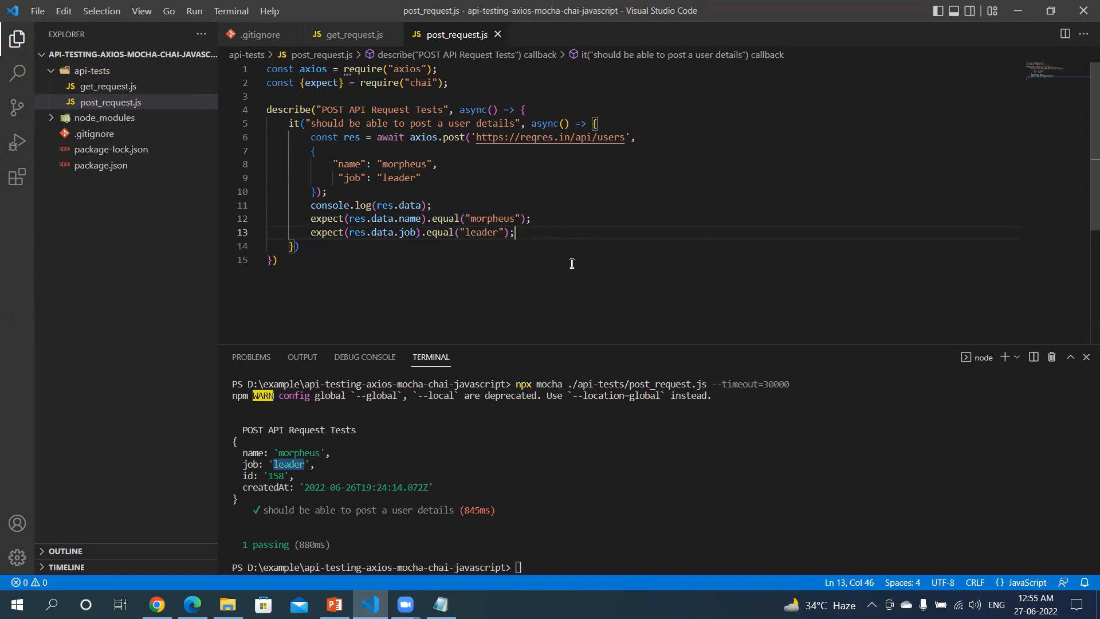
pyautogui.moveTo(528, 269)
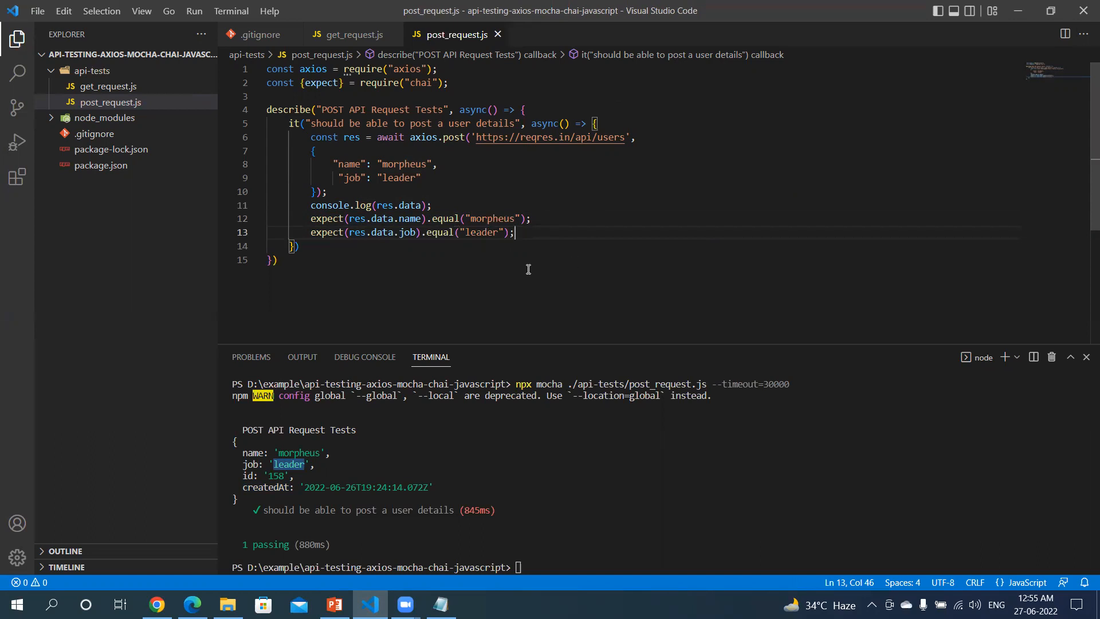
pyautogui.moveTo(472, 237)
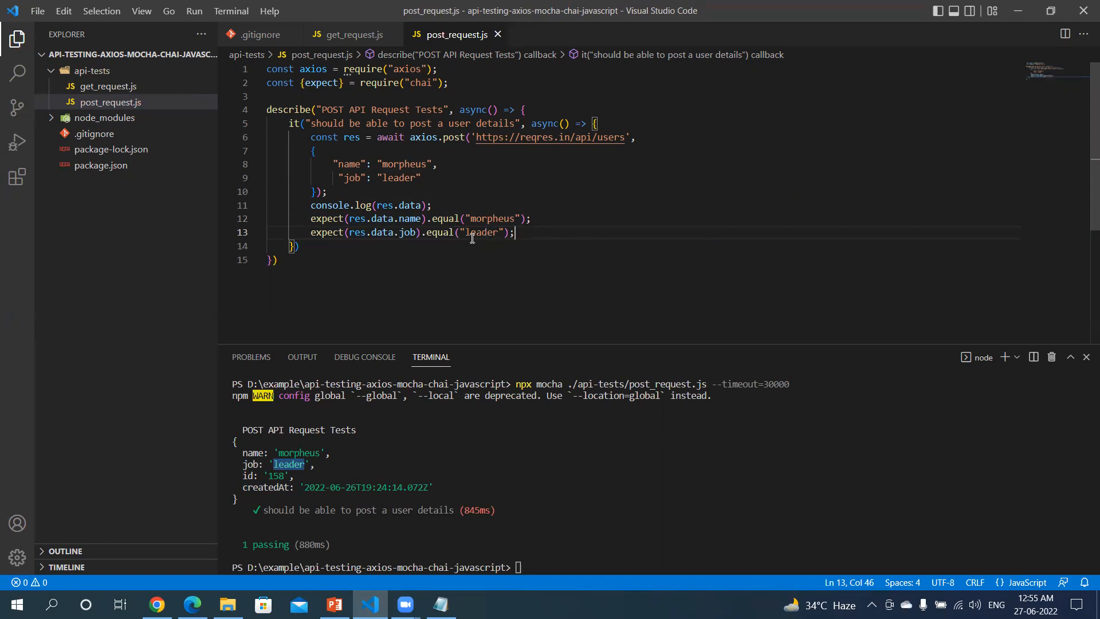
pyautogui.click(349, 163)
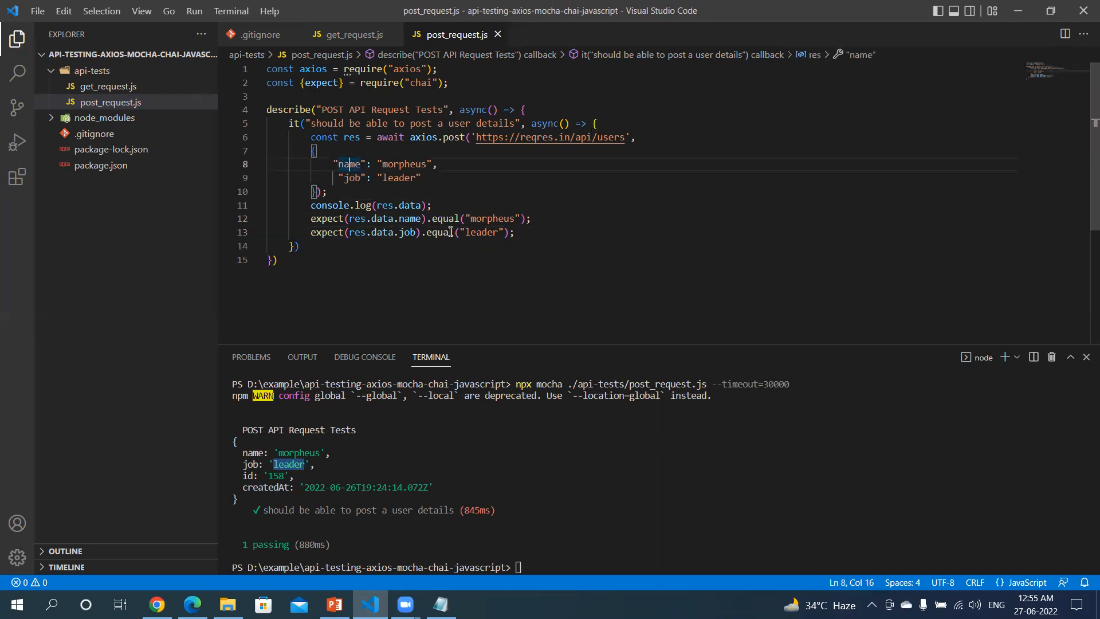
pyautogui.doubleClick(492, 218)
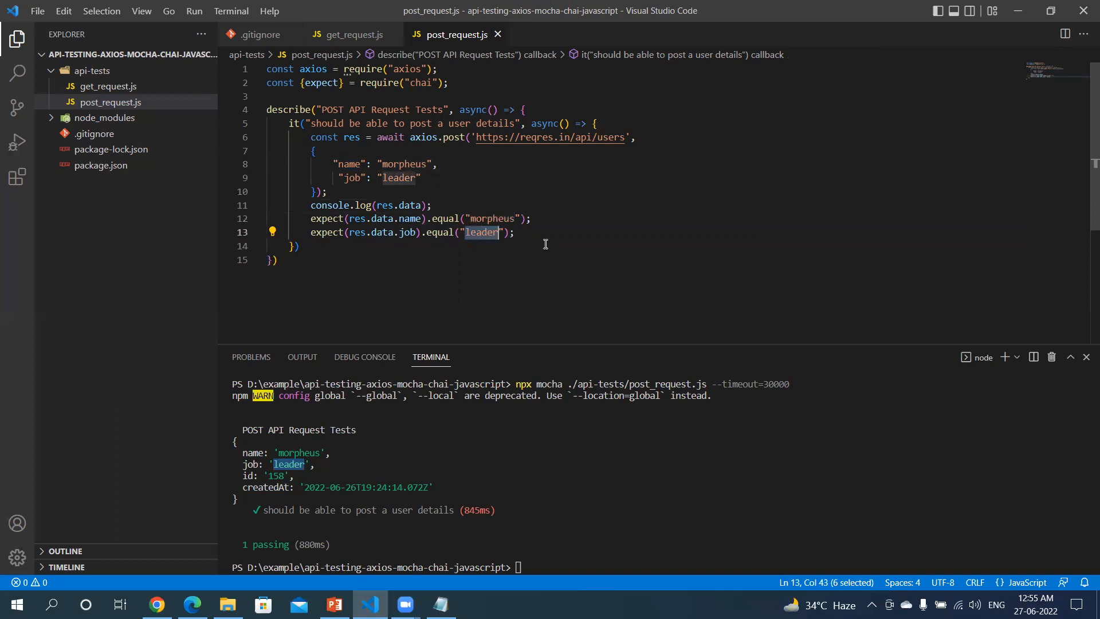
pyautogui.click(297, 245)
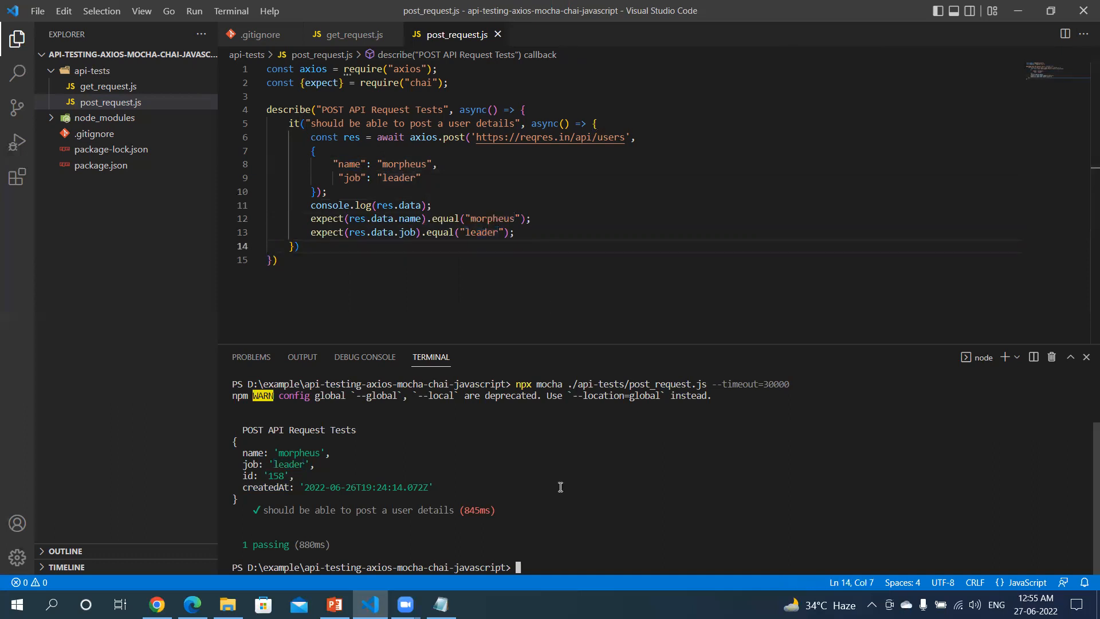
# Rerun npx mocha ./api-tests/post_request.js --timeout=30000 and see it pass with a new user id
pyautogui.write('npx mocha ./api-tests/post_request.js --timeout=30000')
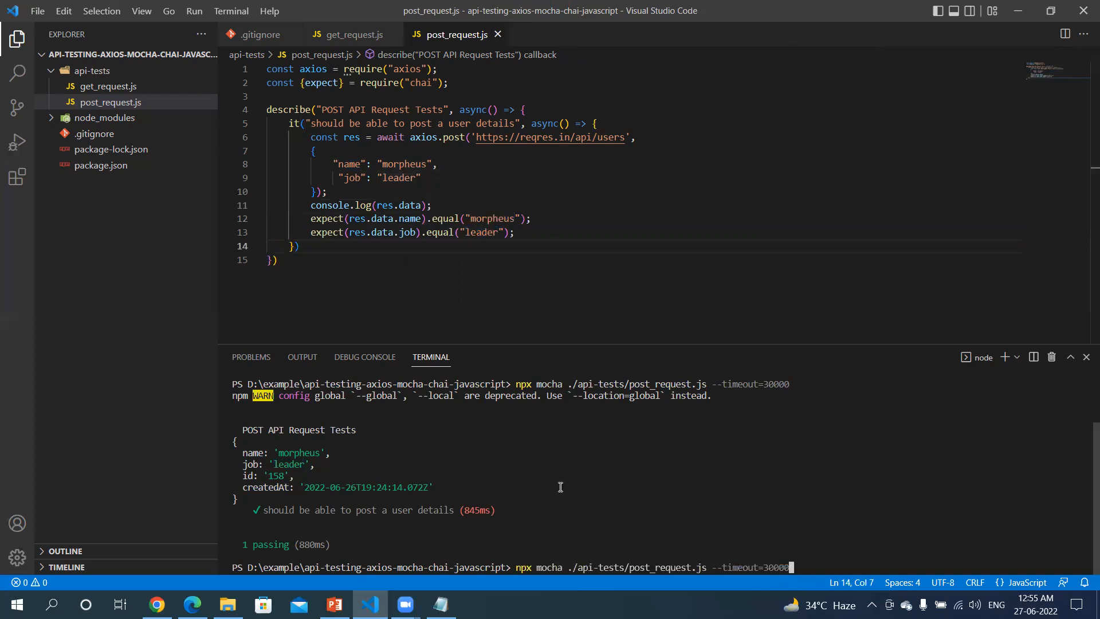
pyautogui.scroll(-3)
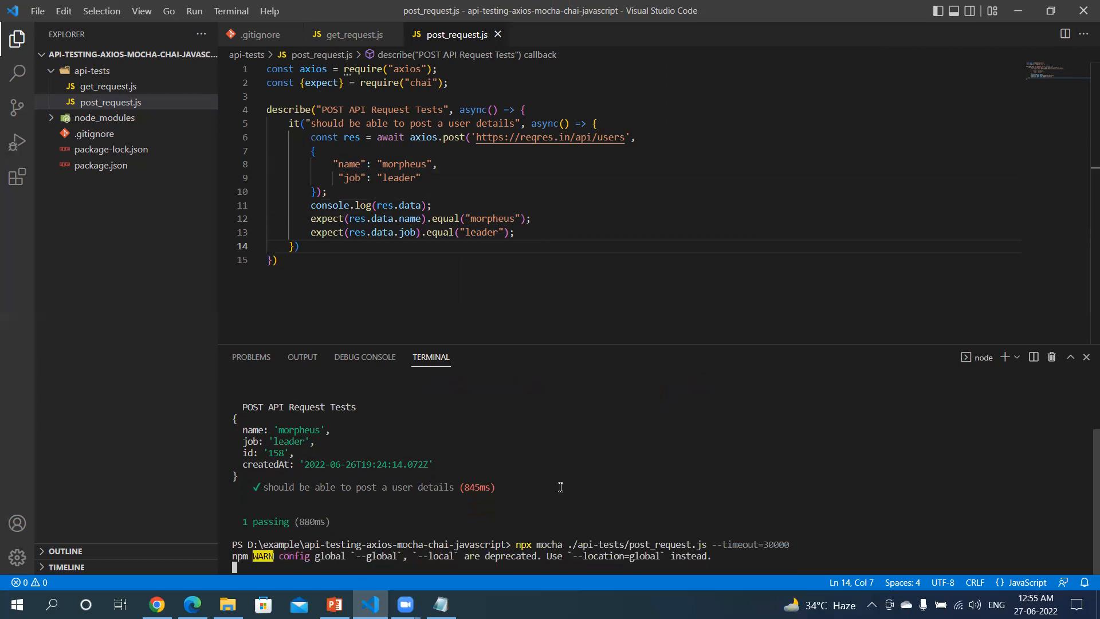
pyautogui.scroll(-3)
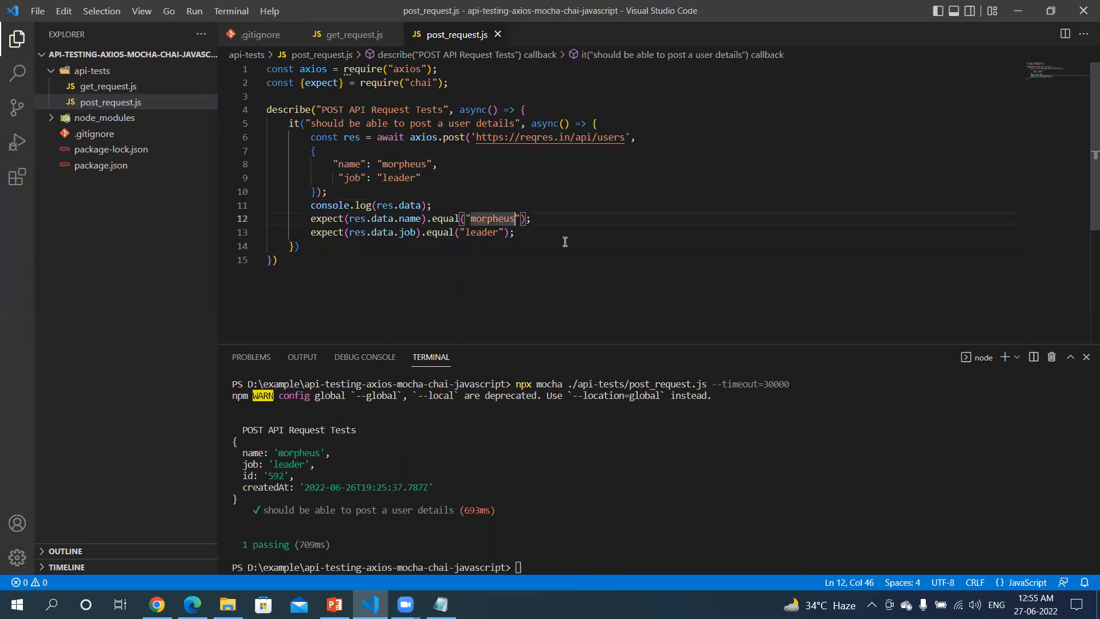
# Expect name morpheus1 to trigger an AssertionError, then restore the expected name to morpheus
pyautogui.write('1')
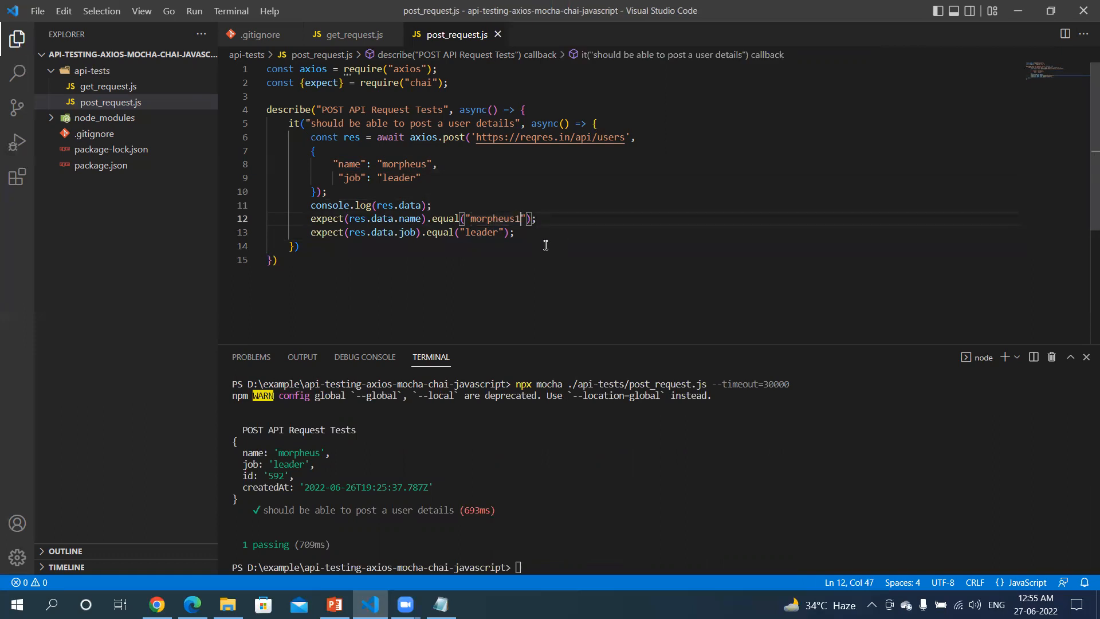
pyautogui.moveTo(568, 281)
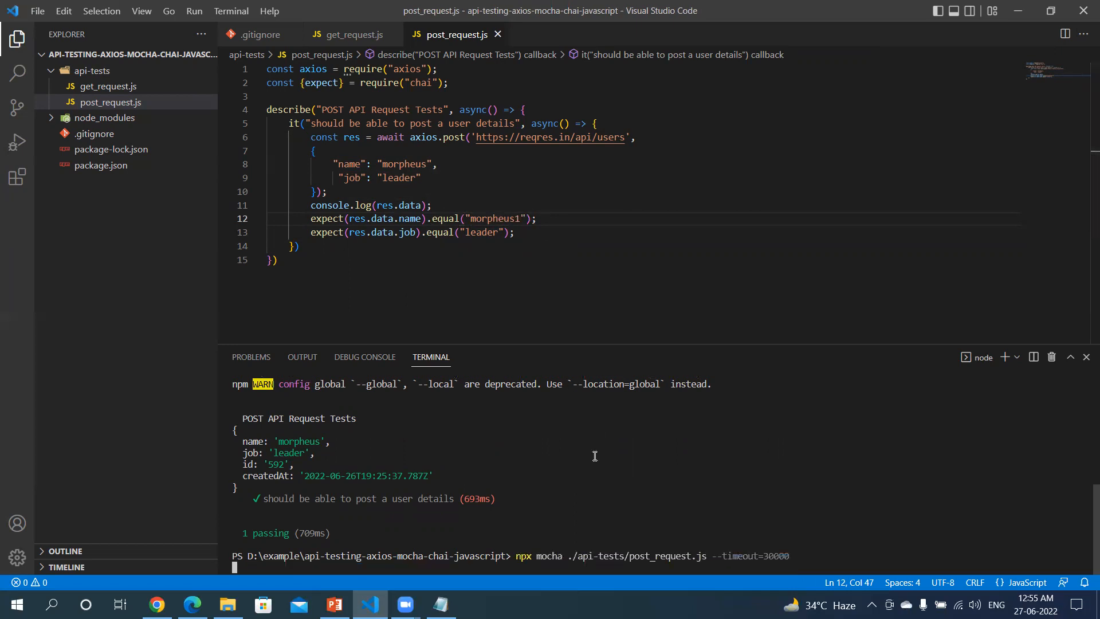
pyautogui.scroll(-3)
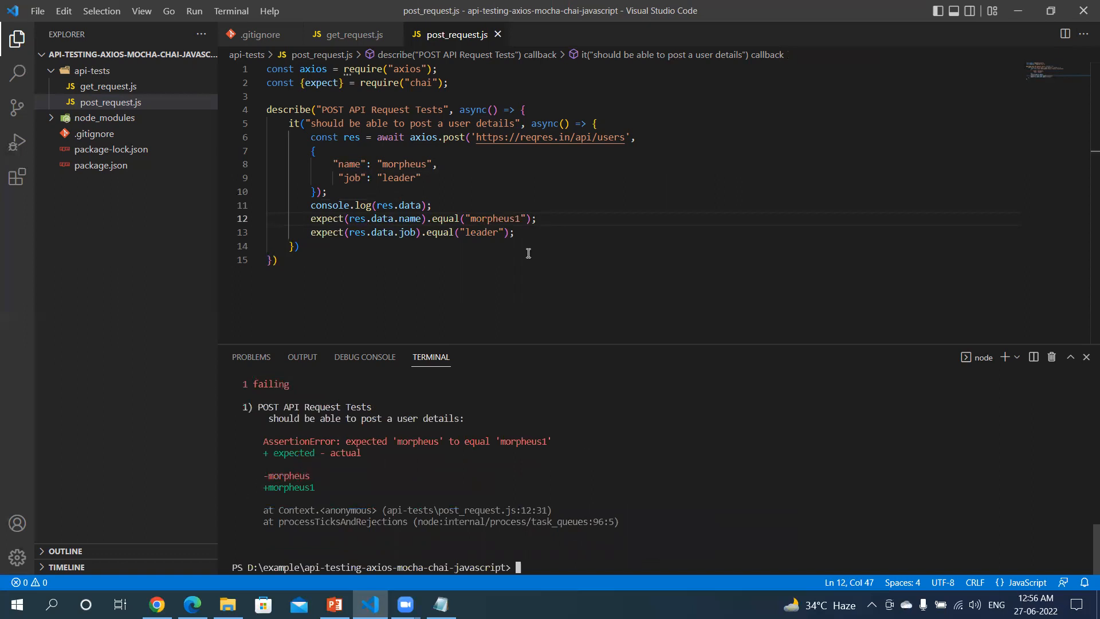
pyautogui.press('Backspace')
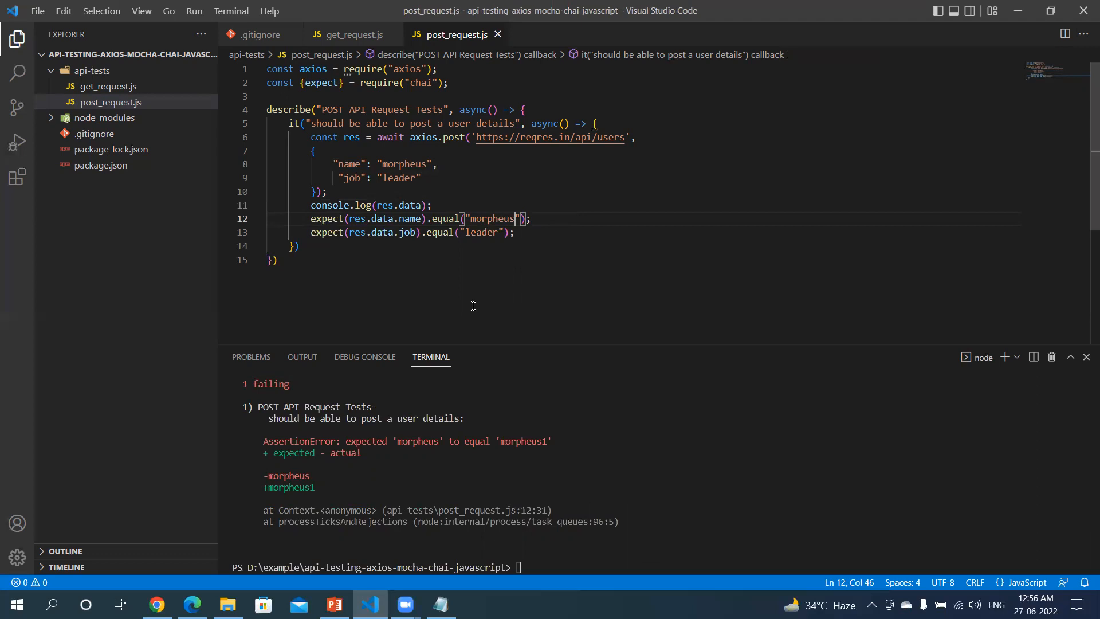
pyautogui.moveTo(452, 117)
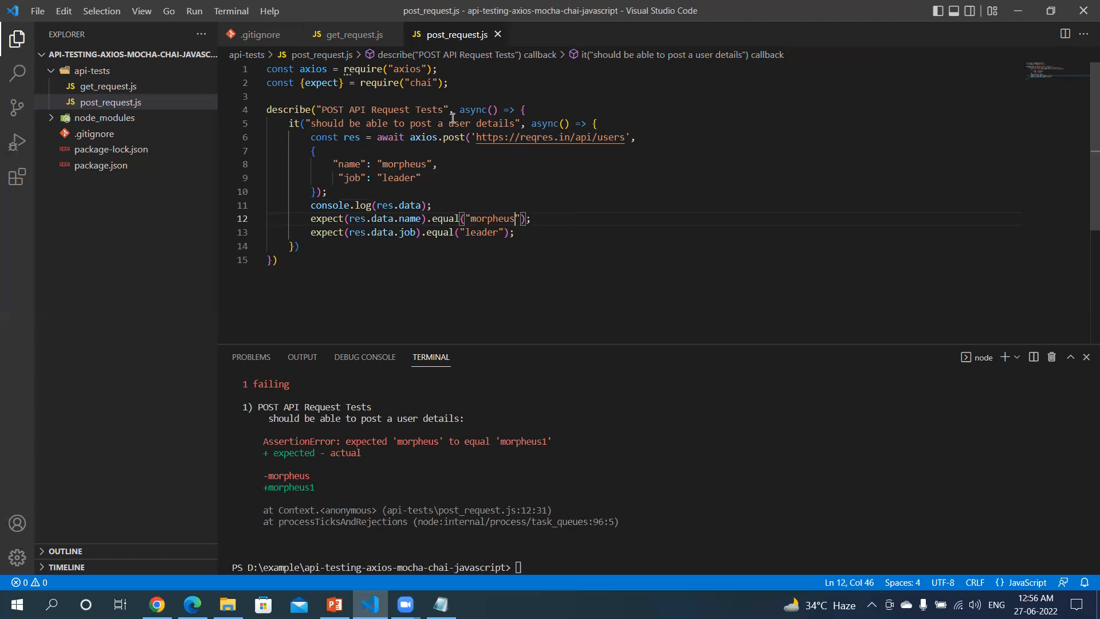
pyautogui.moveTo(444, 147)
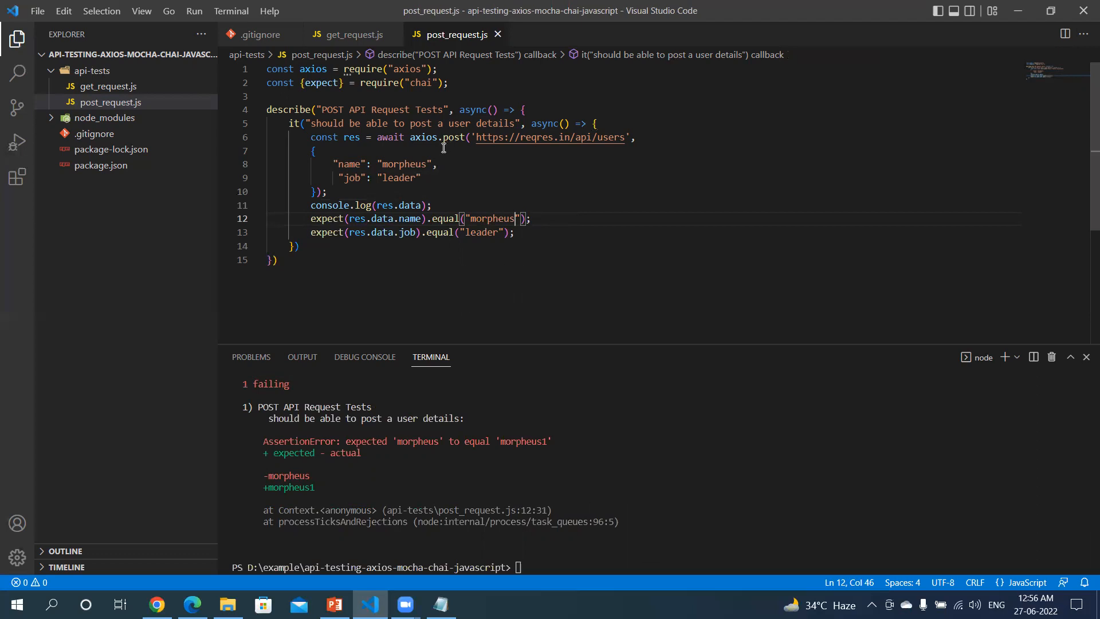
pyautogui.click(315, 190)
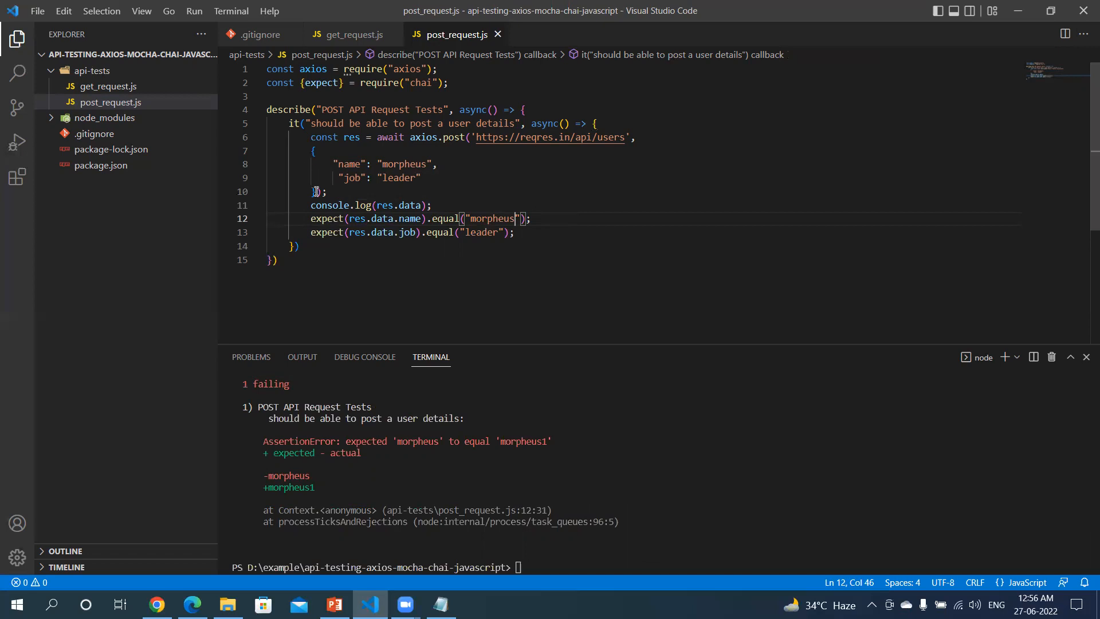
pyautogui.moveTo(468, 205)
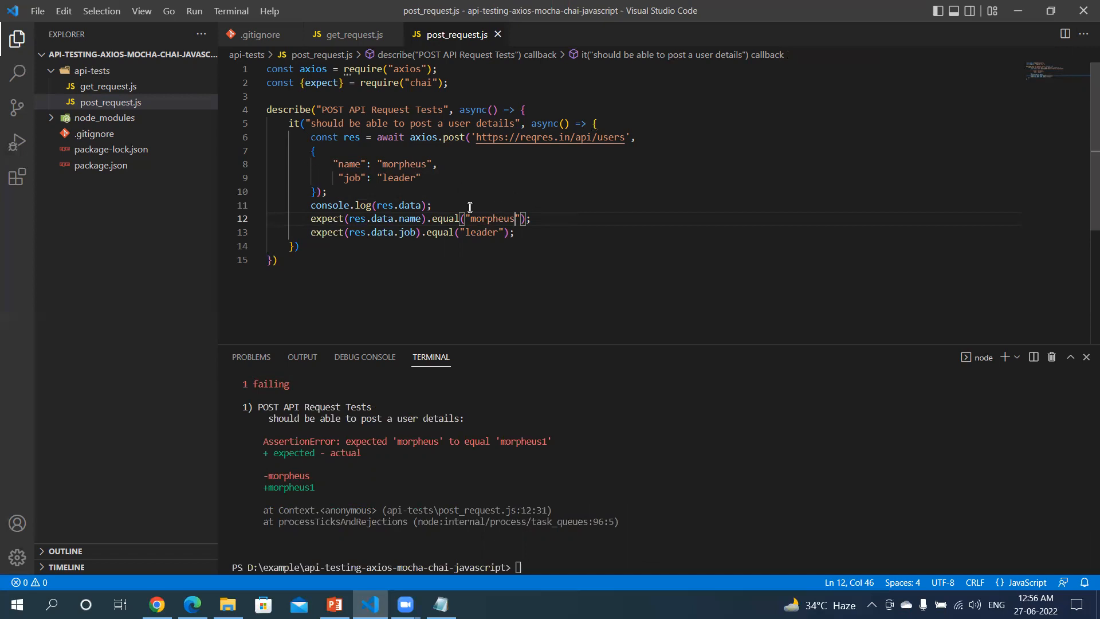
pyautogui.moveTo(450, 203)
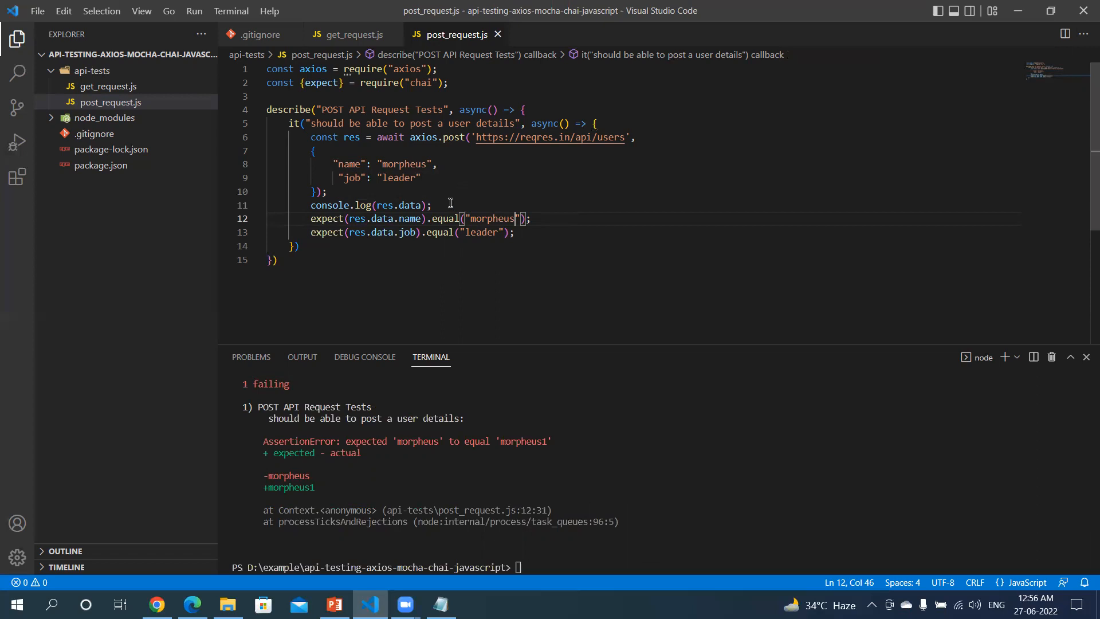
pyautogui.moveTo(412, 169)
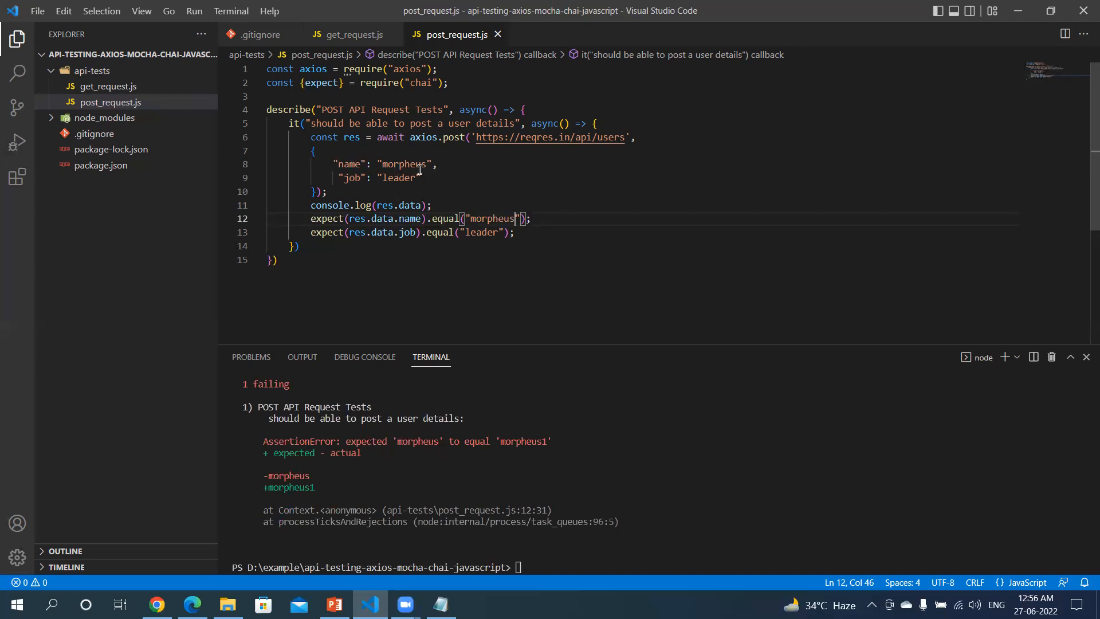
pyautogui.moveTo(402, 176)
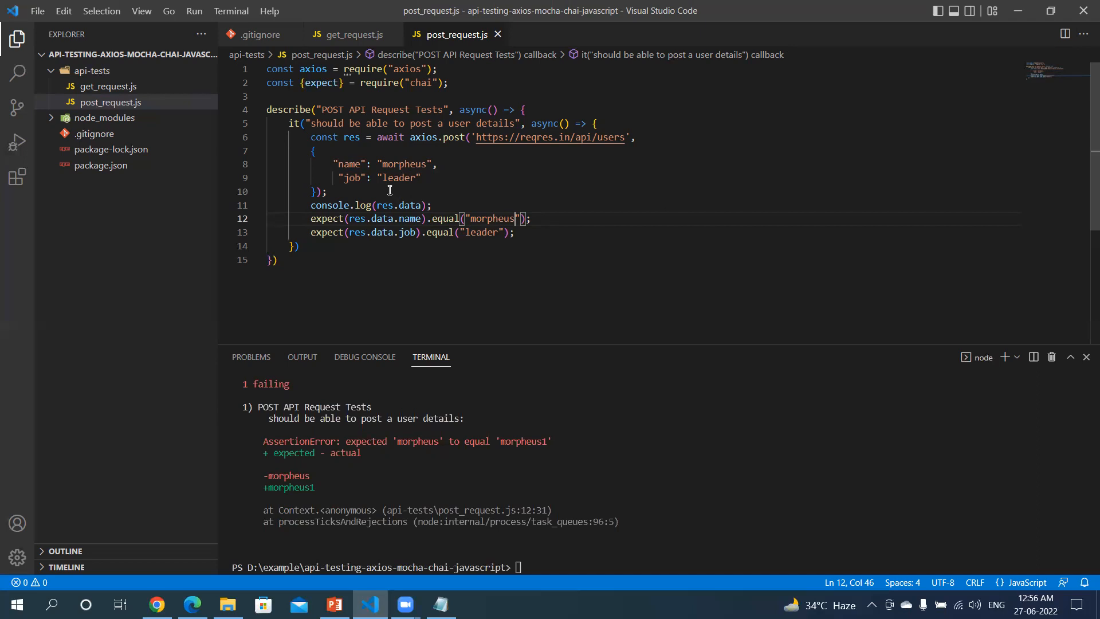
pyautogui.moveTo(409, 160)
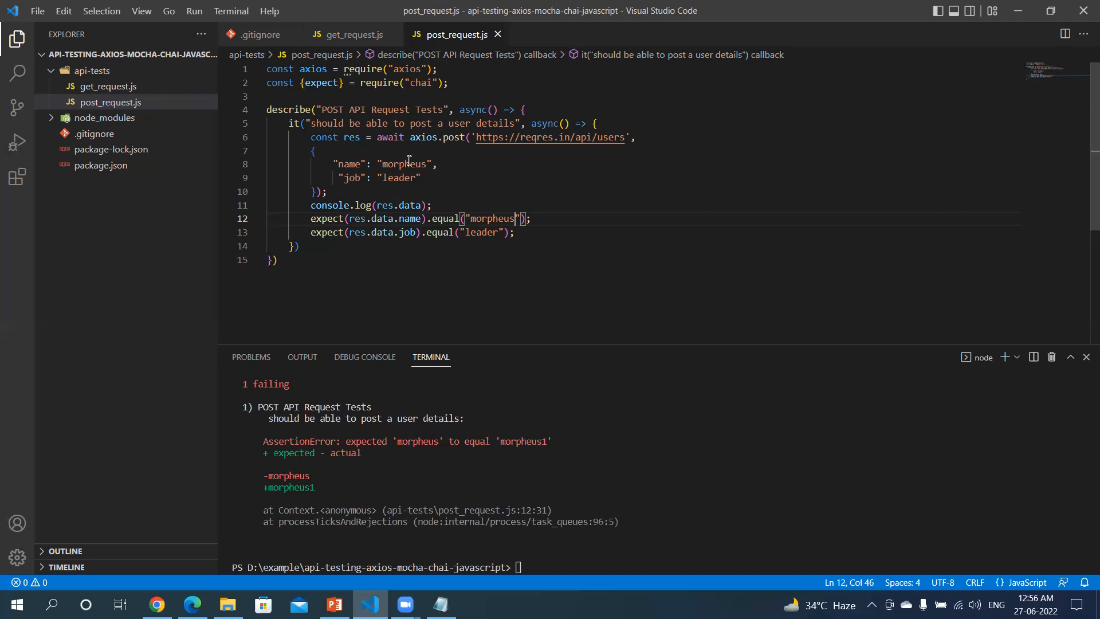
pyautogui.moveTo(394, 184)
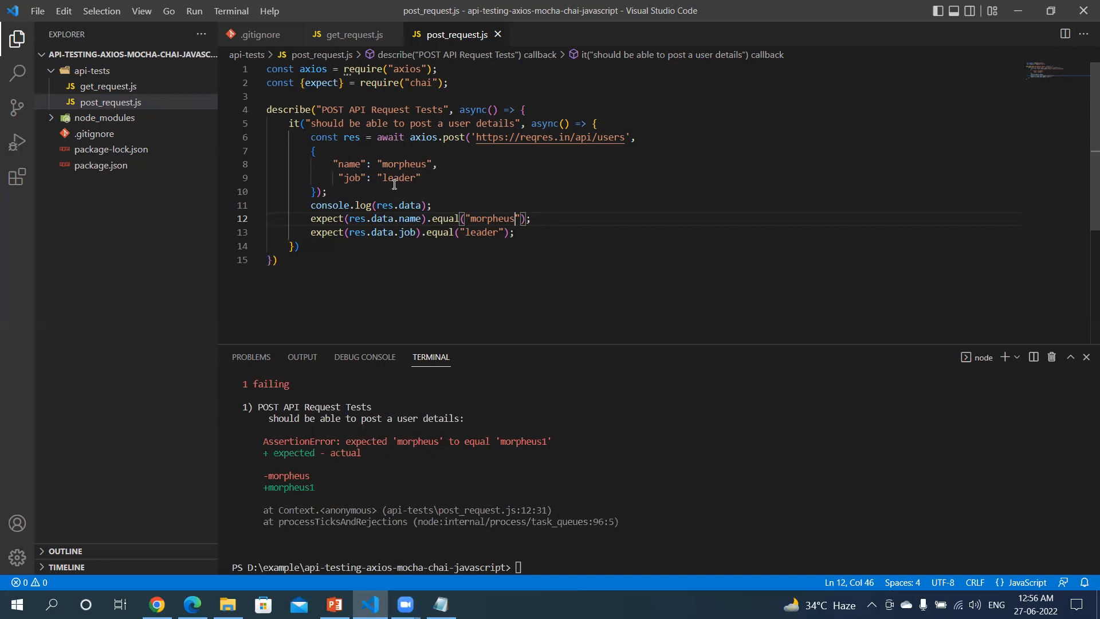
pyautogui.moveTo(216, 540)
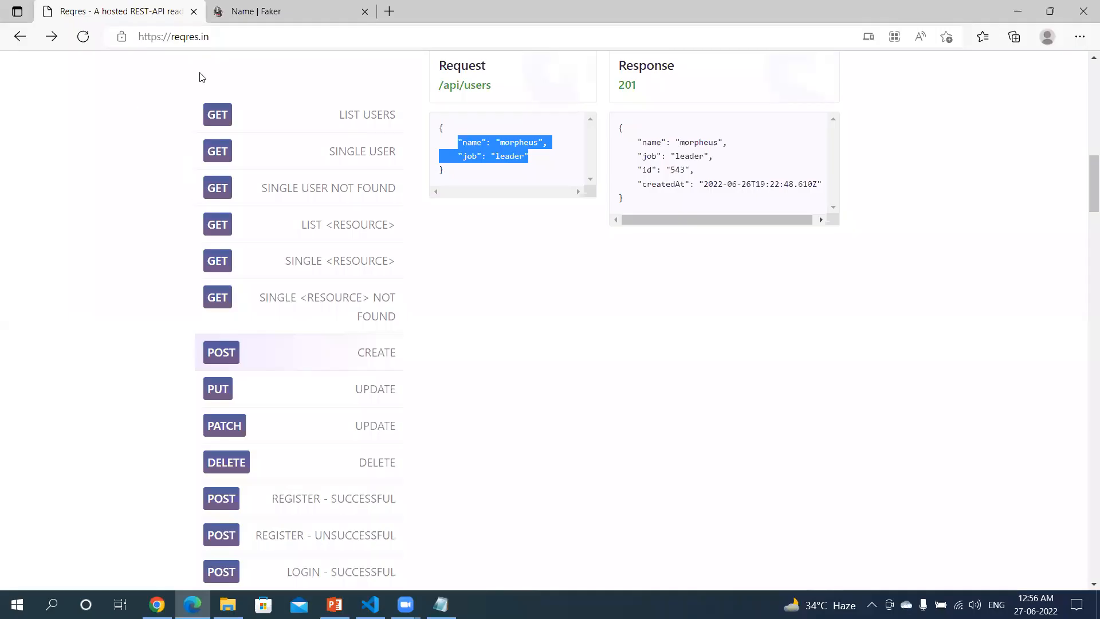
# Switch to the 'Name | Faker' tab and look through the API sidebar list
pyautogui.click(287, 12)
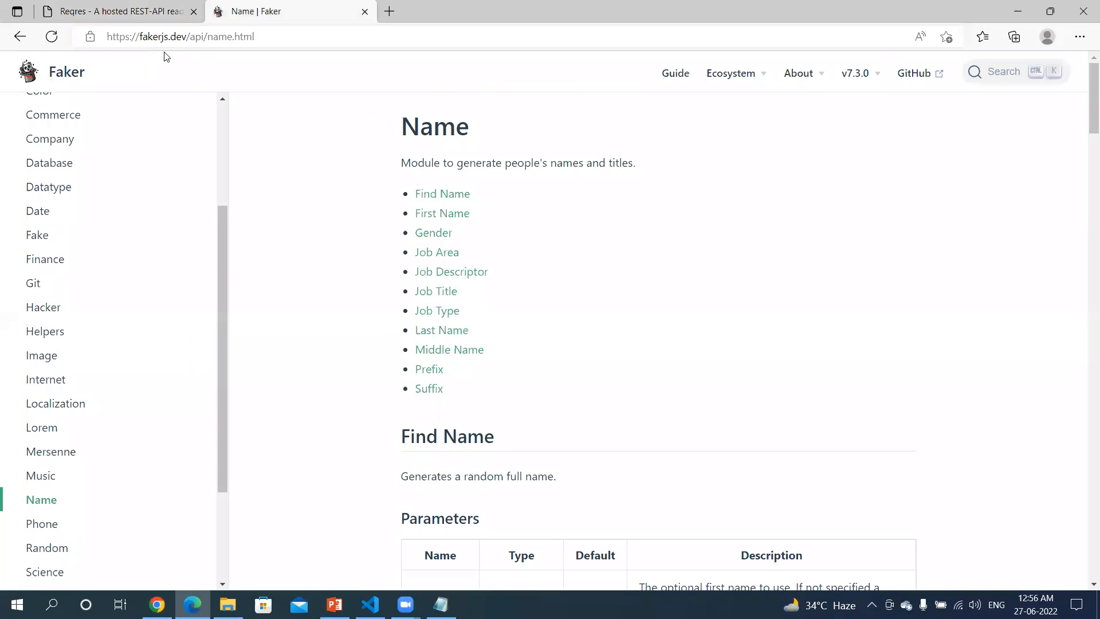
pyautogui.moveTo(43, 307)
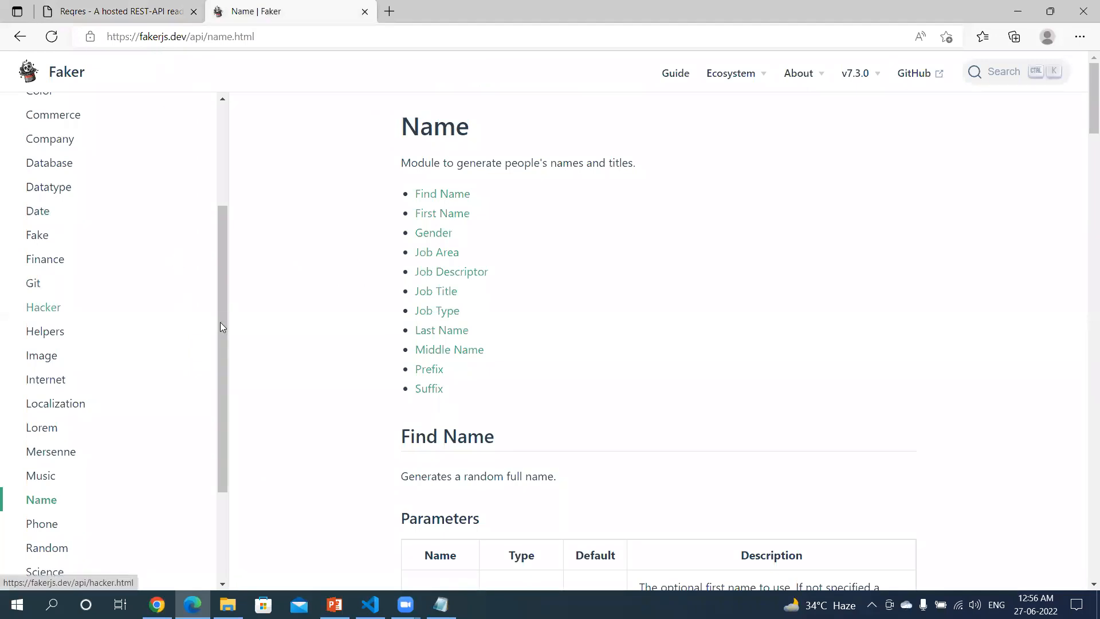
pyautogui.scroll(3)
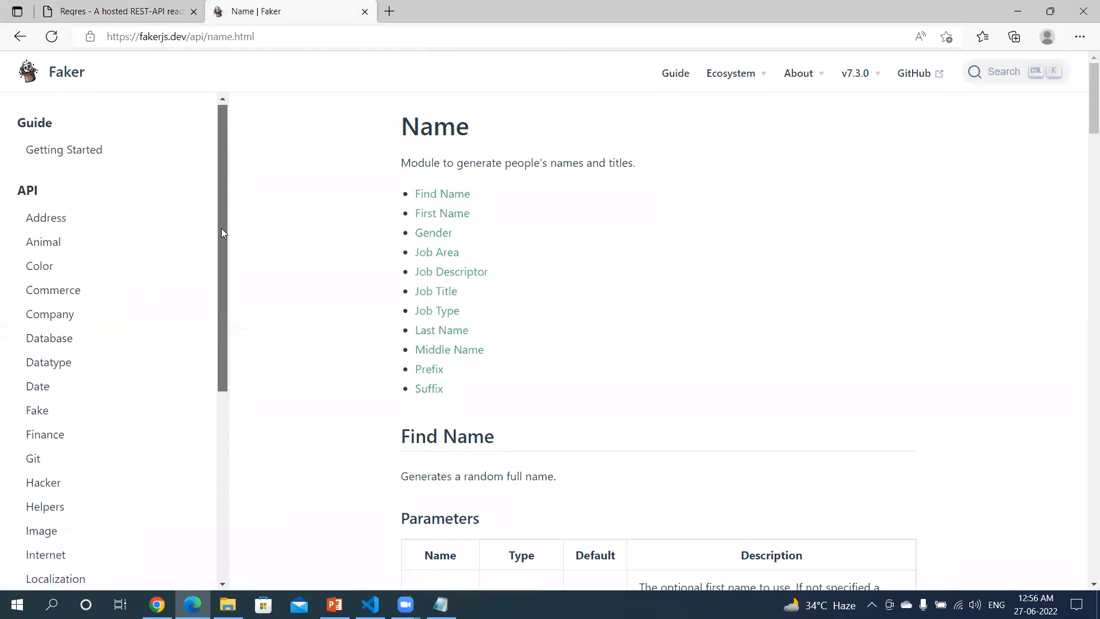
pyautogui.scroll(-3)
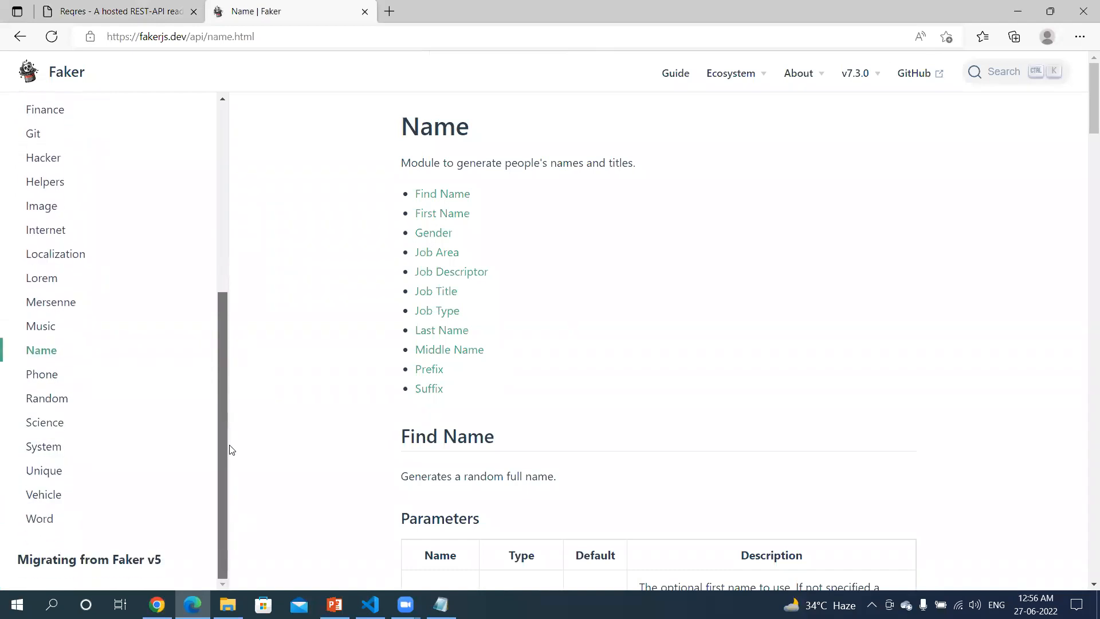
pyautogui.scroll(3)
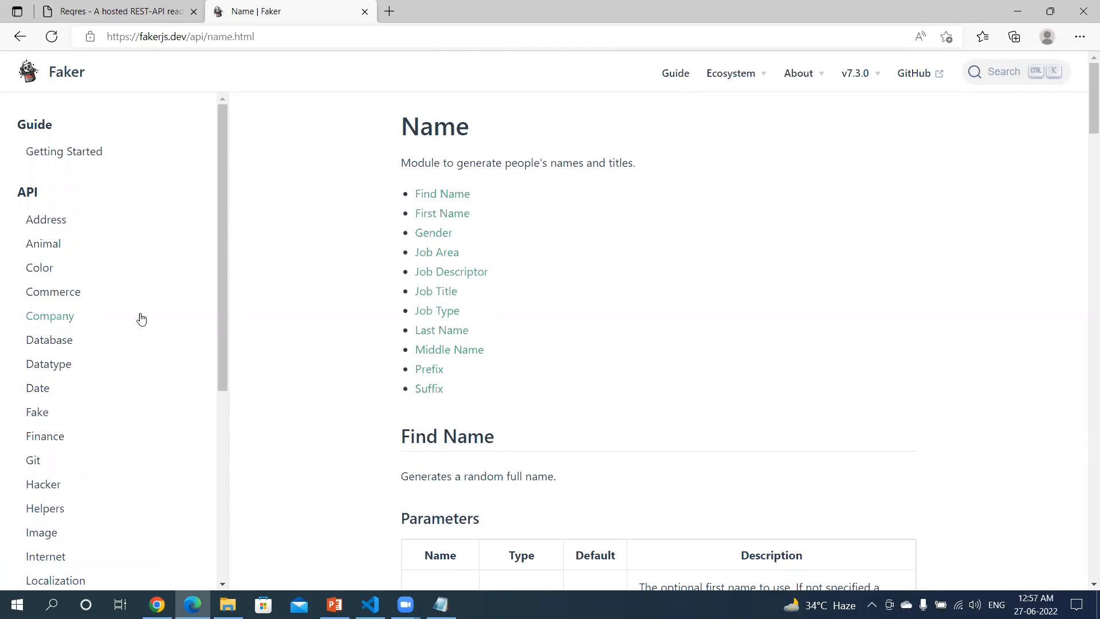
pyautogui.moveTo(442, 193)
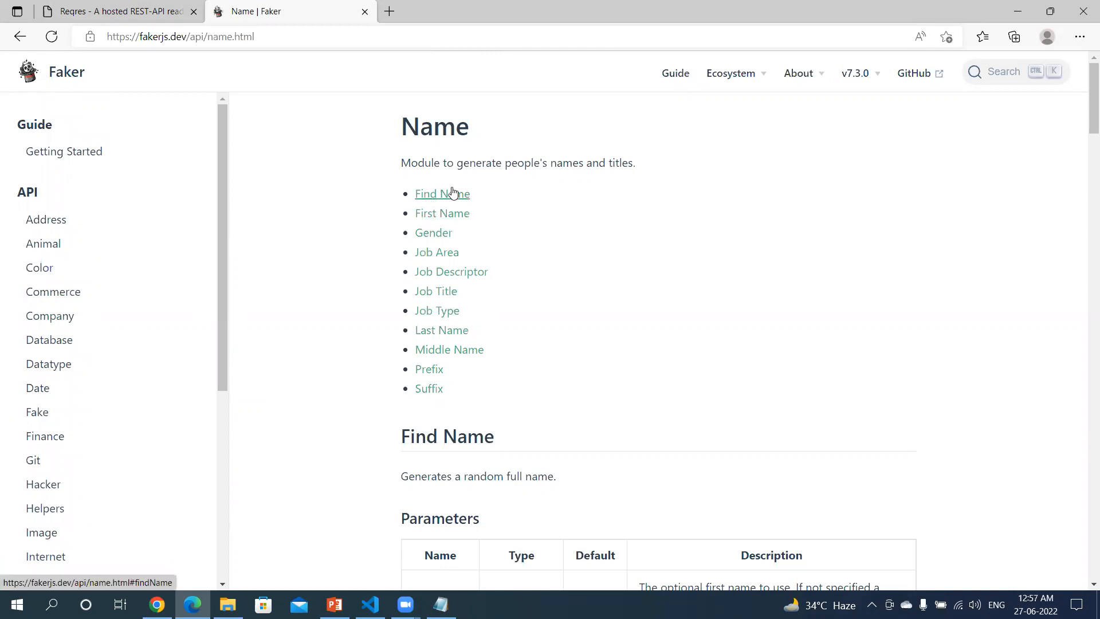
pyautogui.click(442, 194)
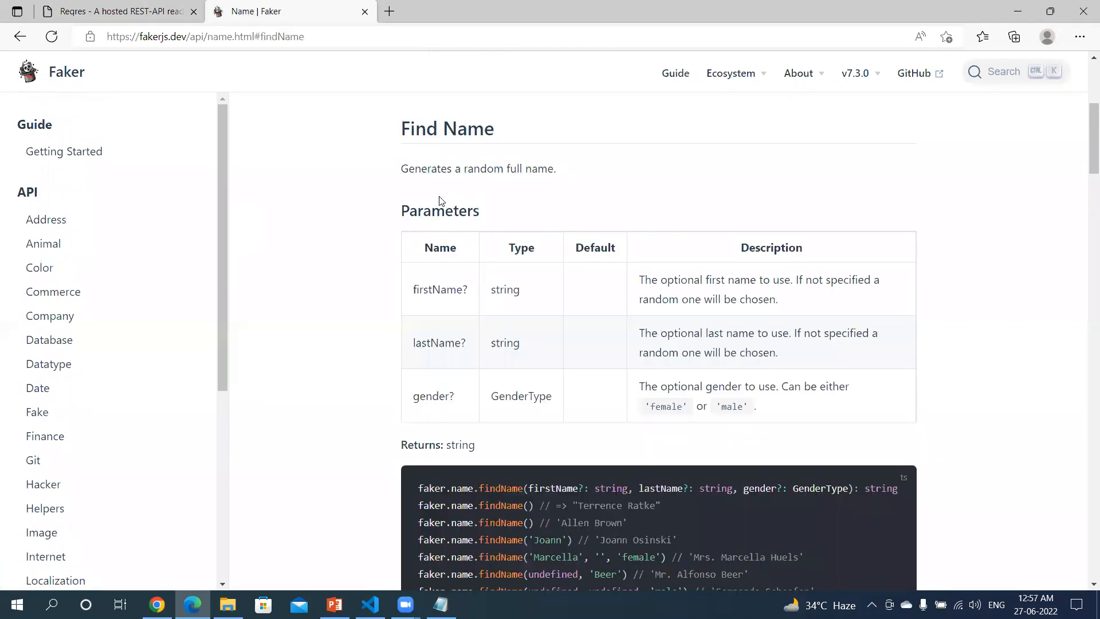
pyautogui.moveTo(374, 391)
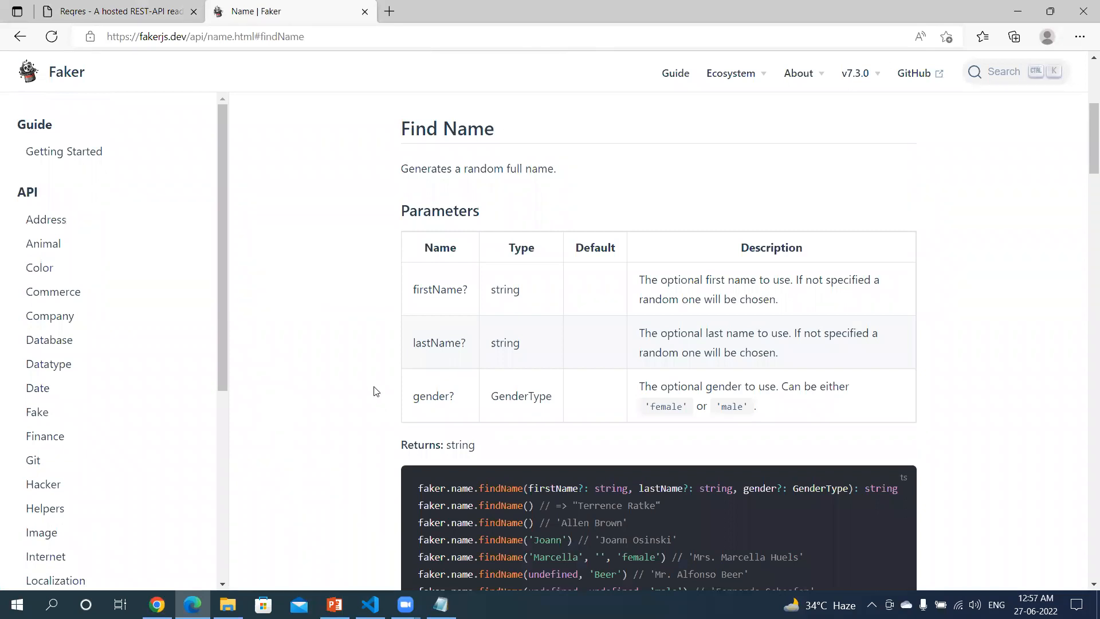
pyautogui.scroll(-3)
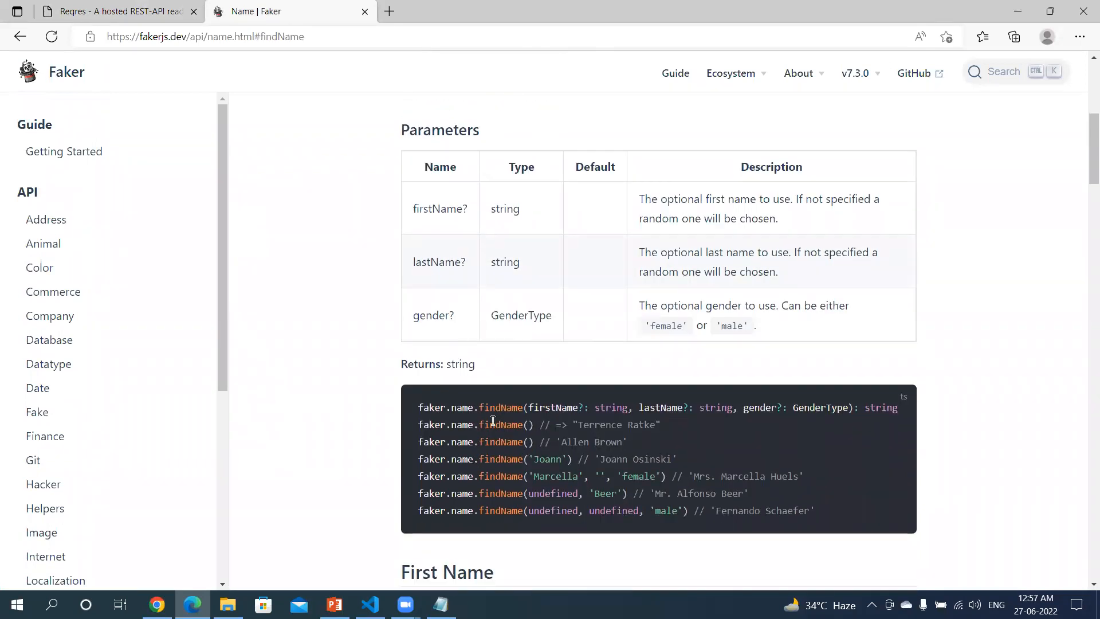
pyautogui.moveTo(417, 408)
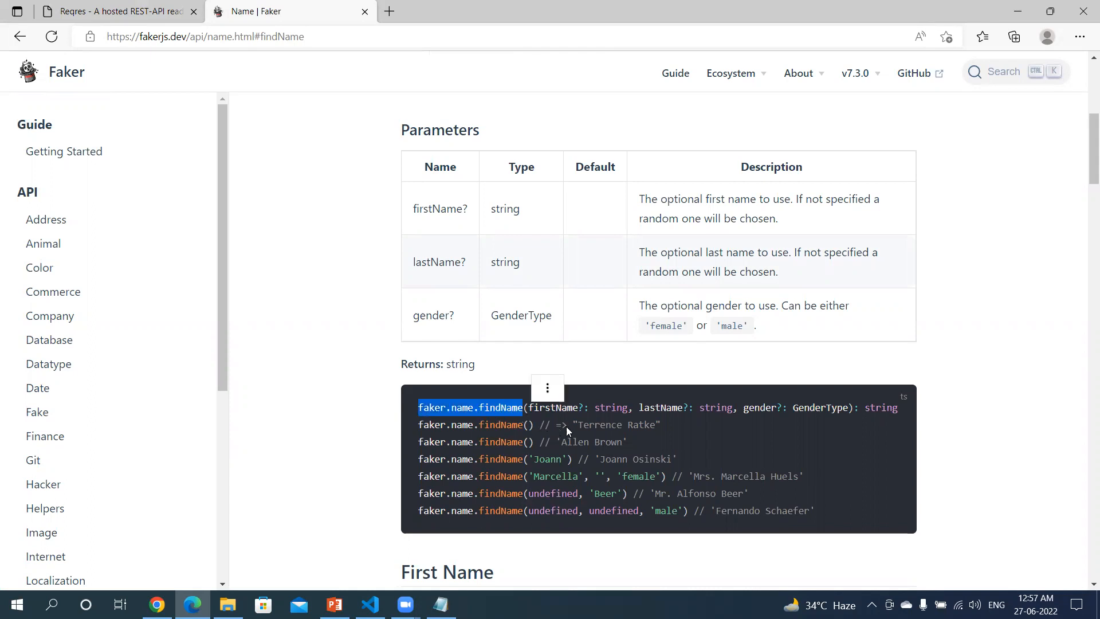
pyautogui.doubleClick(615, 425)
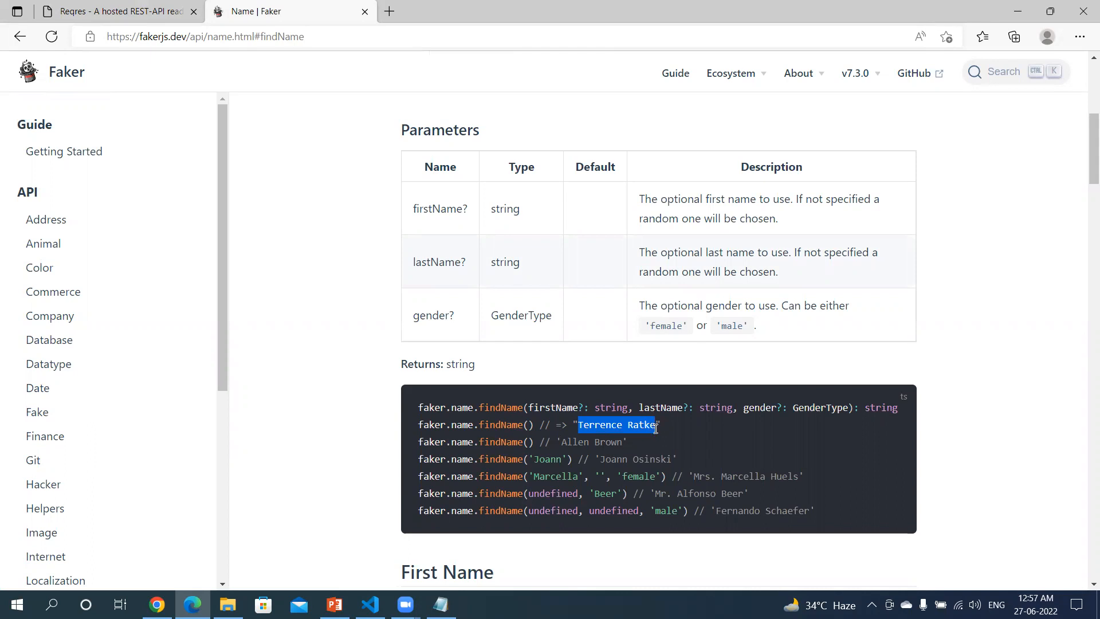
pyautogui.scroll(3)
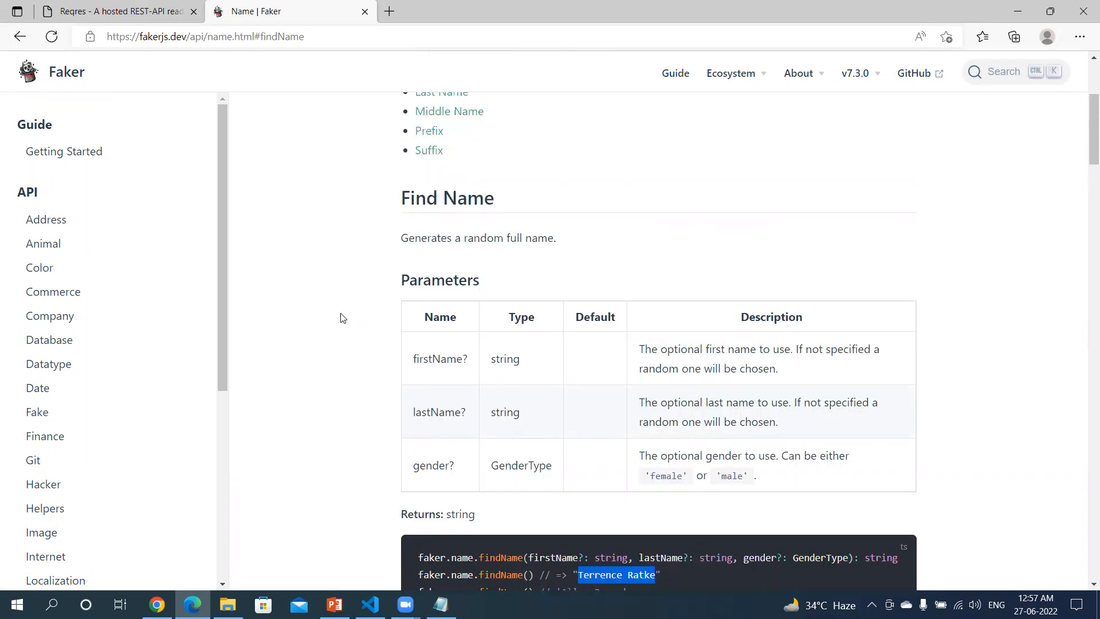
pyautogui.scroll(3)
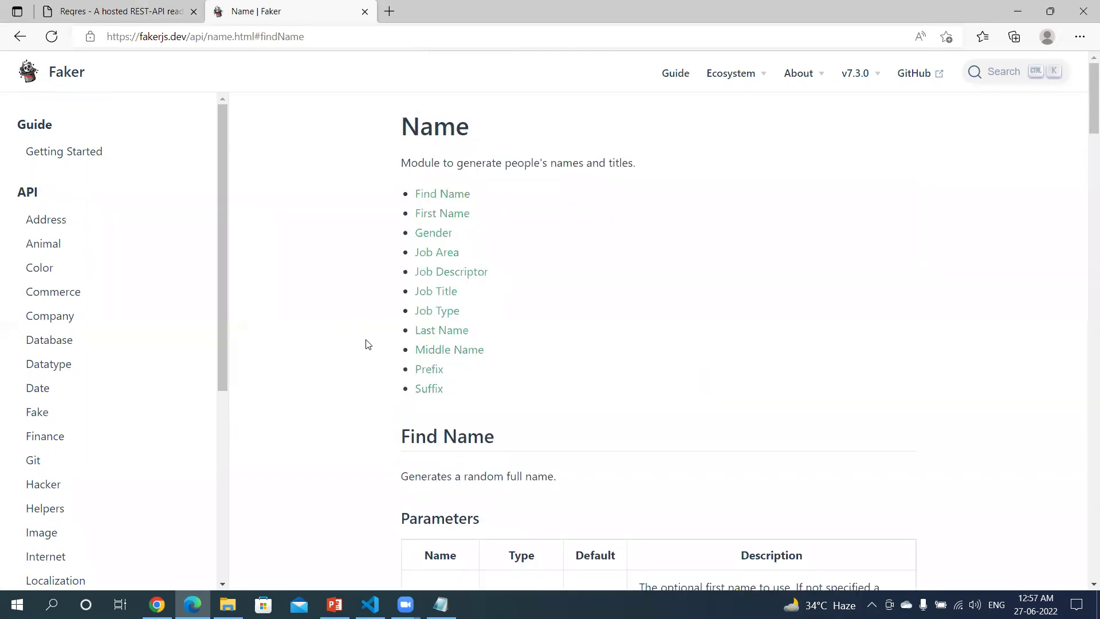
pyautogui.moveTo(436, 310)
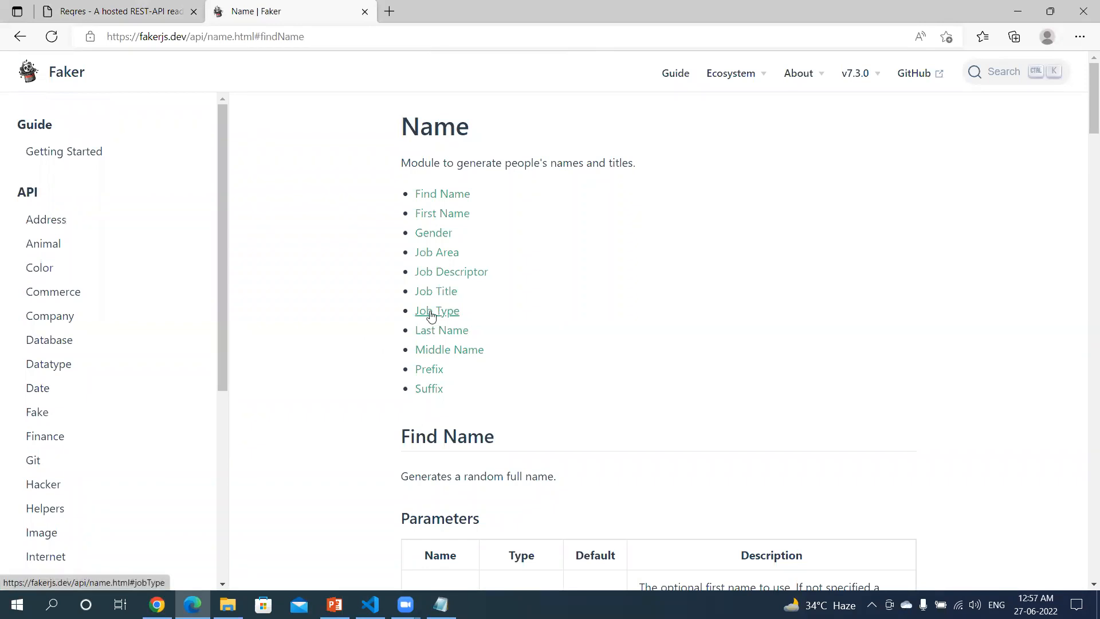
pyautogui.moveTo(435, 291)
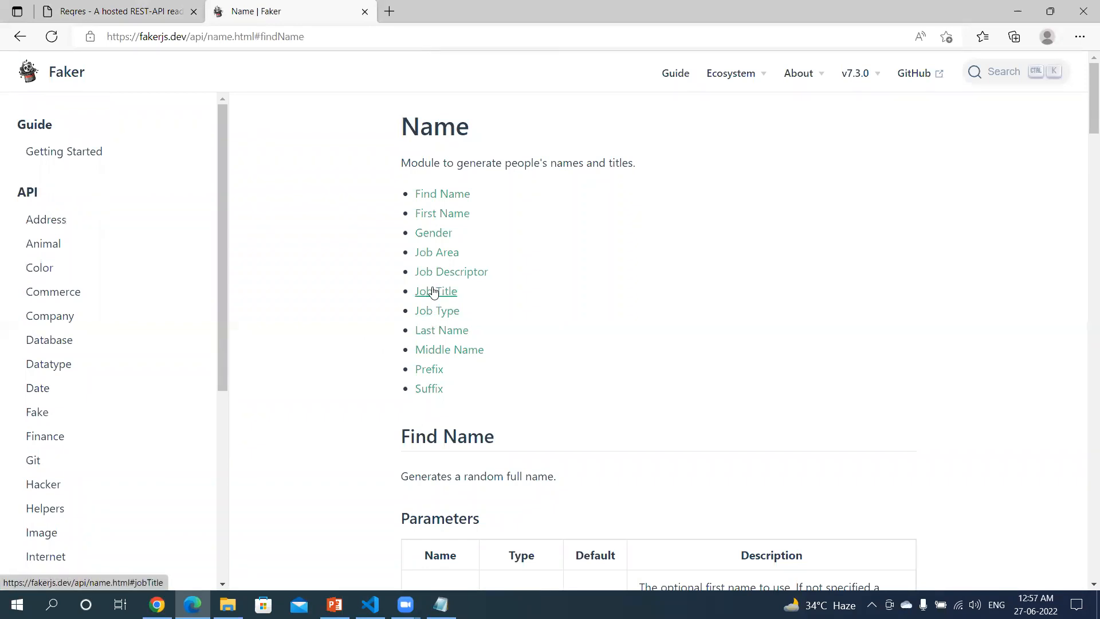
pyautogui.click(435, 291)
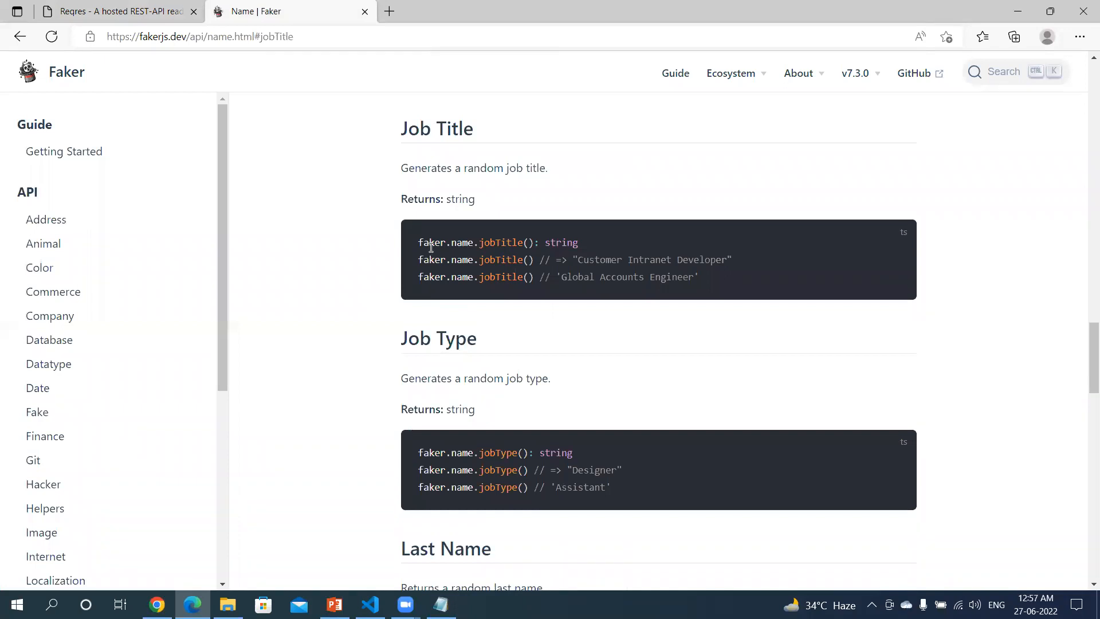
pyautogui.doubleClick(504, 259)
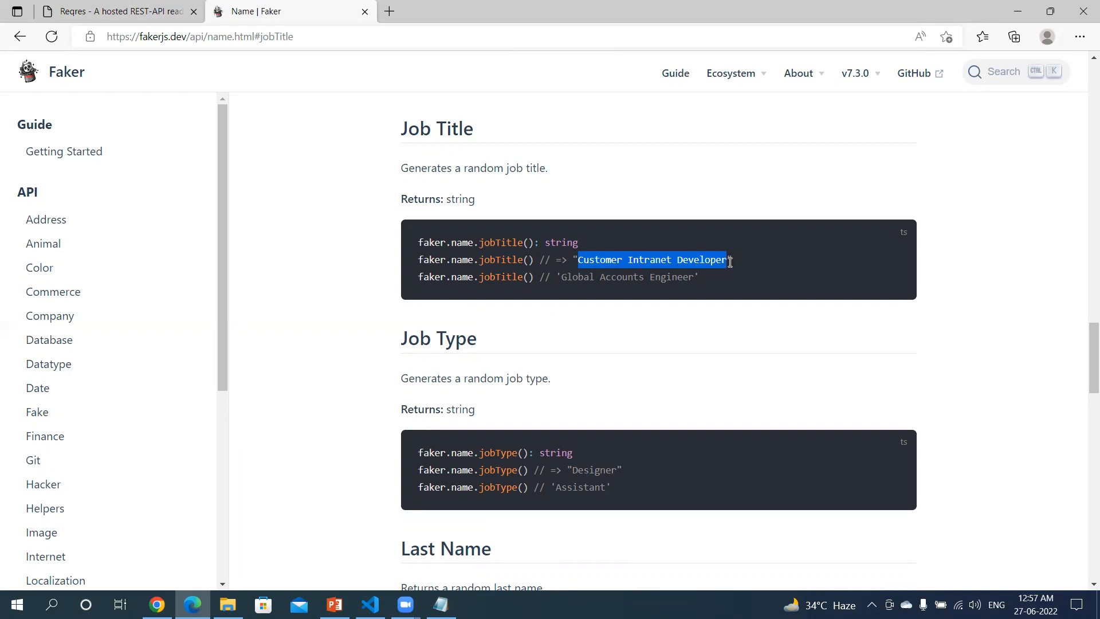
pyautogui.moveTo(410, 302)
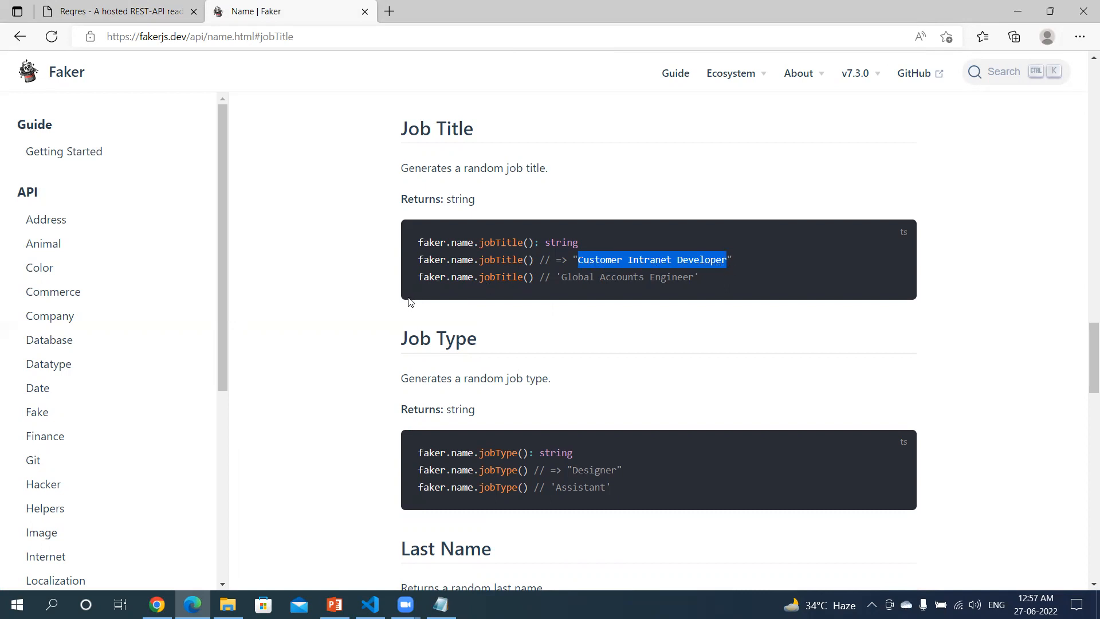
pyautogui.click(317, 330)
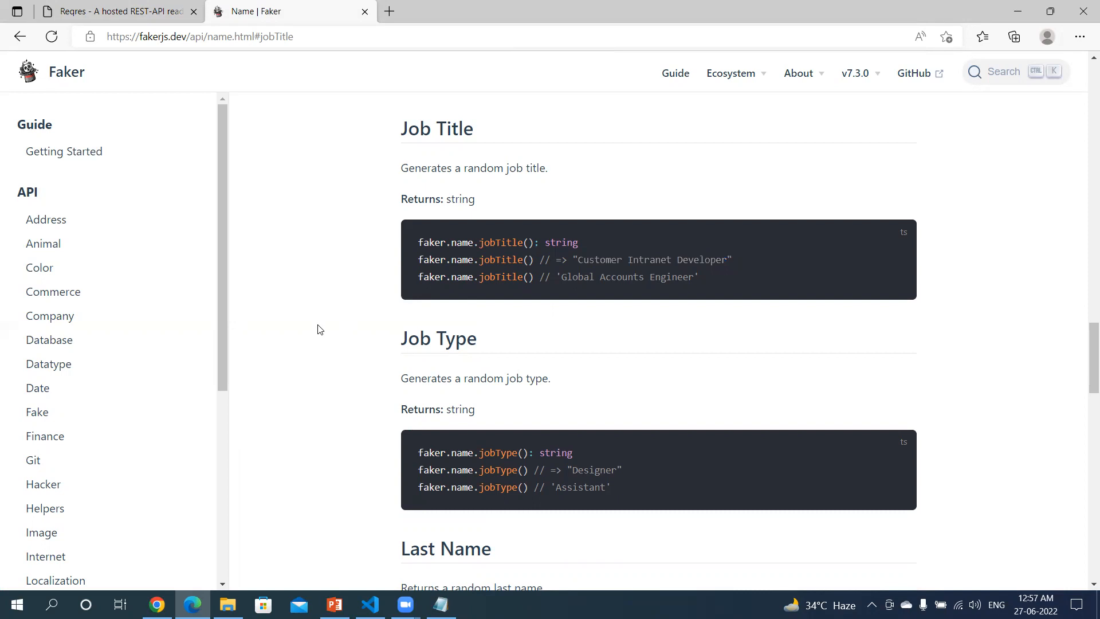
pyautogui.moveTo(370, 605)
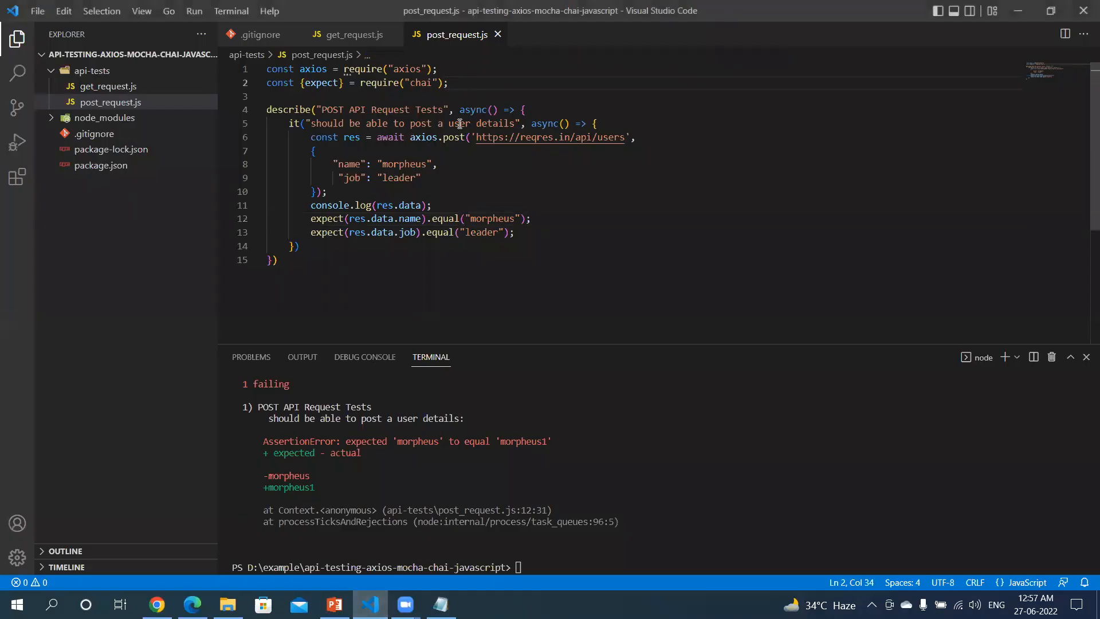
pyautogui.write('c')
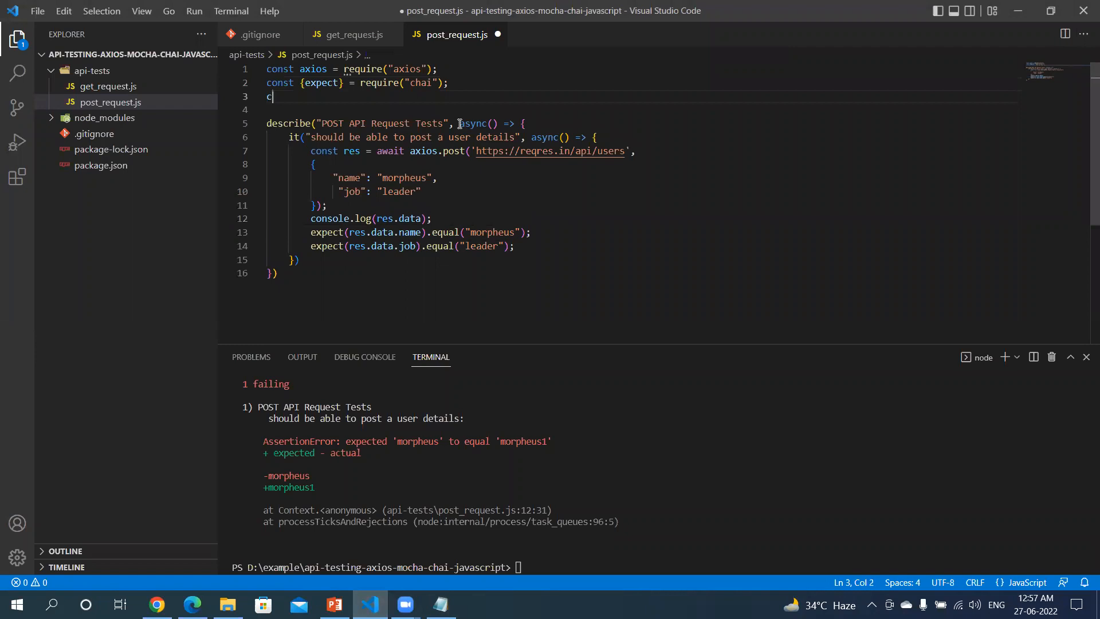
pyautogui.write('onst')
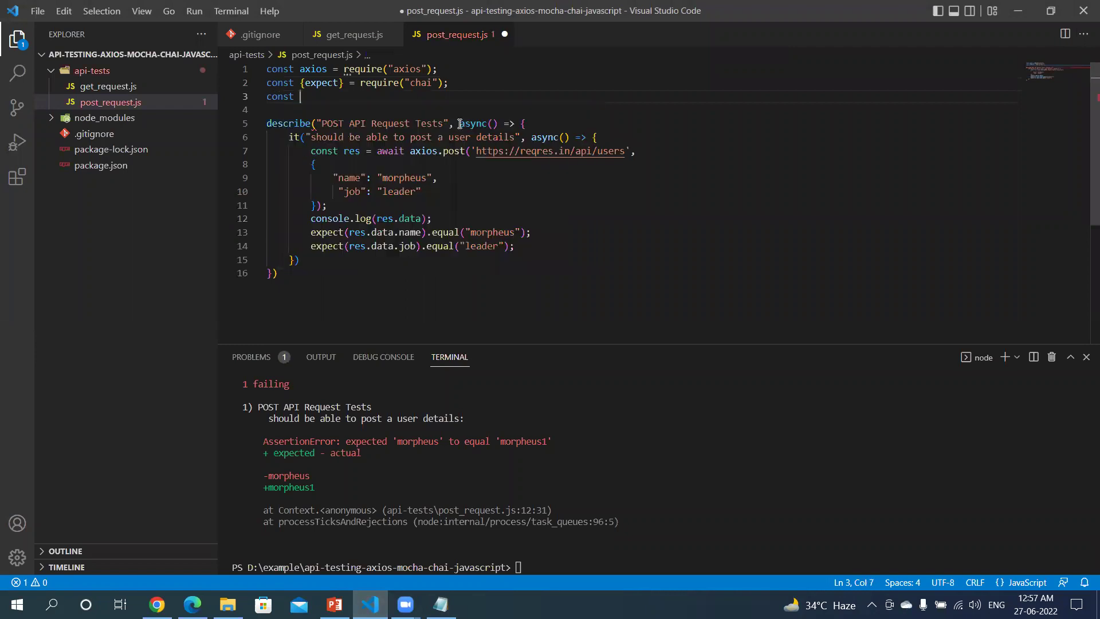
pyautogui.write('{faker')
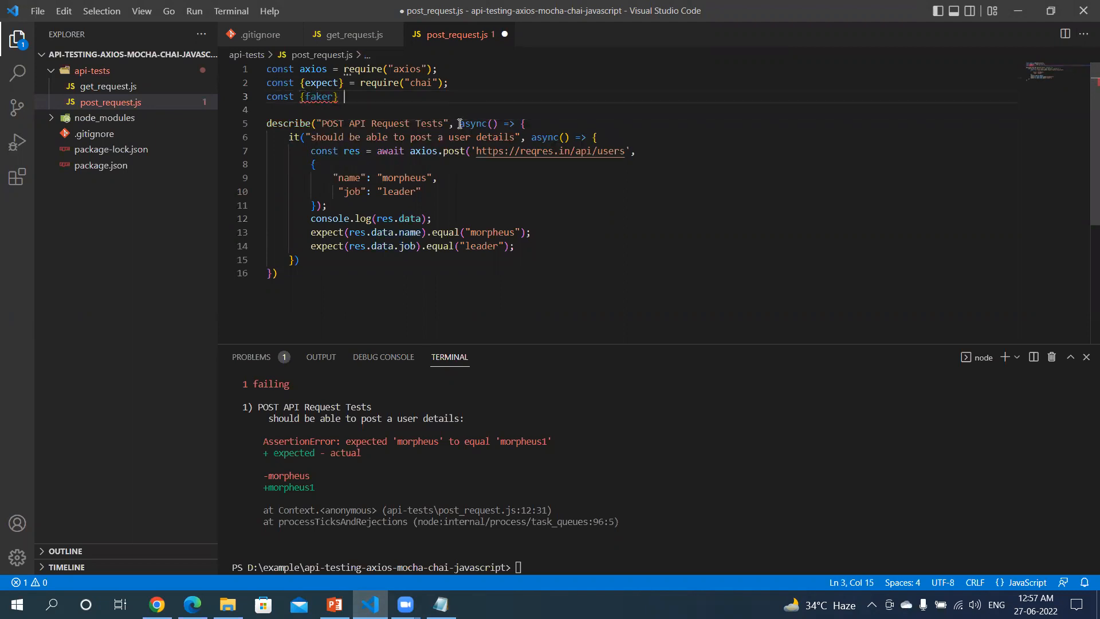
pyautogui.write('= require(')
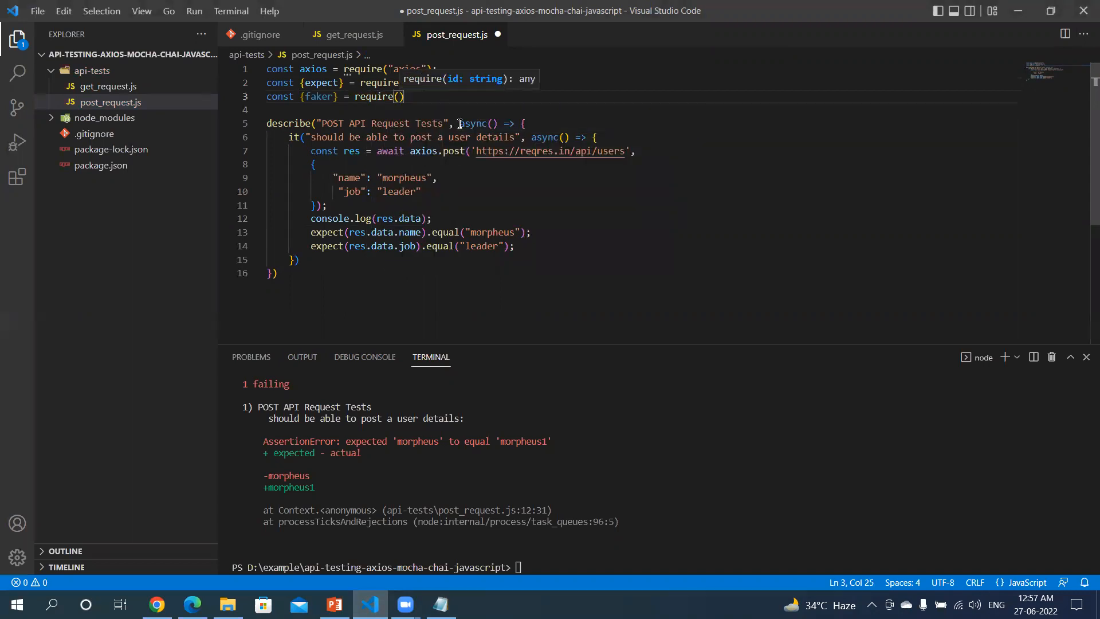
pyautogui.write('"')
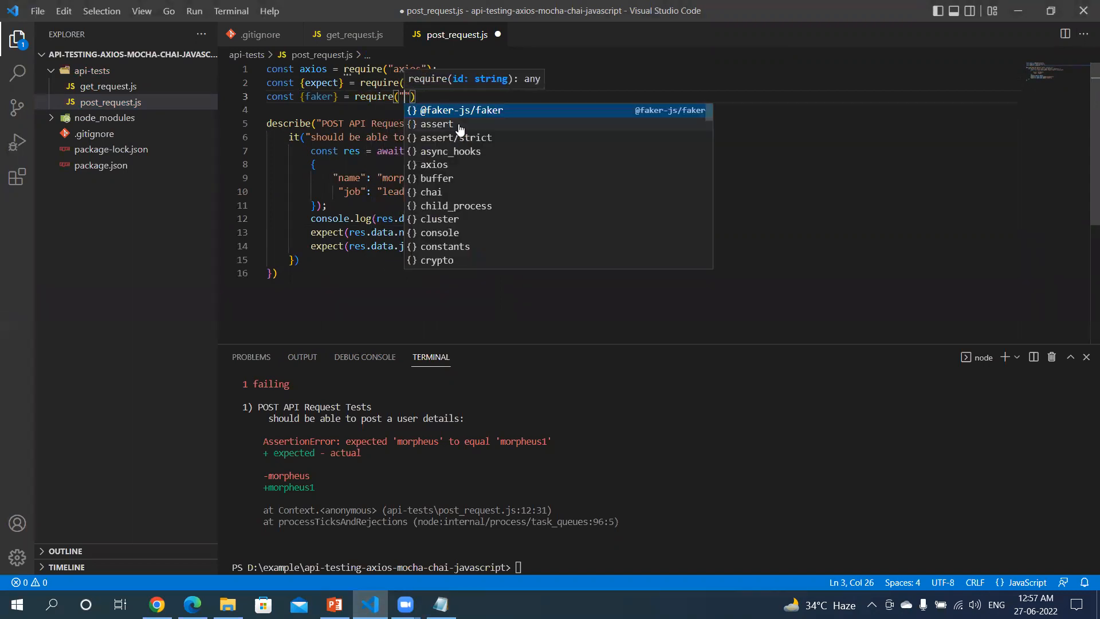
pyautogui.click(462, 110)
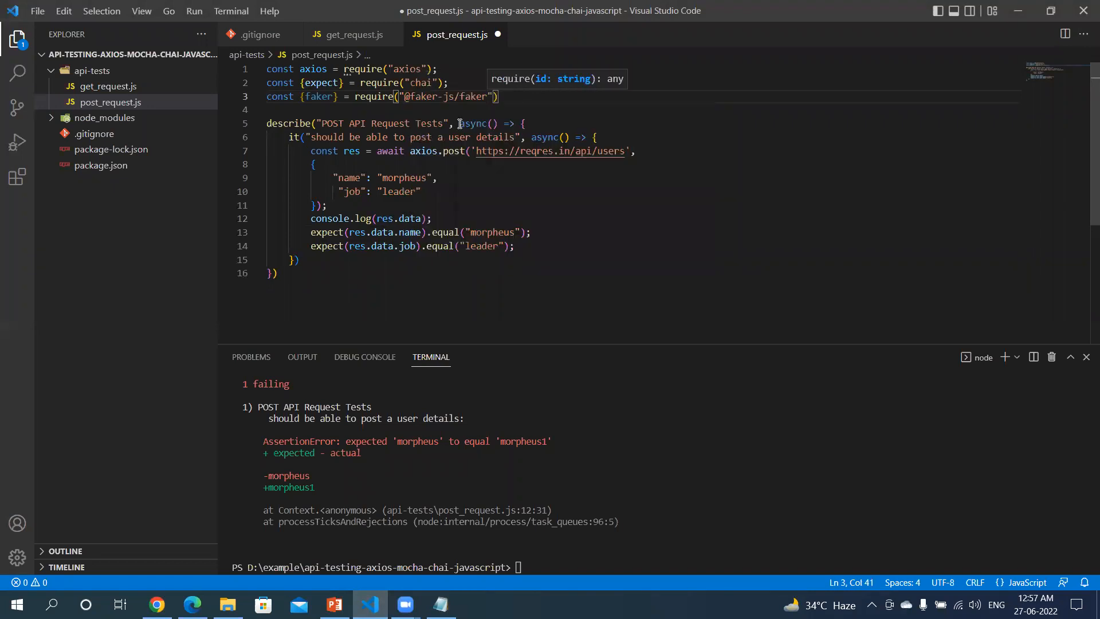
pyautogui.press('ctrl+s')
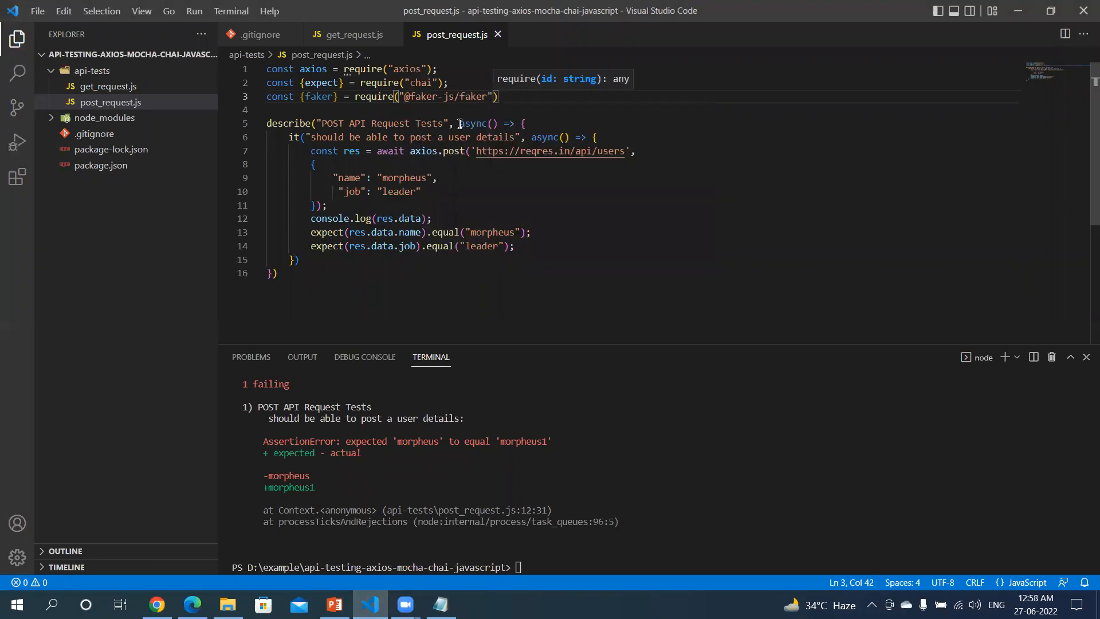
pyautogui.write(';')
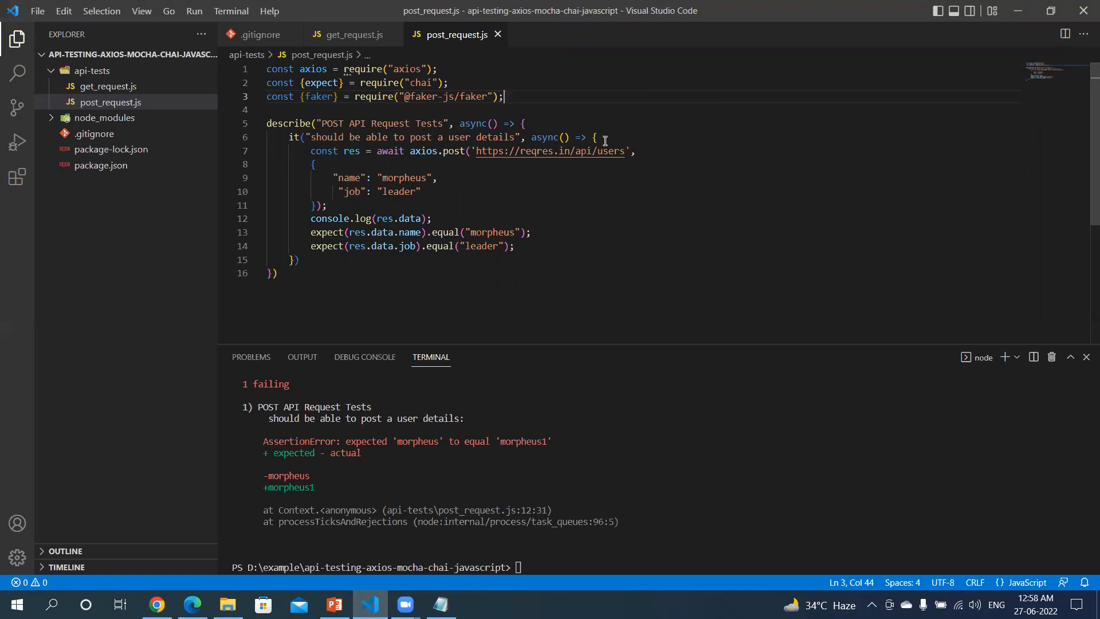
# Declare const randomName = faker.name.findName(); at the start of the test, then go to Edge
pyautogui.press('Enter')
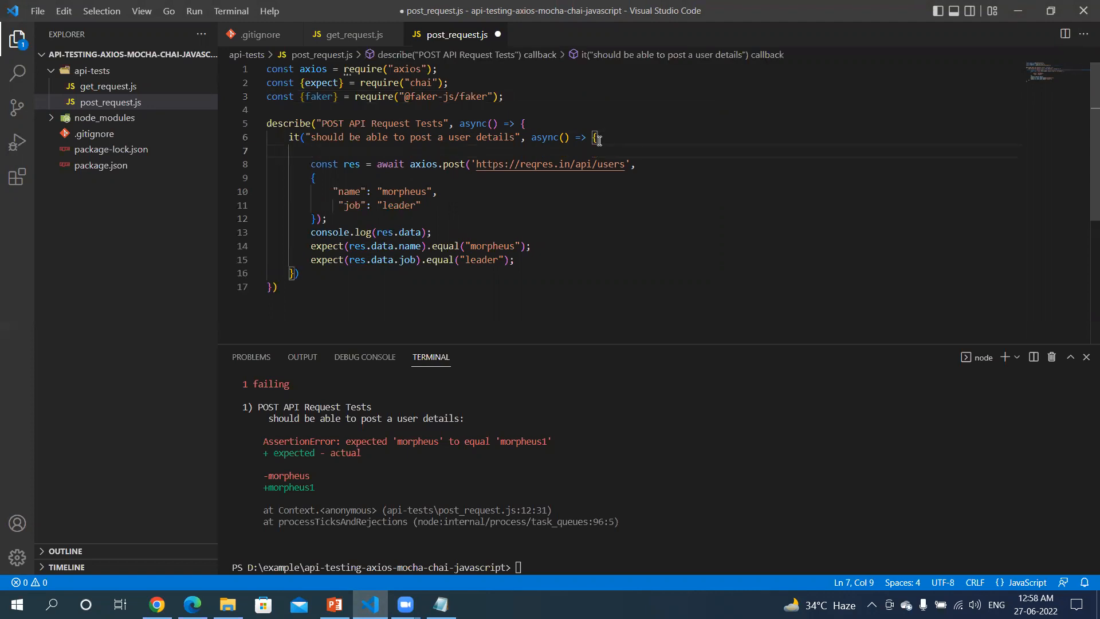
pyautogui.write('c')
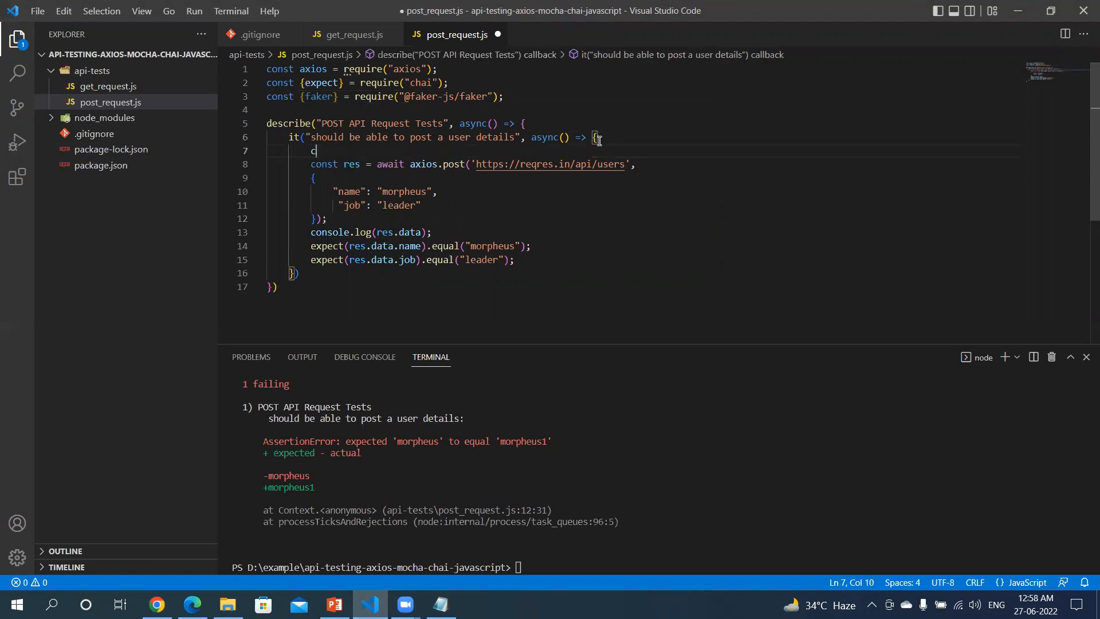
pyautogui.write('onst')
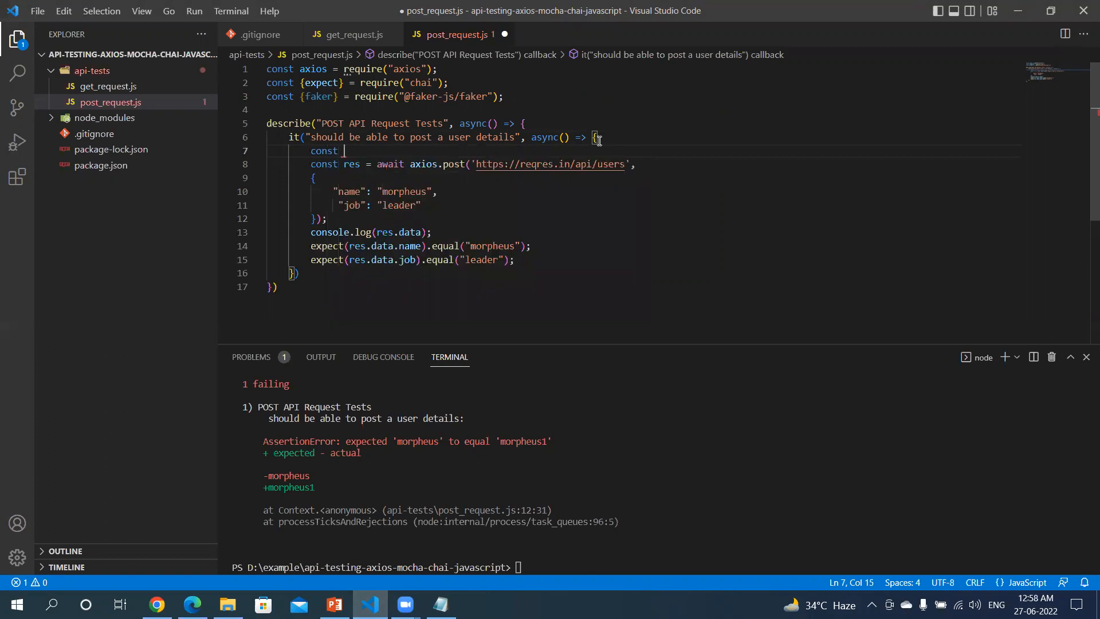
pyautogui.write('rand')
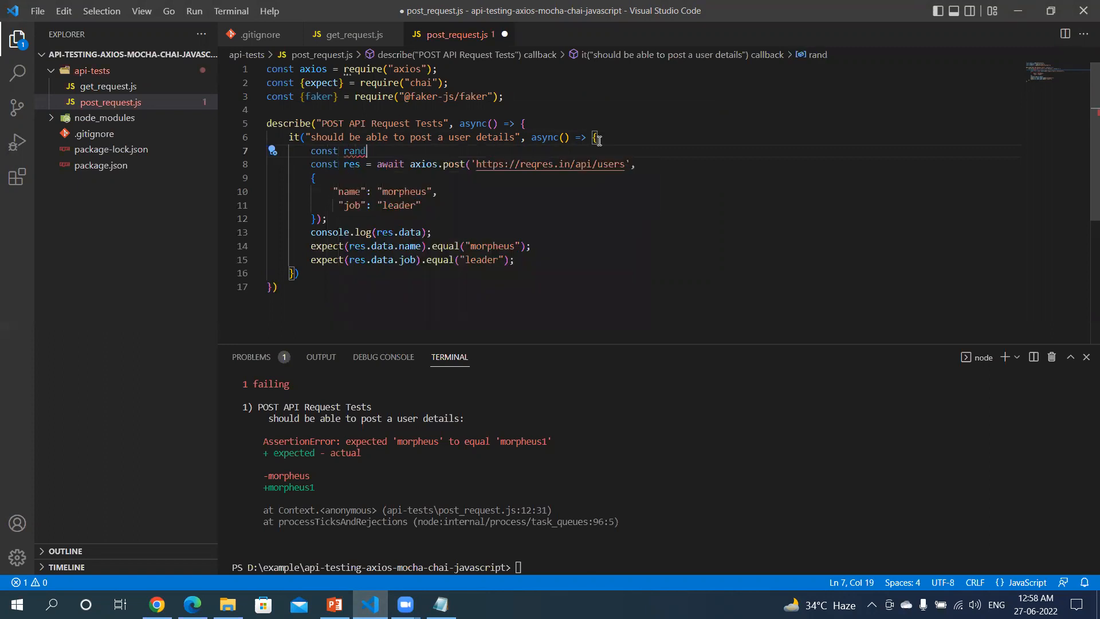
pyautogui.write('omName')
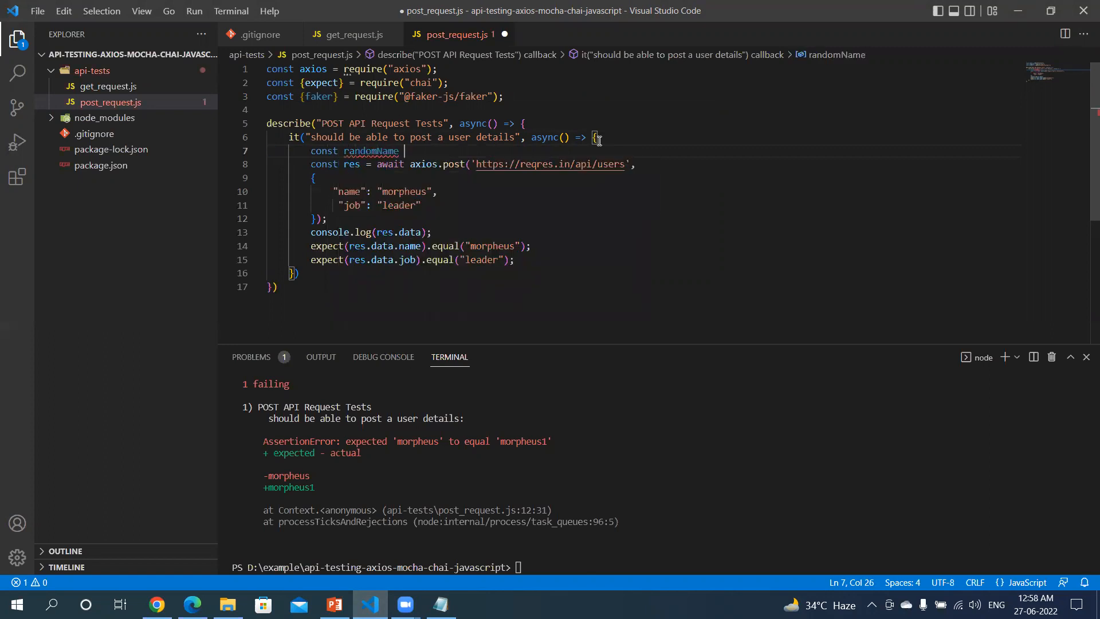
pyautogui.write('= fake')
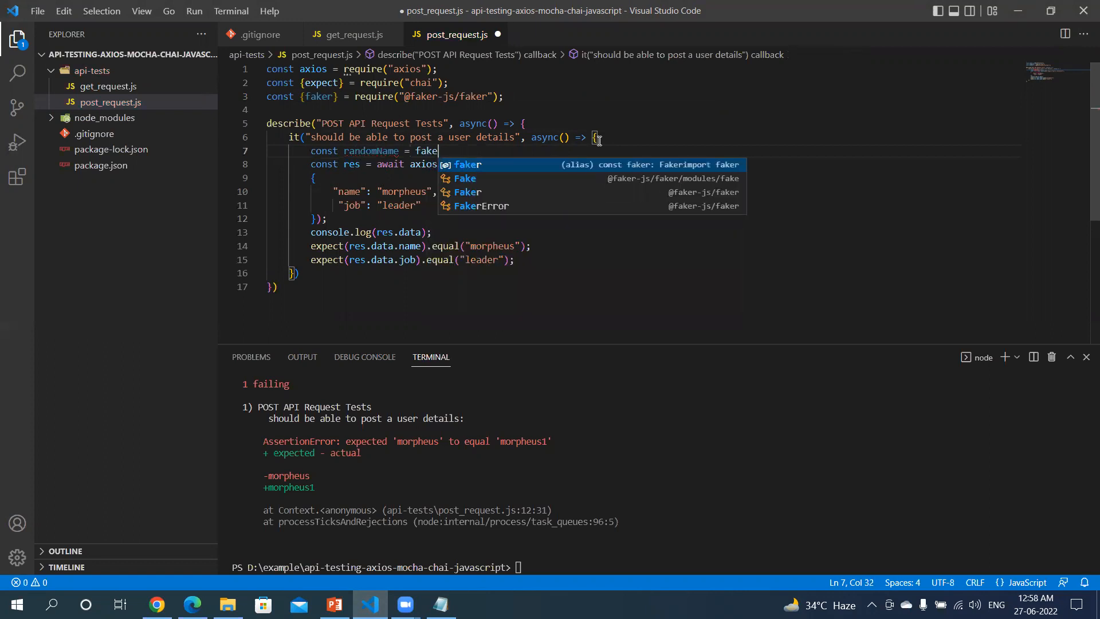
pyautogui.write('.name.findName')
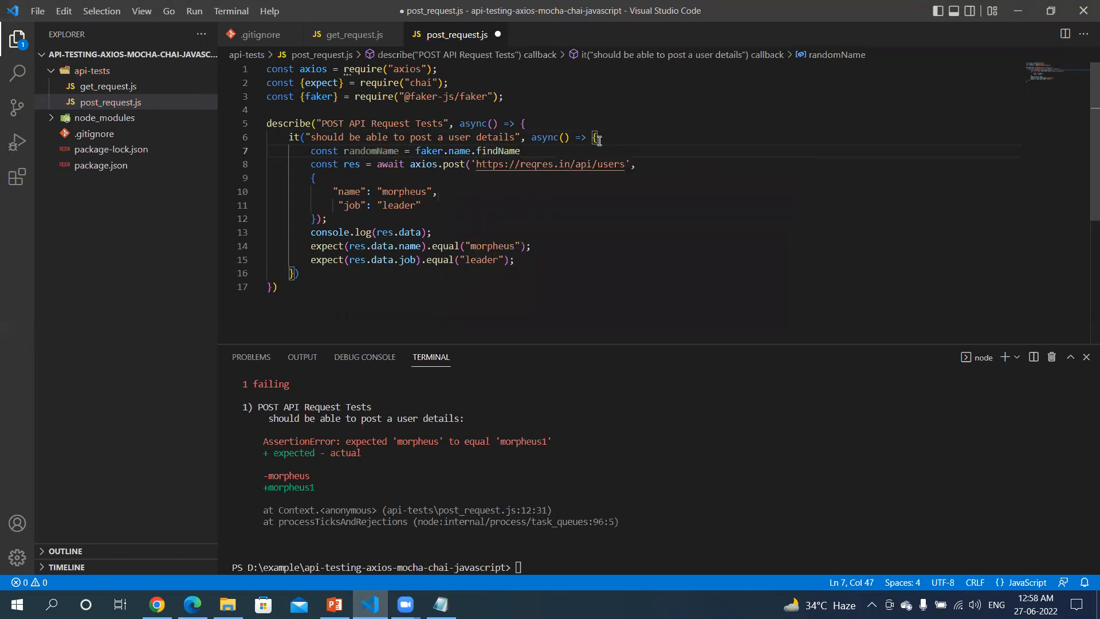
pyautogui.write('();')
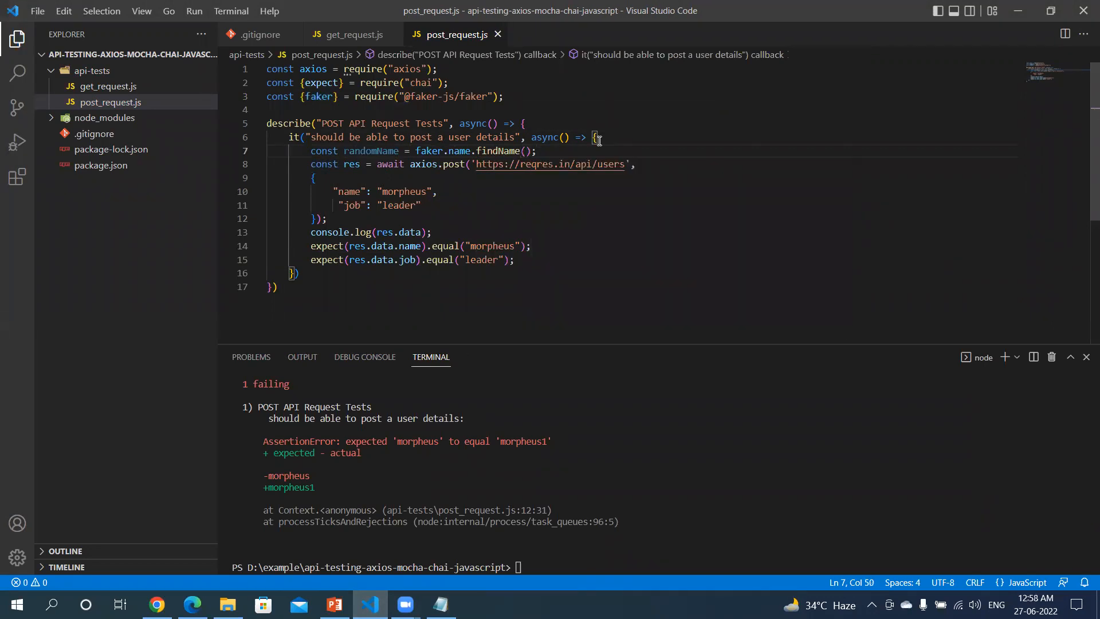
pyautogui.click(191, 604)
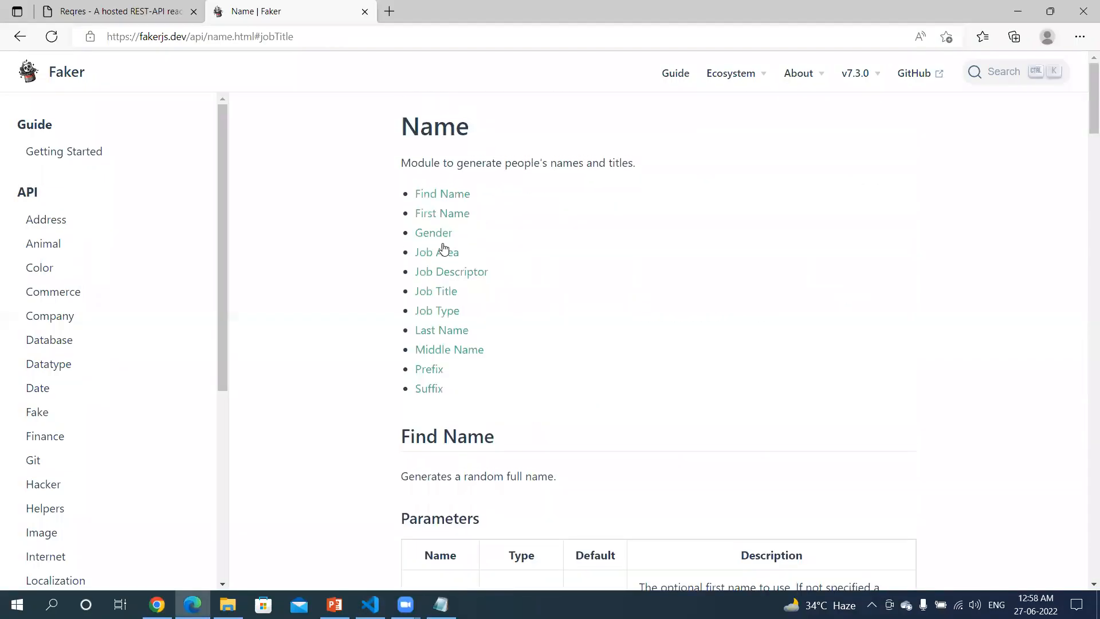
# Check the Find Name example in the Faker docs, return to the editor and begin a second const
pyautogui.scroll(-3)
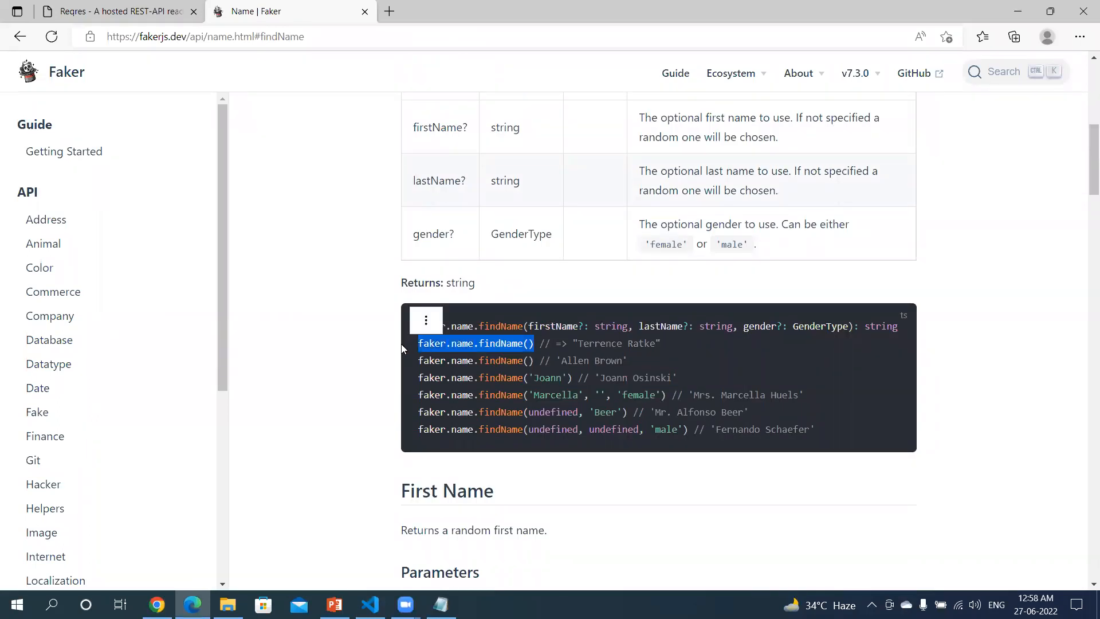
pyautogui.click(370, 604)
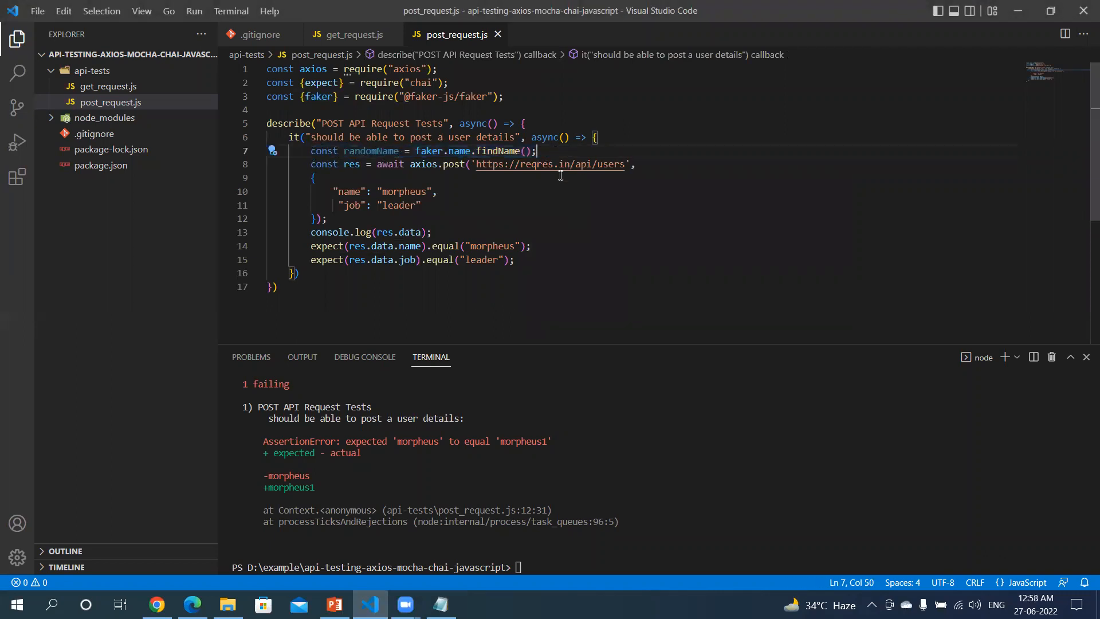
pyautogui.write('const r')
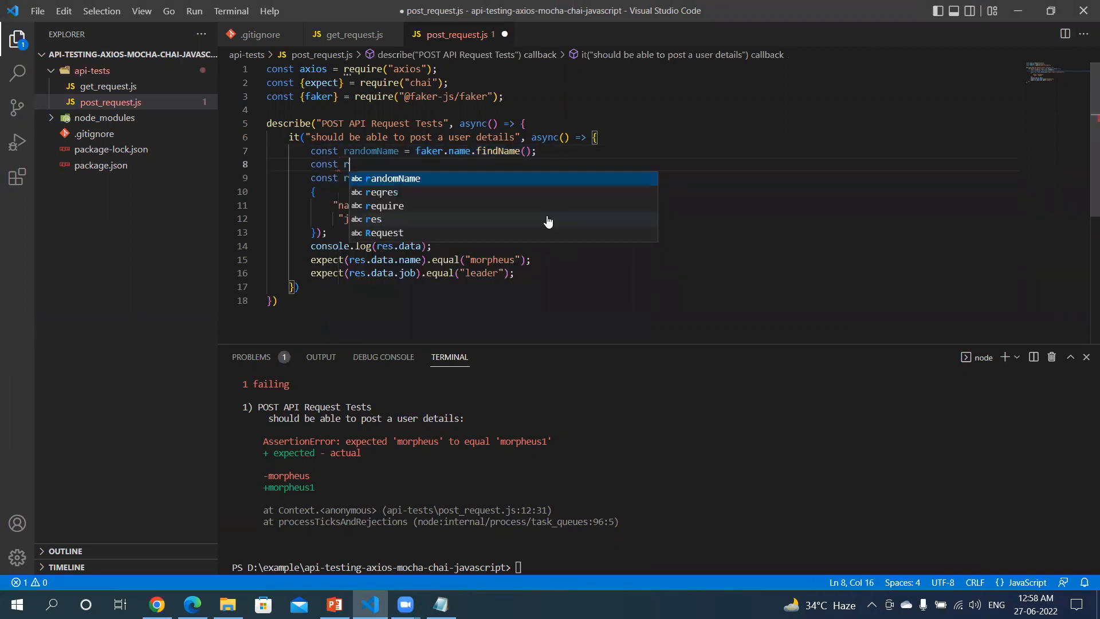
# Declare const randomJobTitle = faker.name.jobTitle(); below randomName
pyautogui.write('andom')
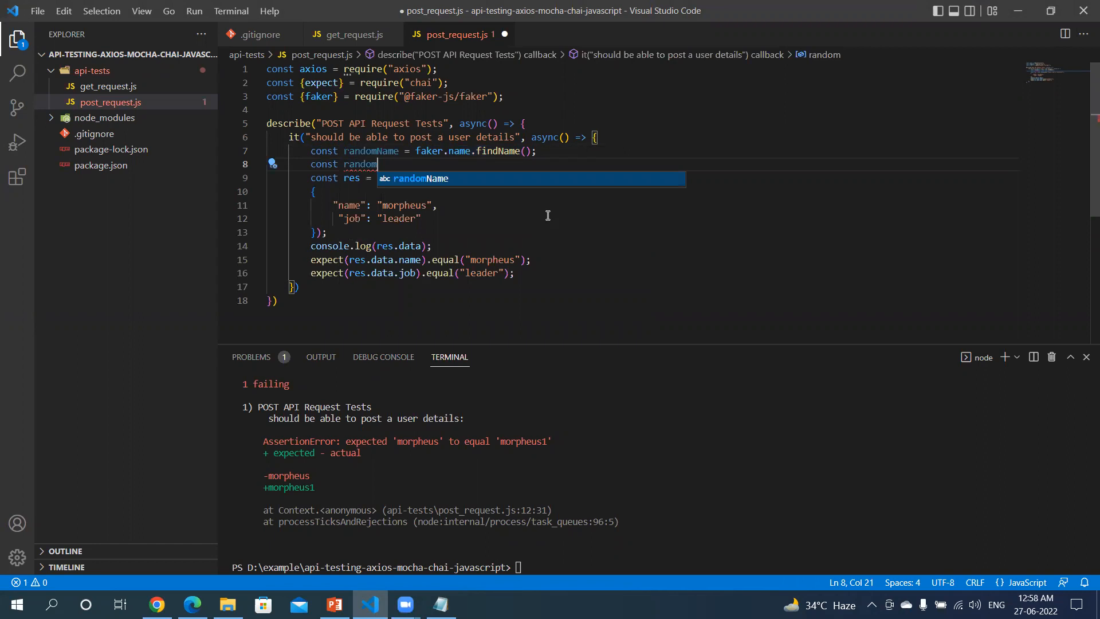
pyautogui.write('JobTitl')
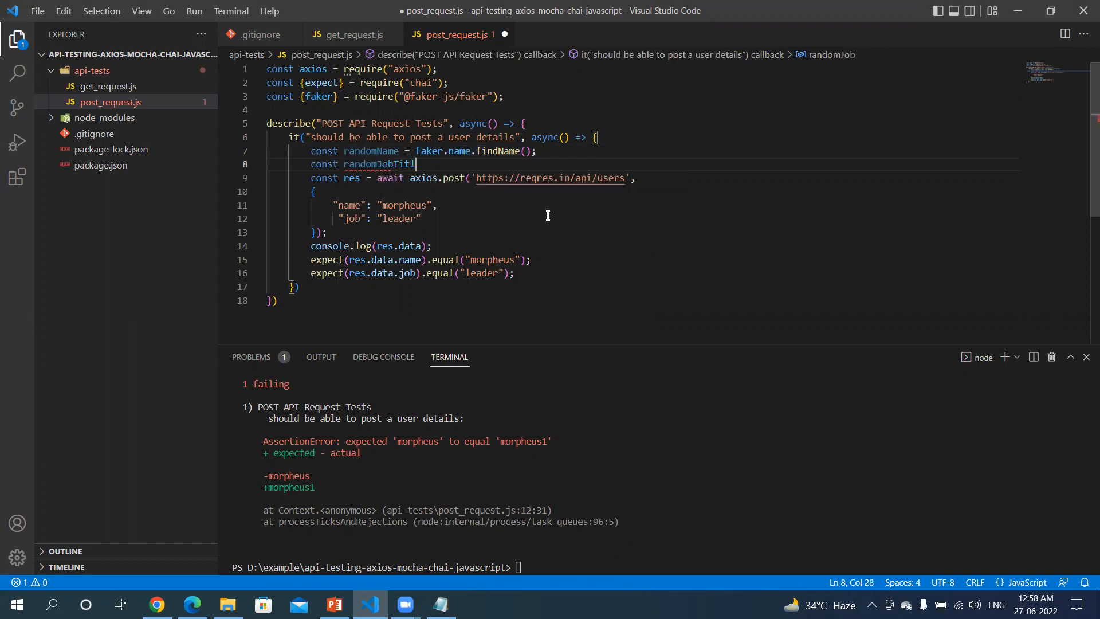
pyautogui.write('e =')
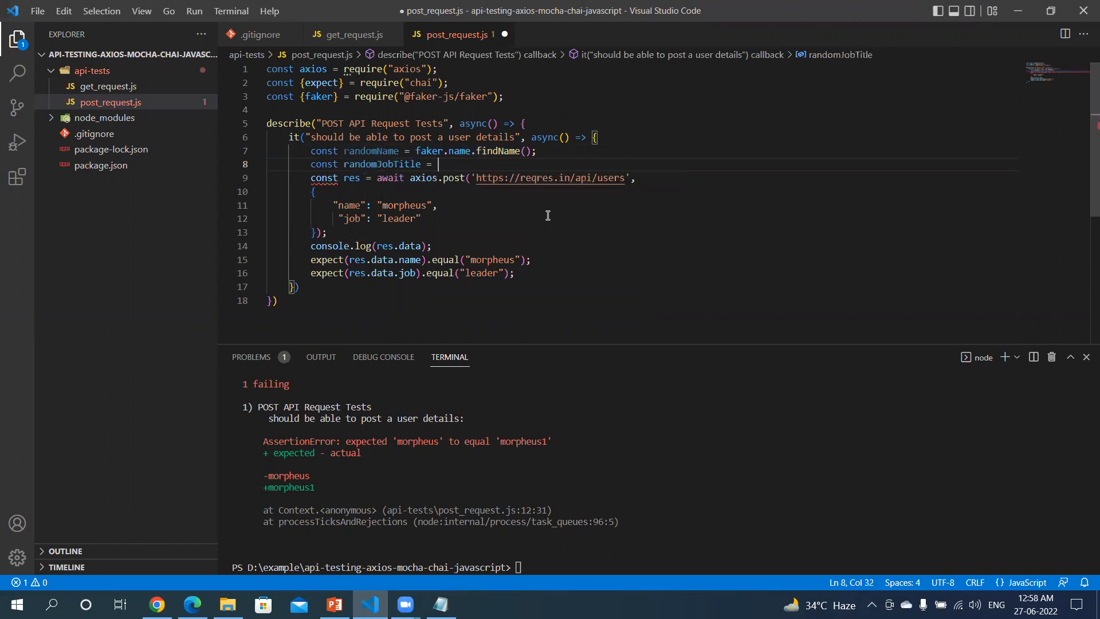
pyautogui.write('faker')
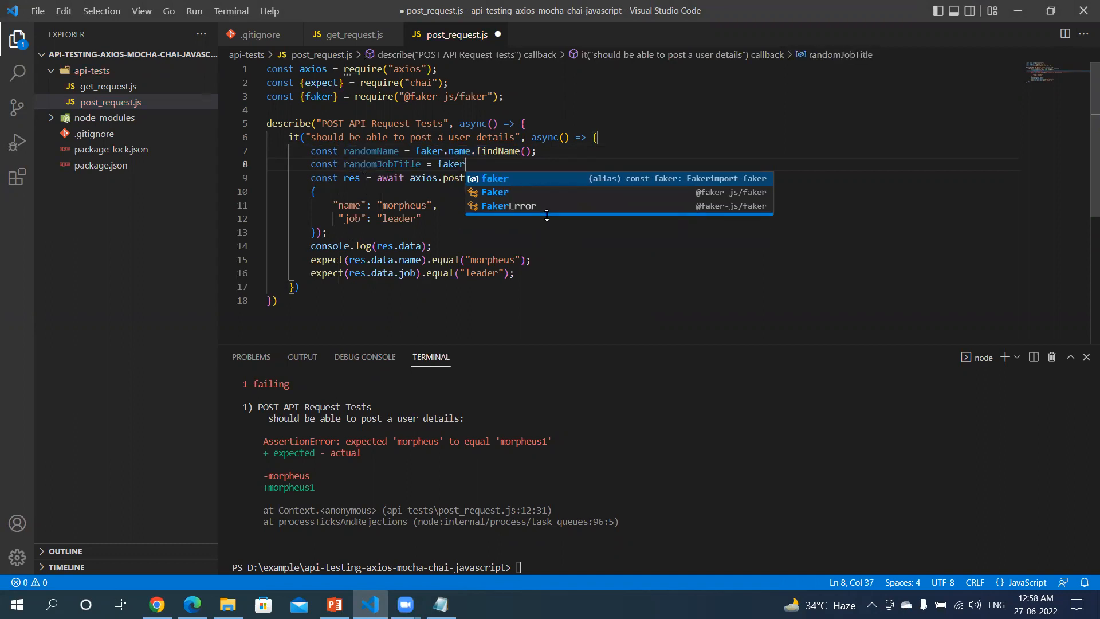
pyautogui.write('.name.')
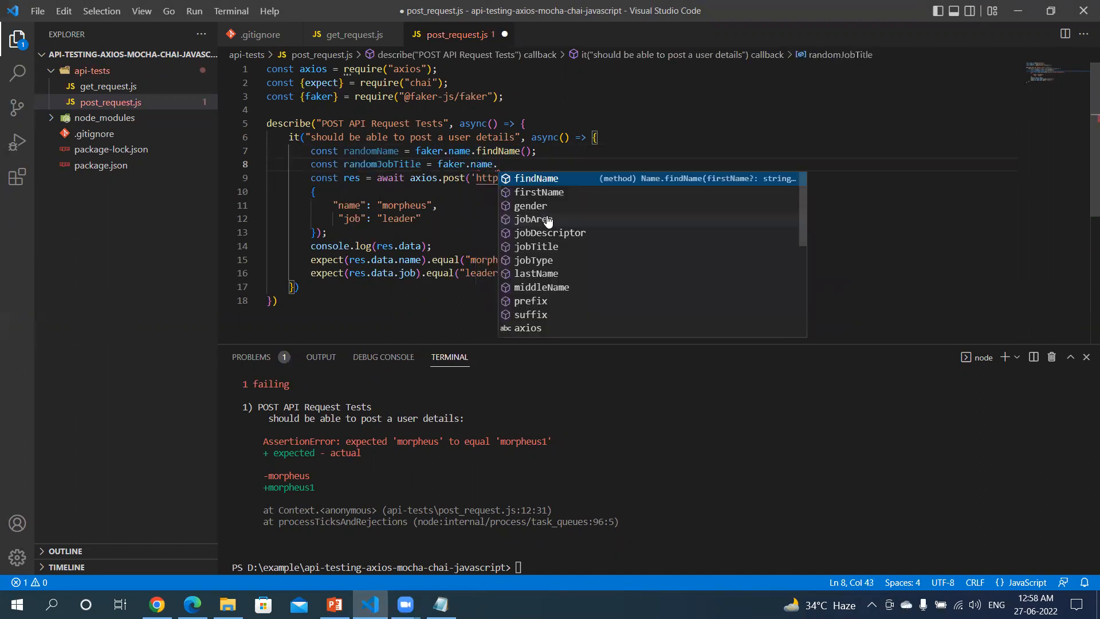
pyautogui.write('job')
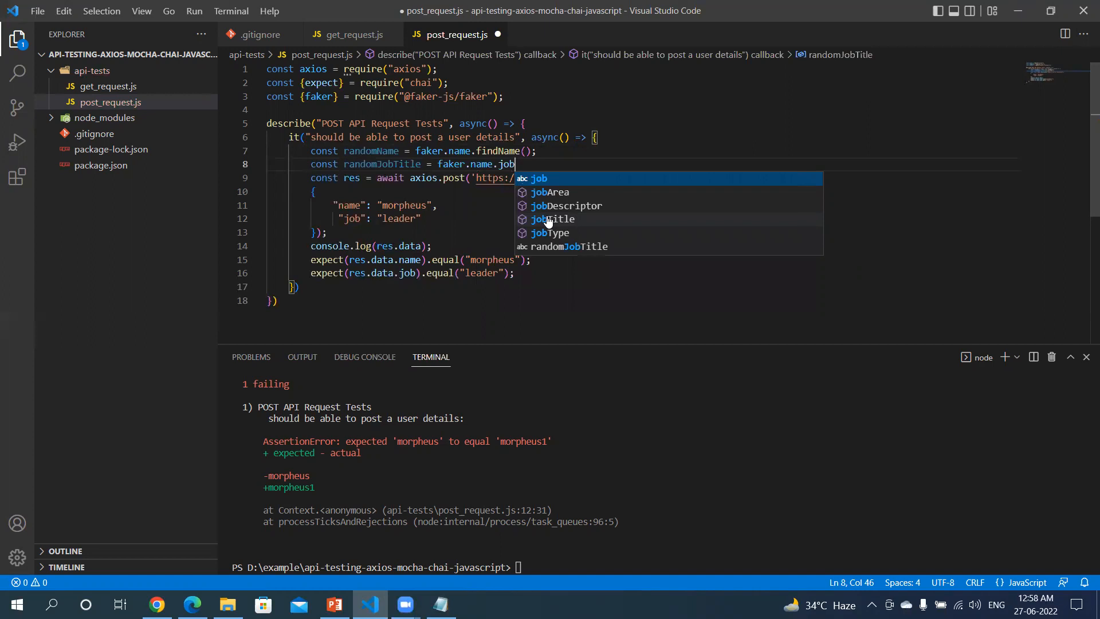
pyautogui.click(555, 219)
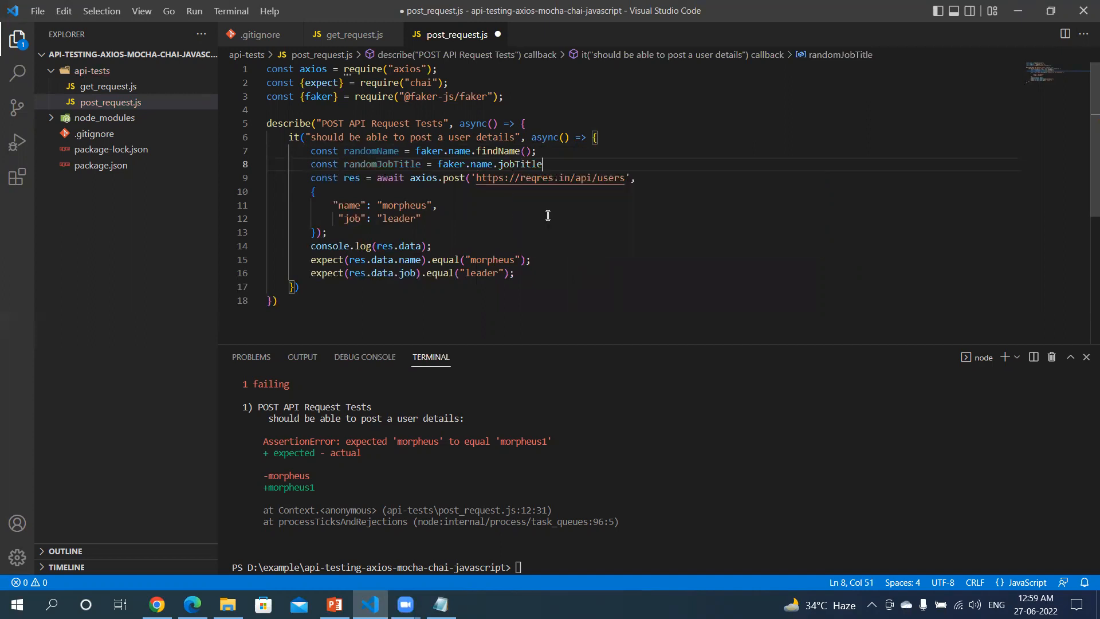
pyautogui.write('();')
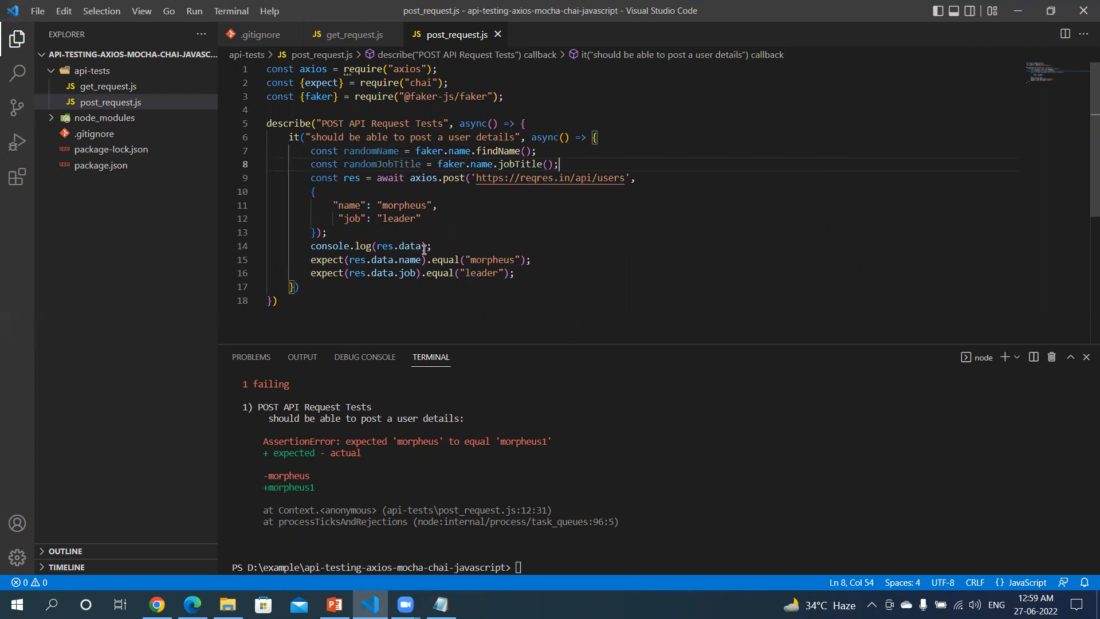
# Replace "morpheus" with randomName and "leader" with randomJobTitle in the request body, then save
pyautogui.doubleClick(370, 151)
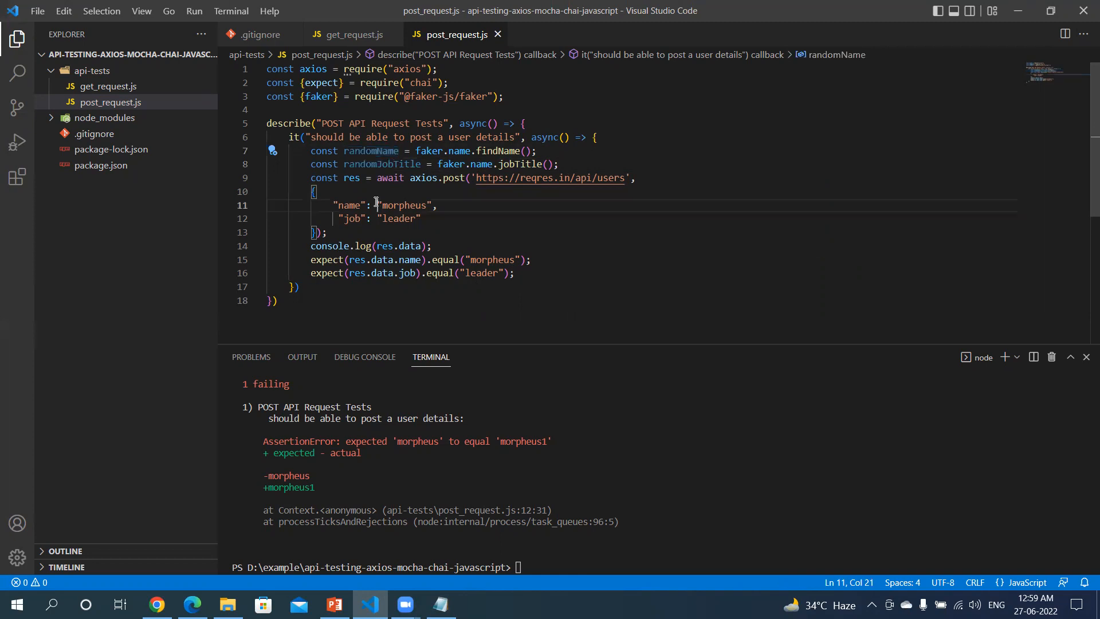
pyautogui.doubleClick(403, 204)
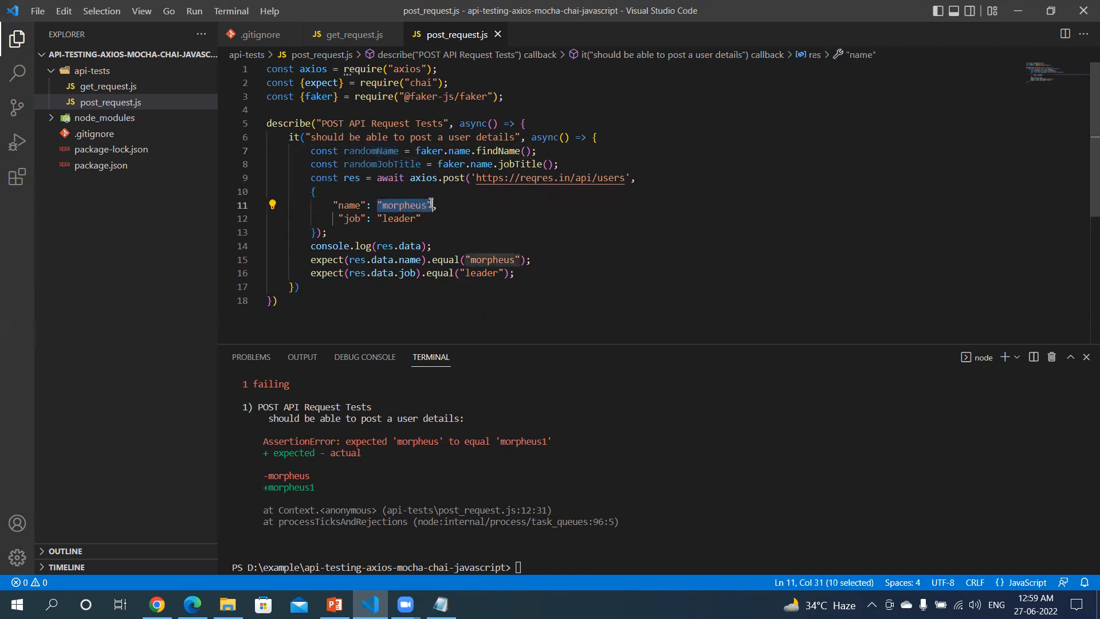
pyautogui.write('randomName')
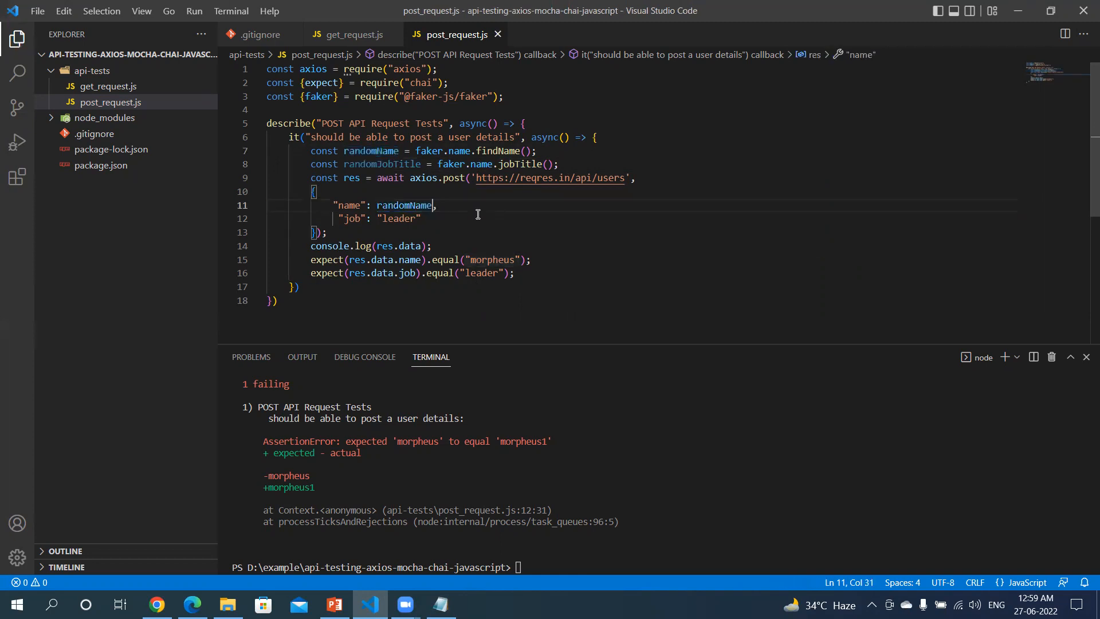
pyautogui.doubleClick(382, 163)
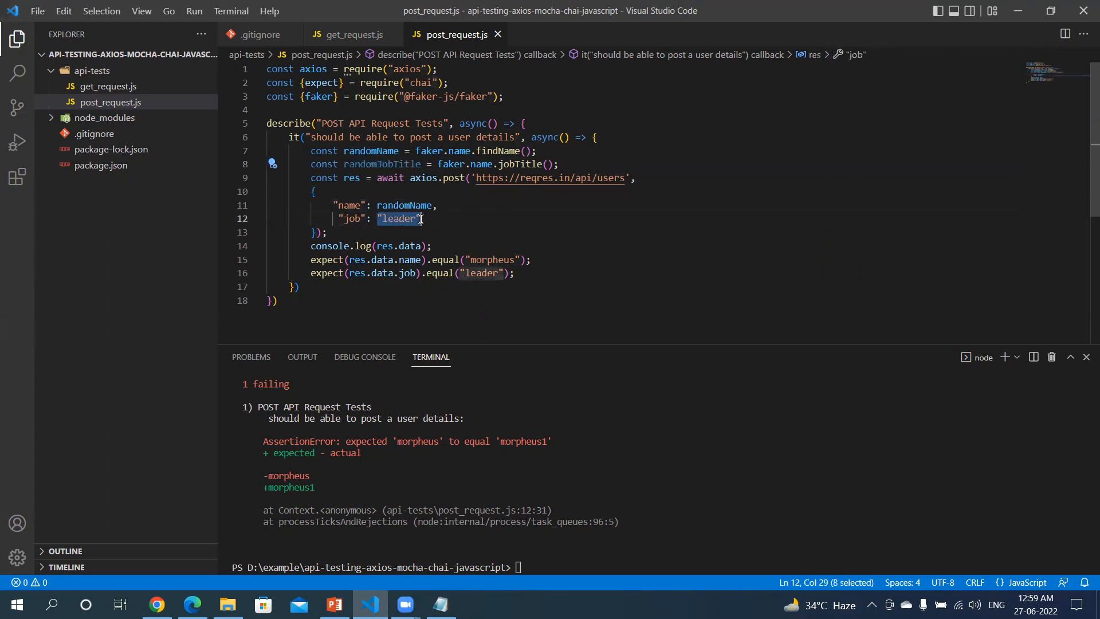
pyautogui.write('randomJobTitle')
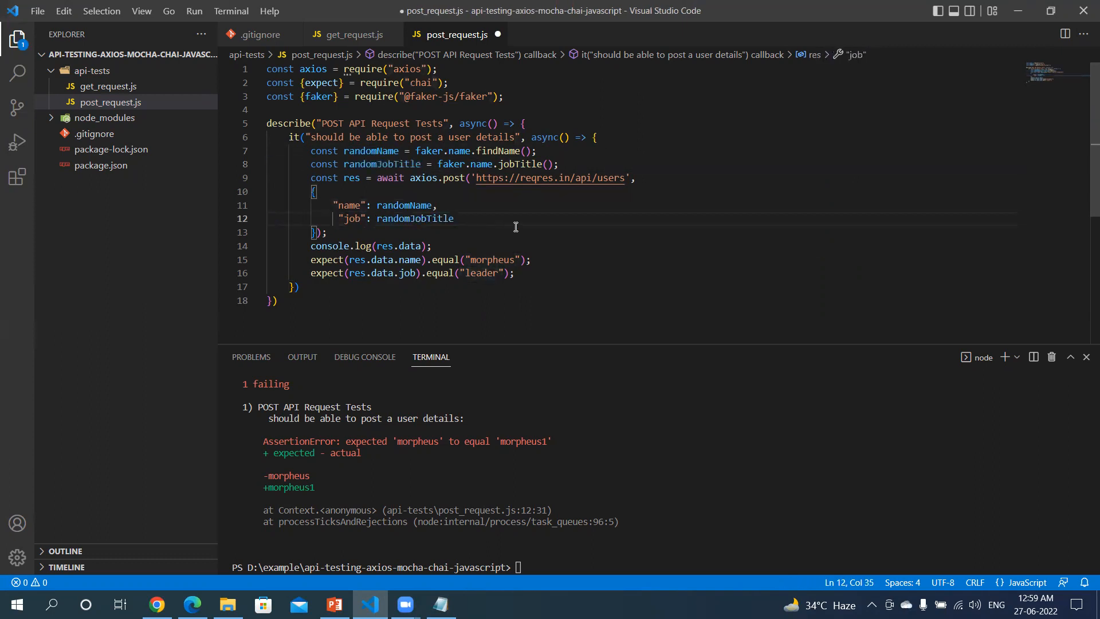
pyautogui.press('ctrl+s')
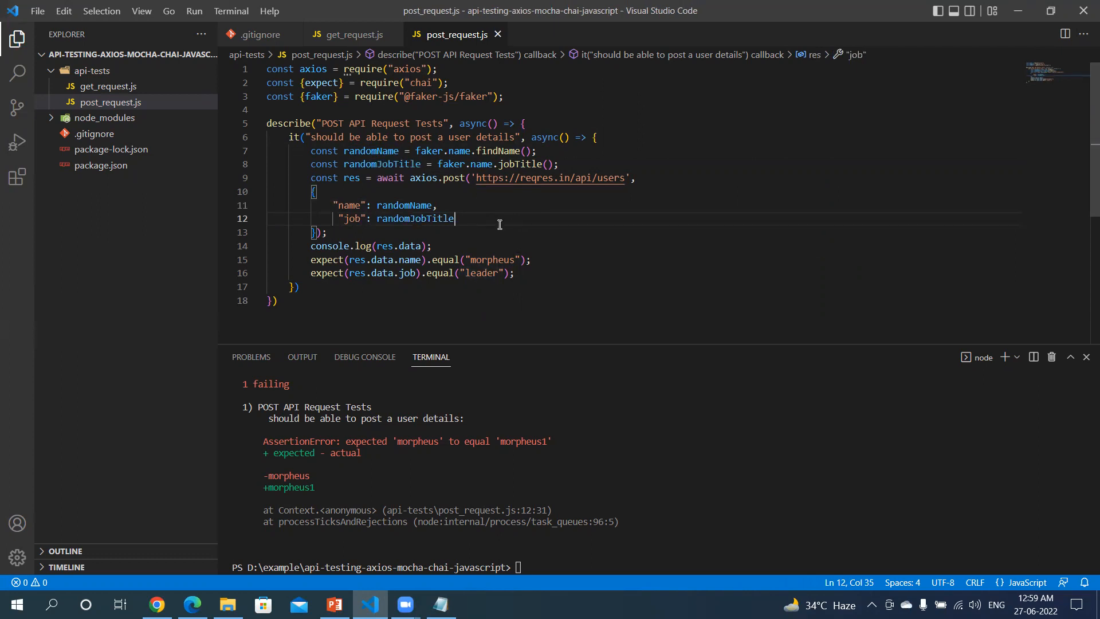
pyautogui.moveTo(488, 226)
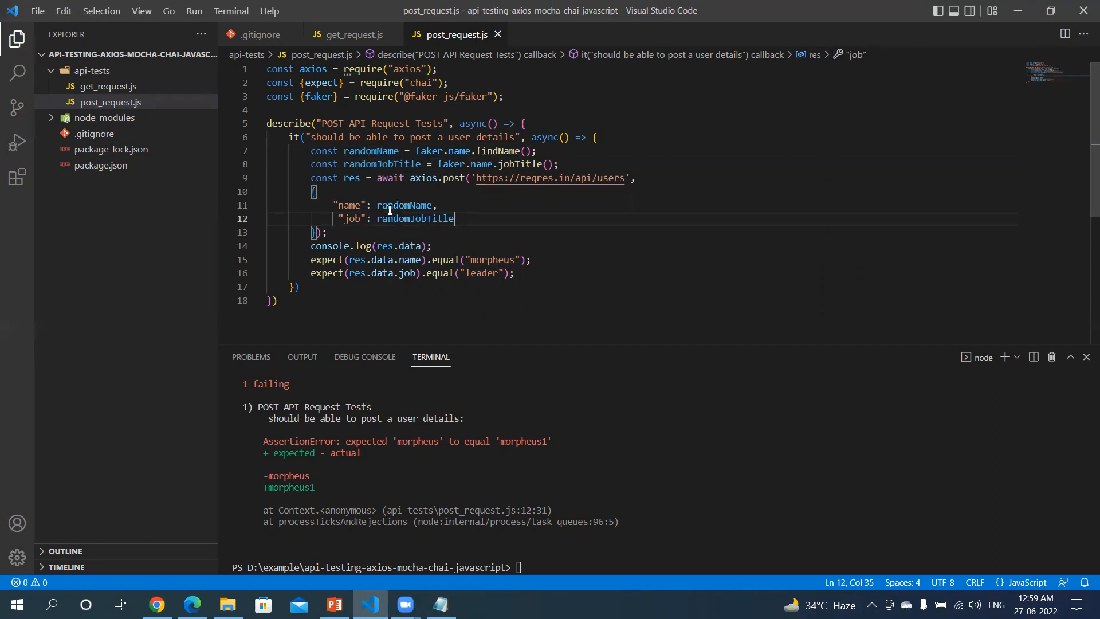
pyautogui.moveTo(403, 205)
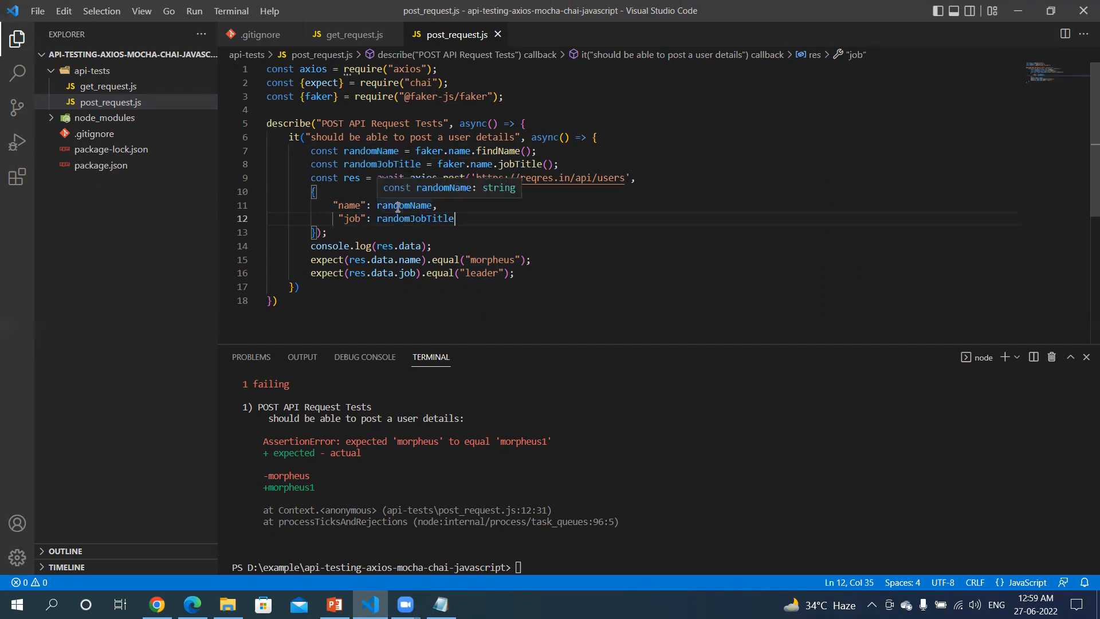
# Make the expect assertions use randomName and randomJobTitle instead of "morpheus" and "leader"
pyautogui.doubleClick(404, 206)
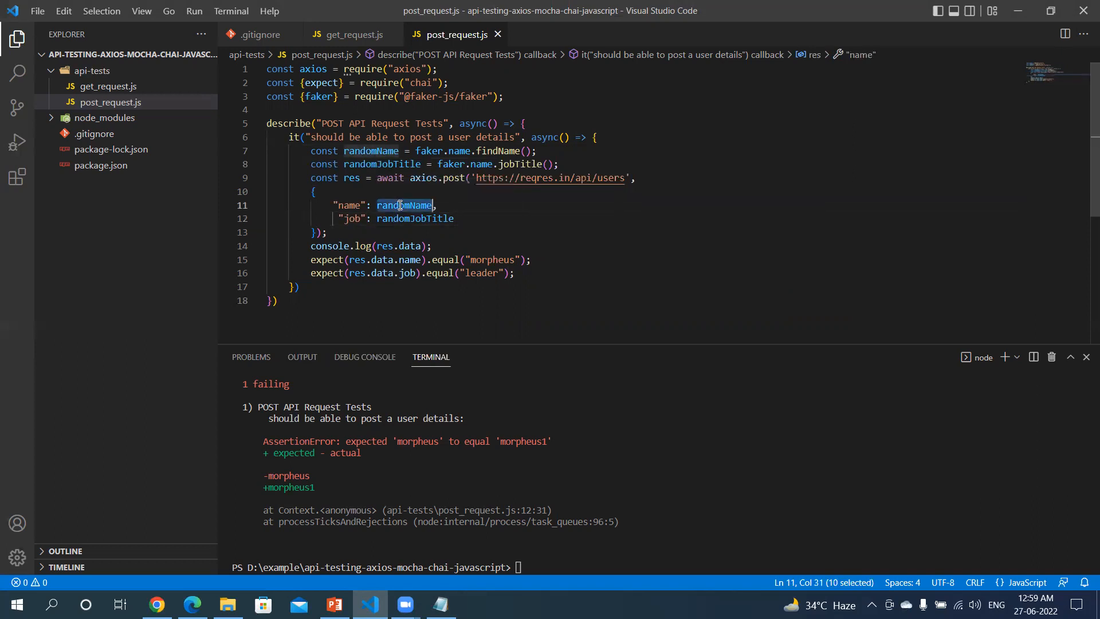
pyautogui.doubleClick(491, 260)
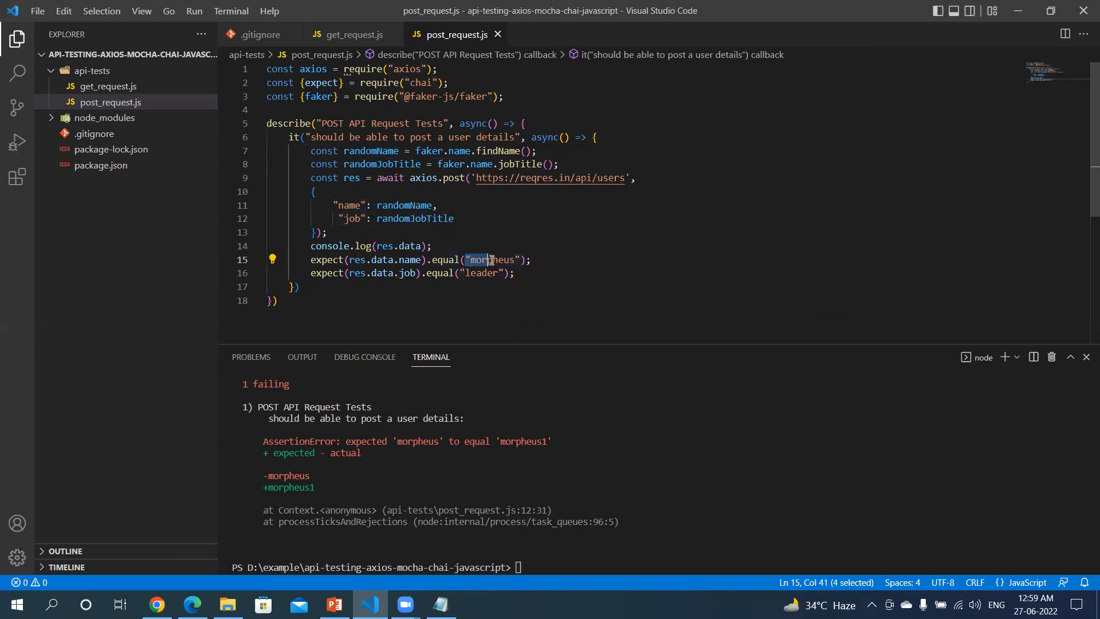
pyautogui.write('randomName')
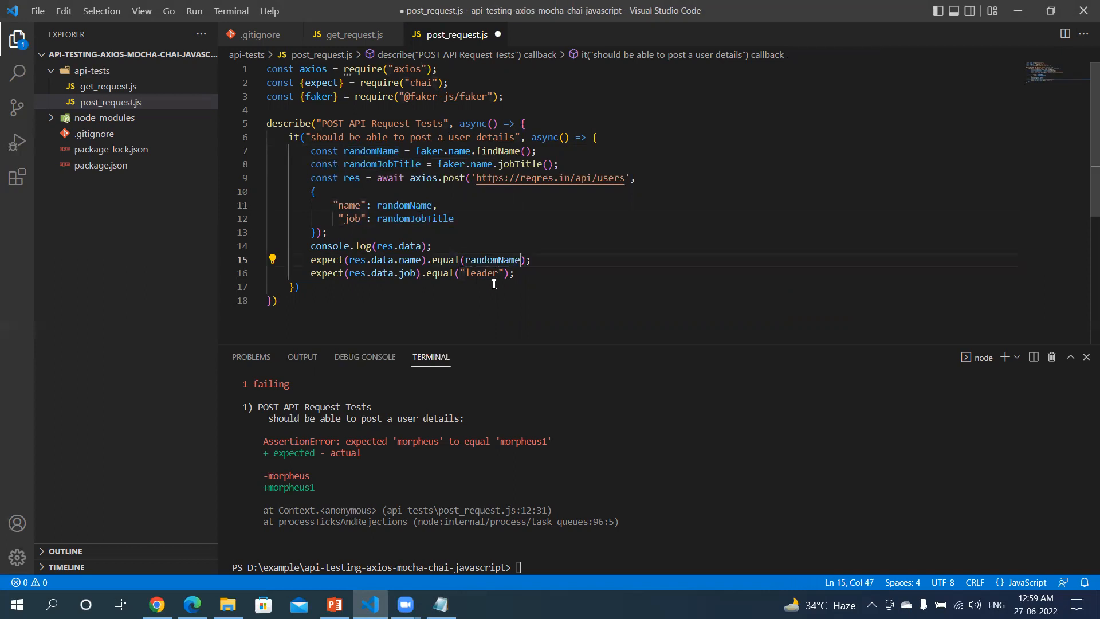
pyautogui.doubleClick(415, 218)
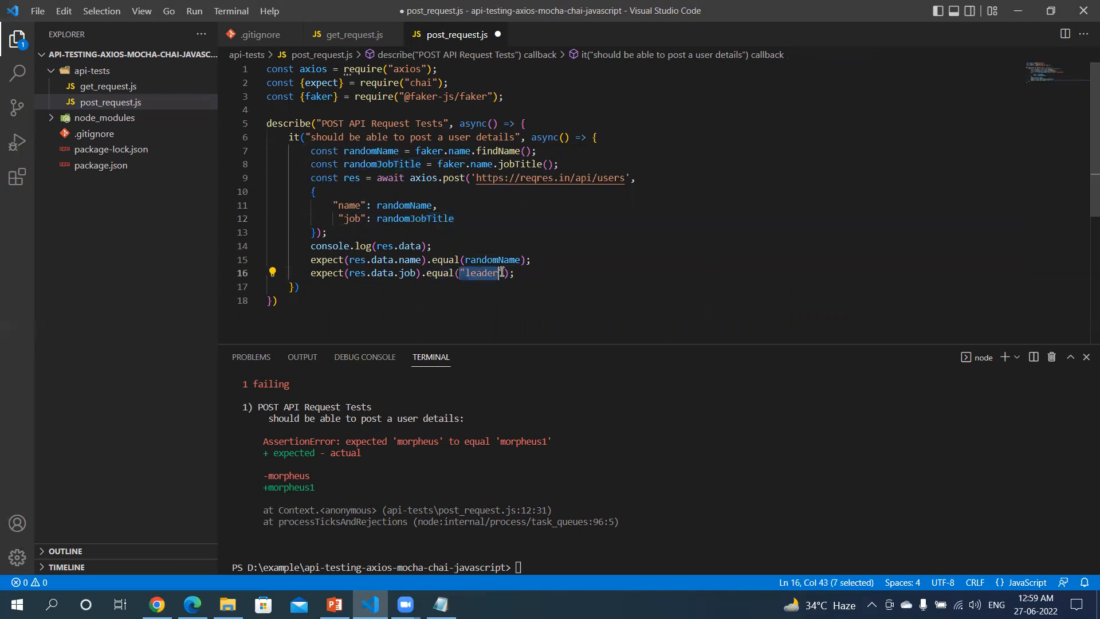
pyautogui.write('randomJobTitle')
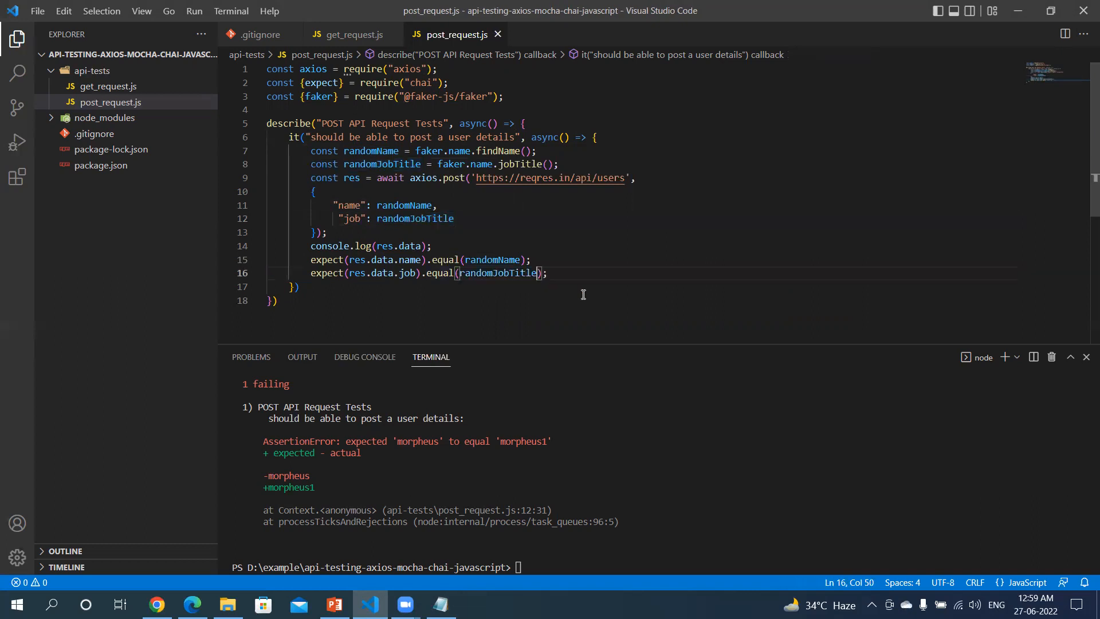
pyautogui.moveTo(451, 315)
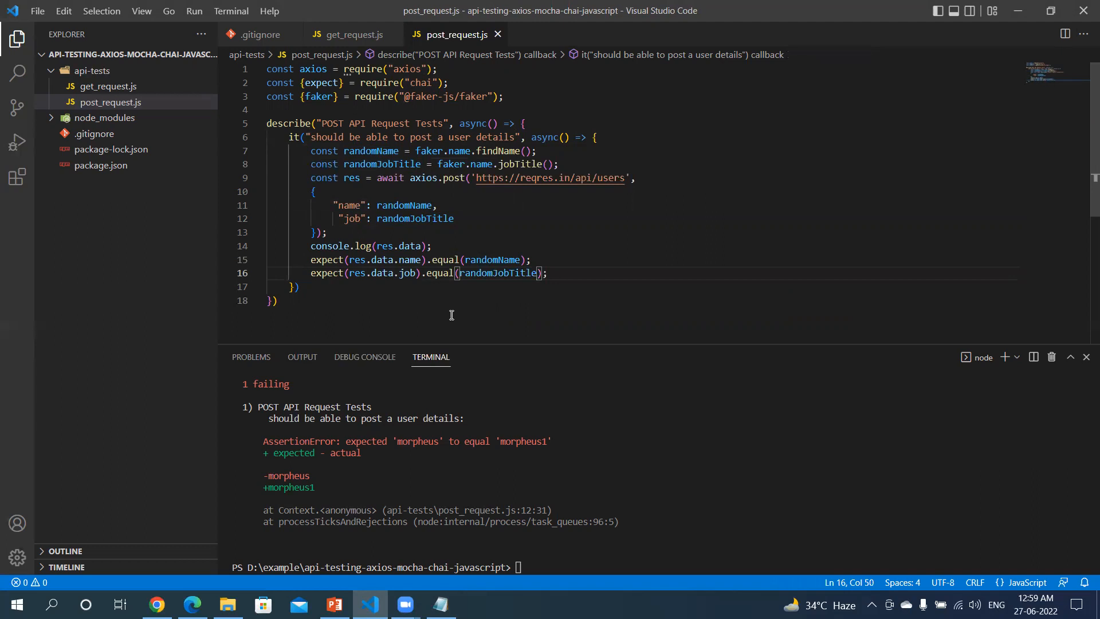
pyautogui.moveTo(609, 437)
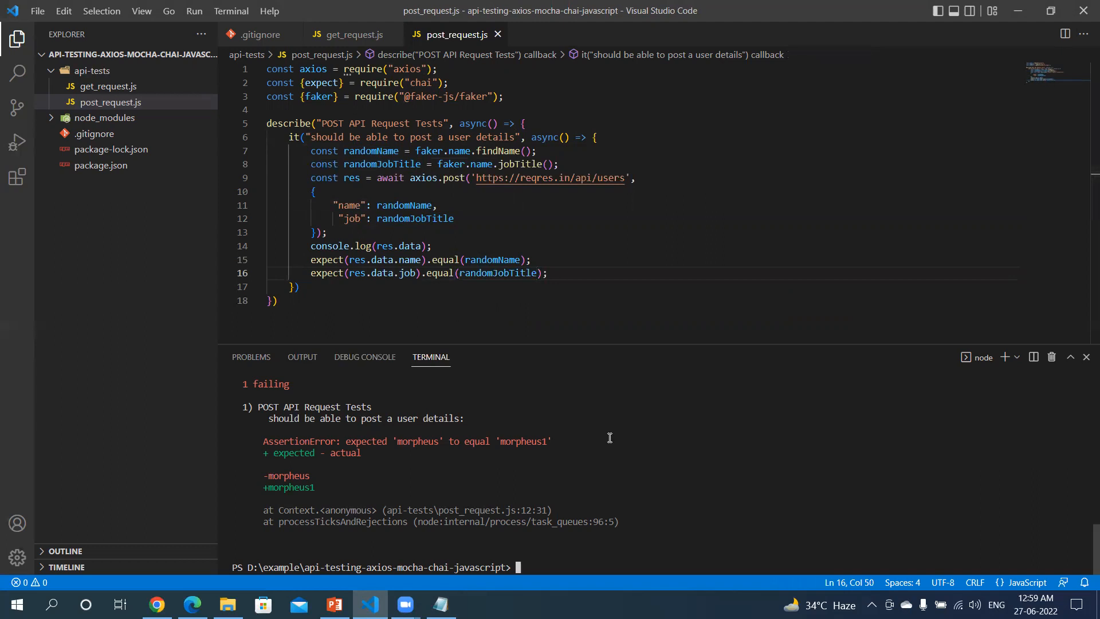
# Run npx mocha ./api-tests/post_request.js --timeout=30000 and see the test pass with random data
pyautogui.write('npx mocha ./api-tests/post_request.js --timeout=30000')
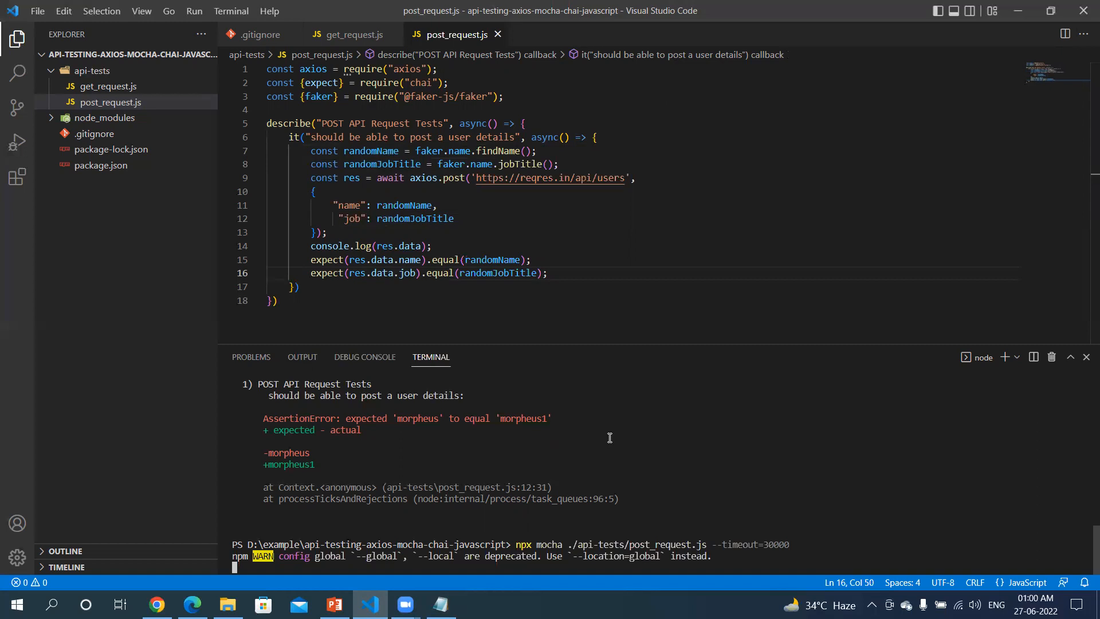
pyautogui.press('Return')
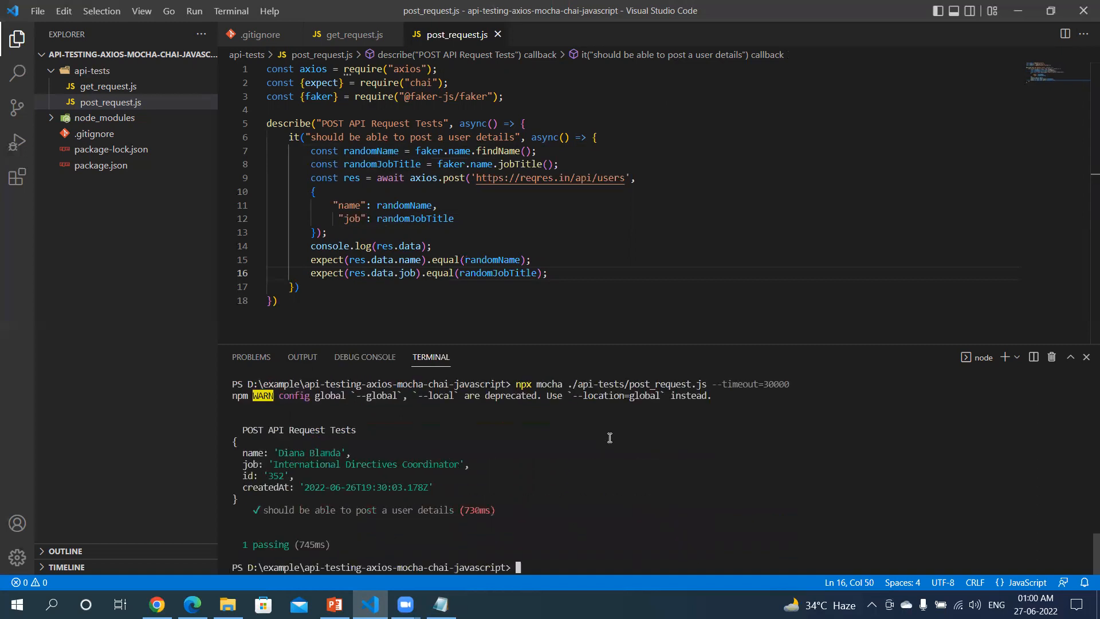
pyautogui.moveTo(285, 493)
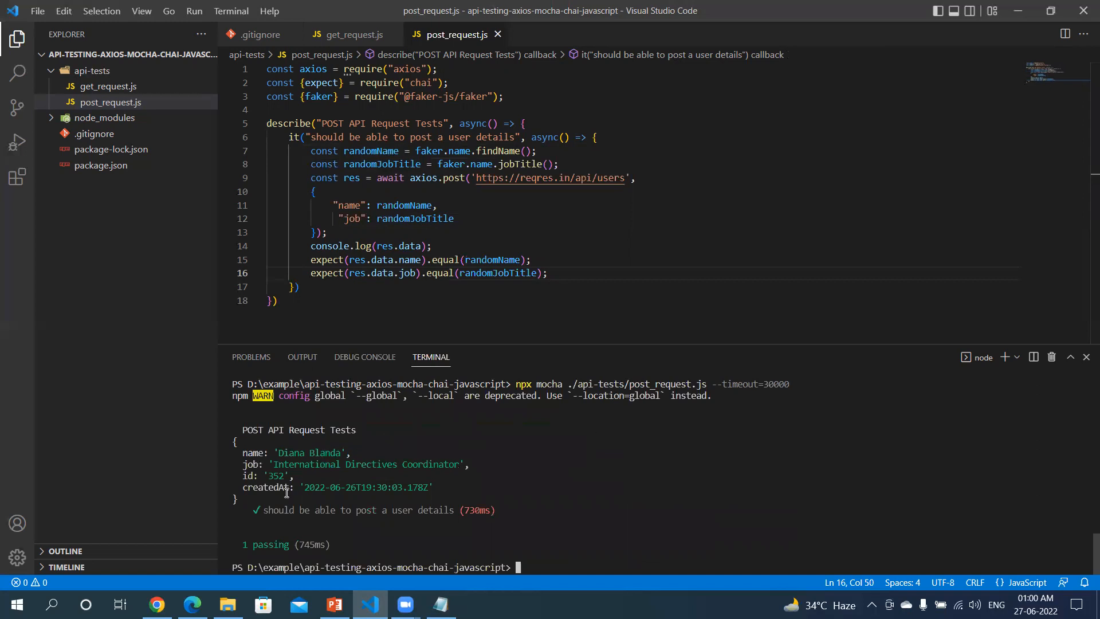
pyautogui.moveTo(289, 452)
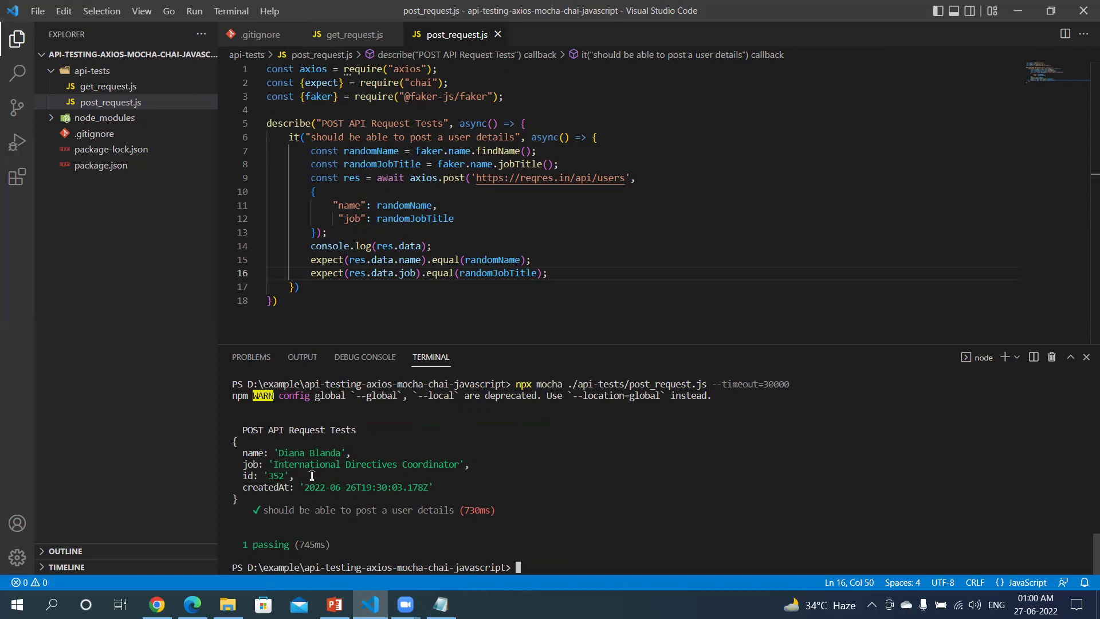
pyautogui.moveTo(515, 474)
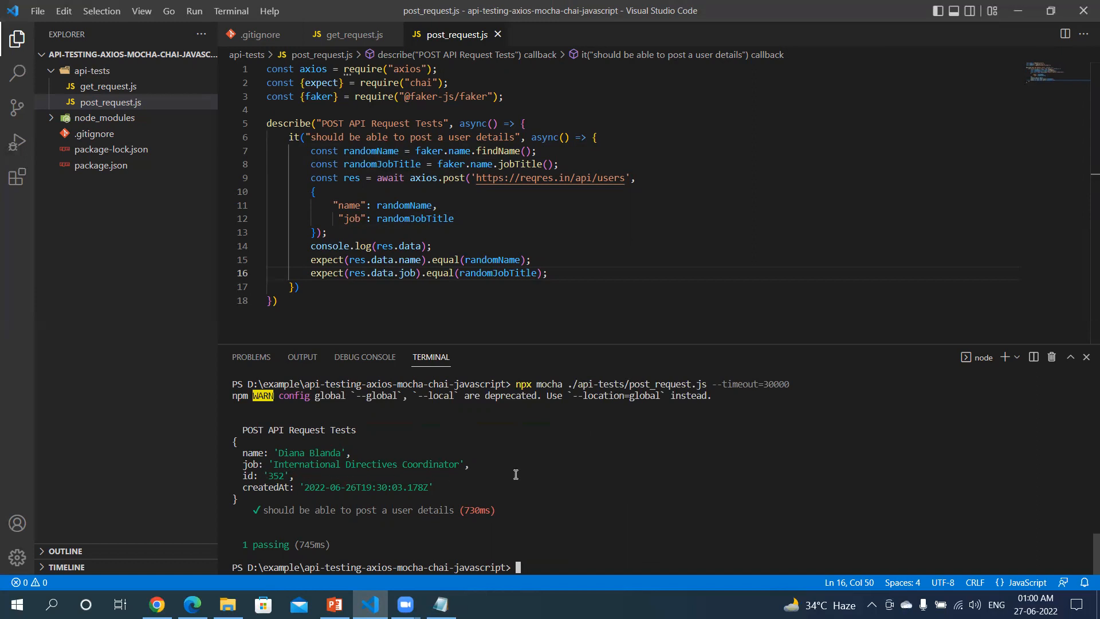
pyautogui.moveTo(540, 474)
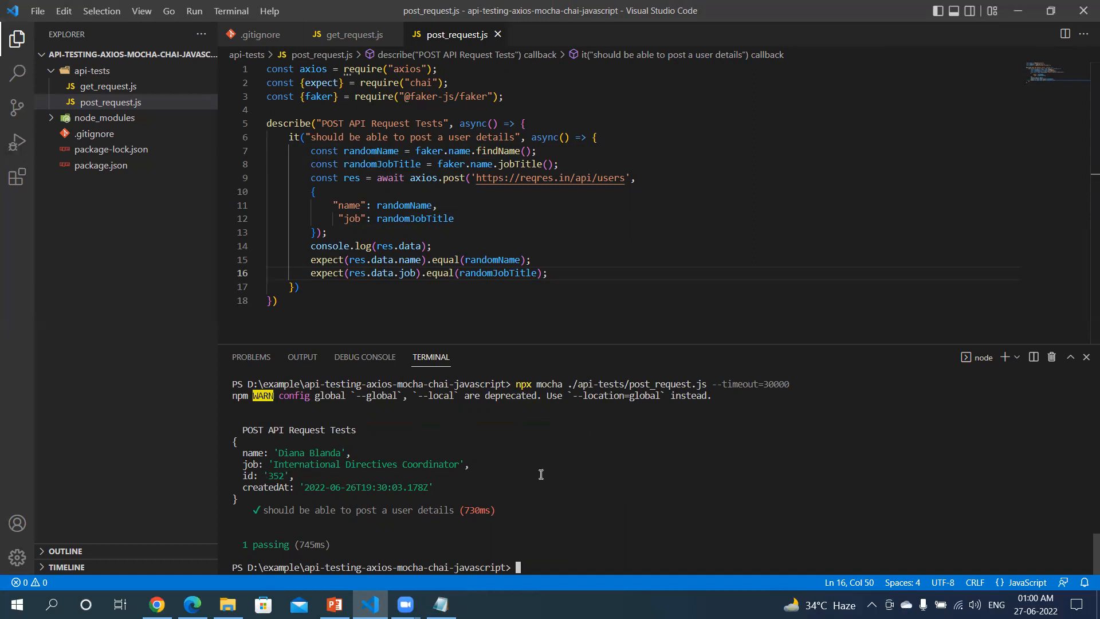
pyautogui.moveTo(307, 448)
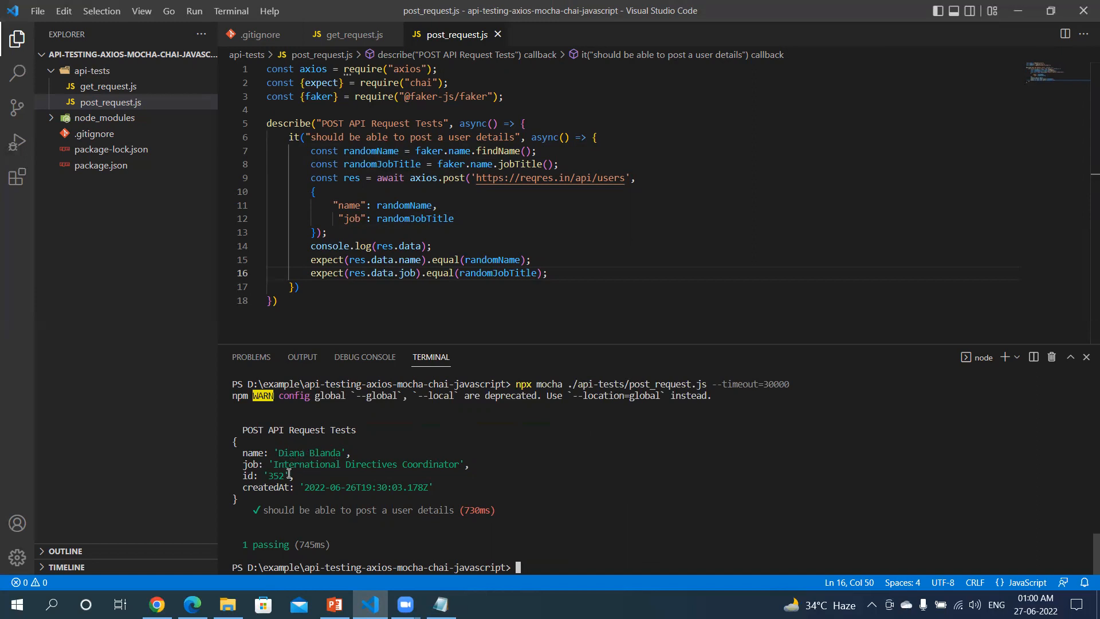
# Rerun npx mocha ./api-tests/post_request.js --timeout=30000 and review the passing output
pyautogui.write('npx mocha ./api-tests/post_request.js --timeout=30000')
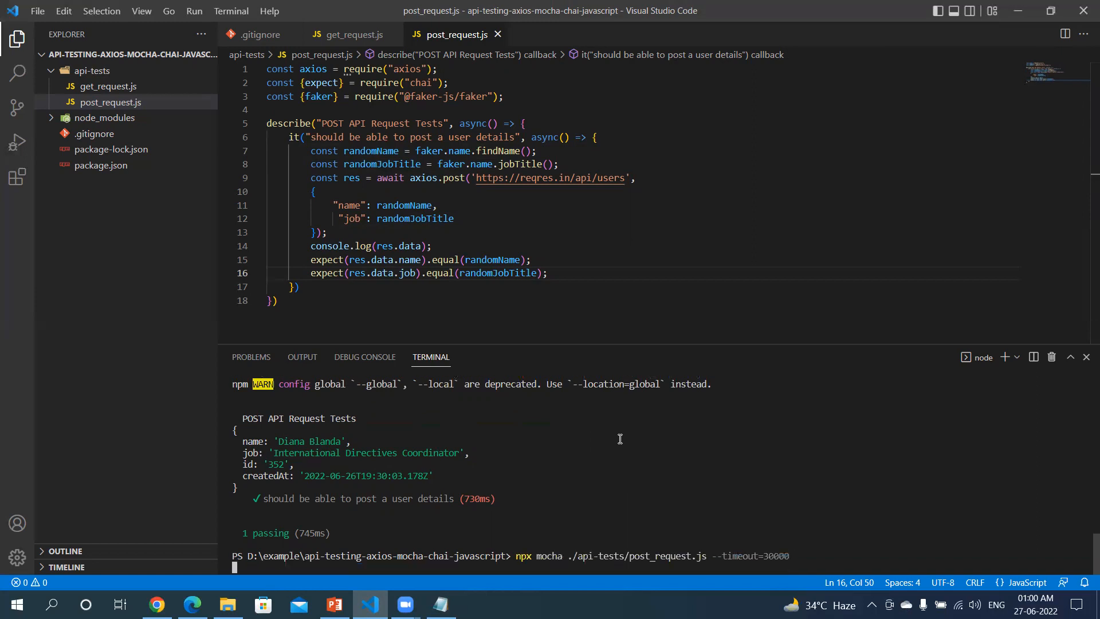
pyautogui.scroll(-3)
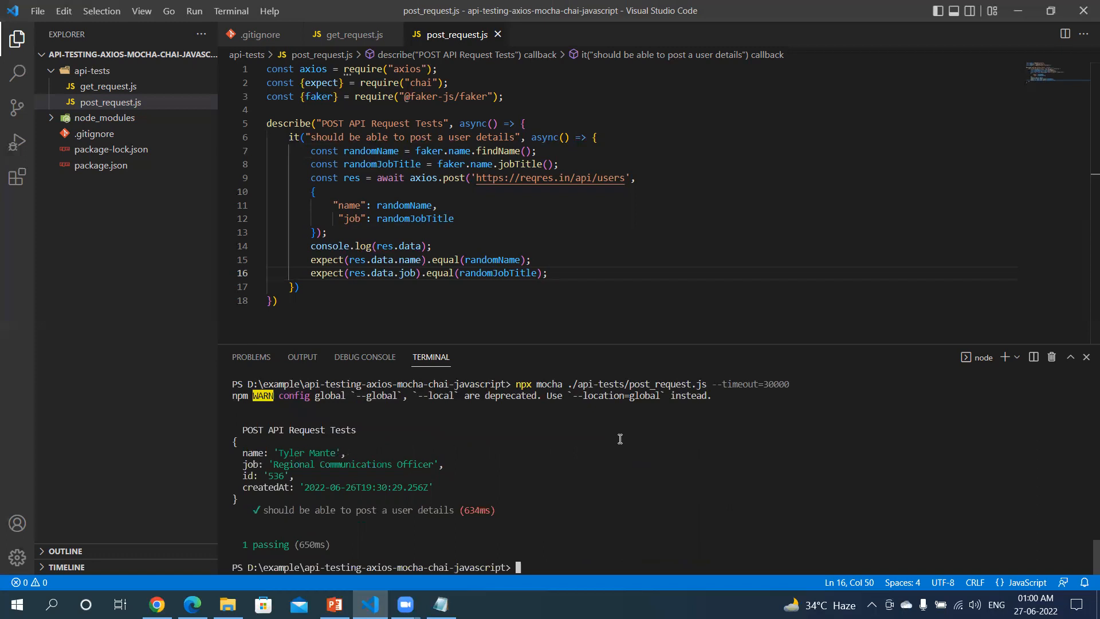
pyautogui.moveTo(279, 452)
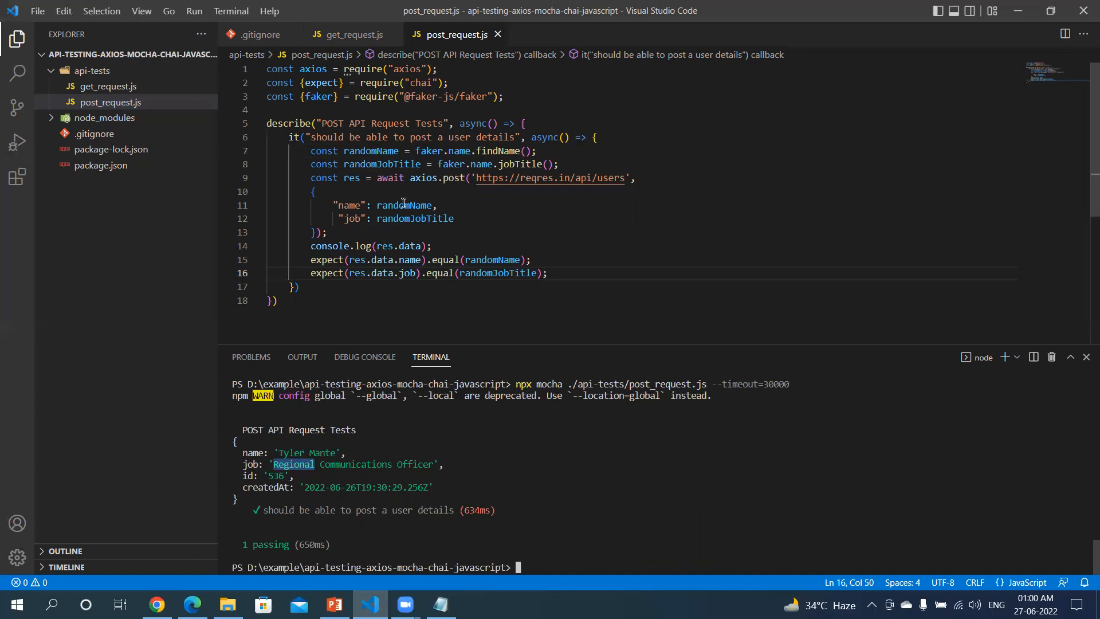
pyautogui.moveTo(402, 205)
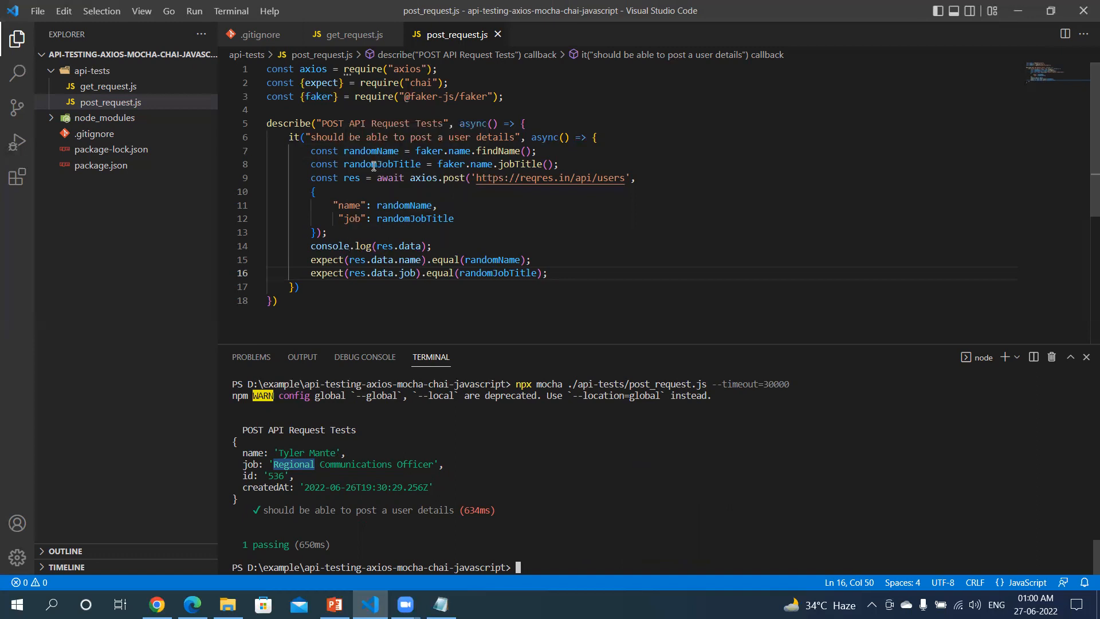
pyautogui.moveTo(415, 218)
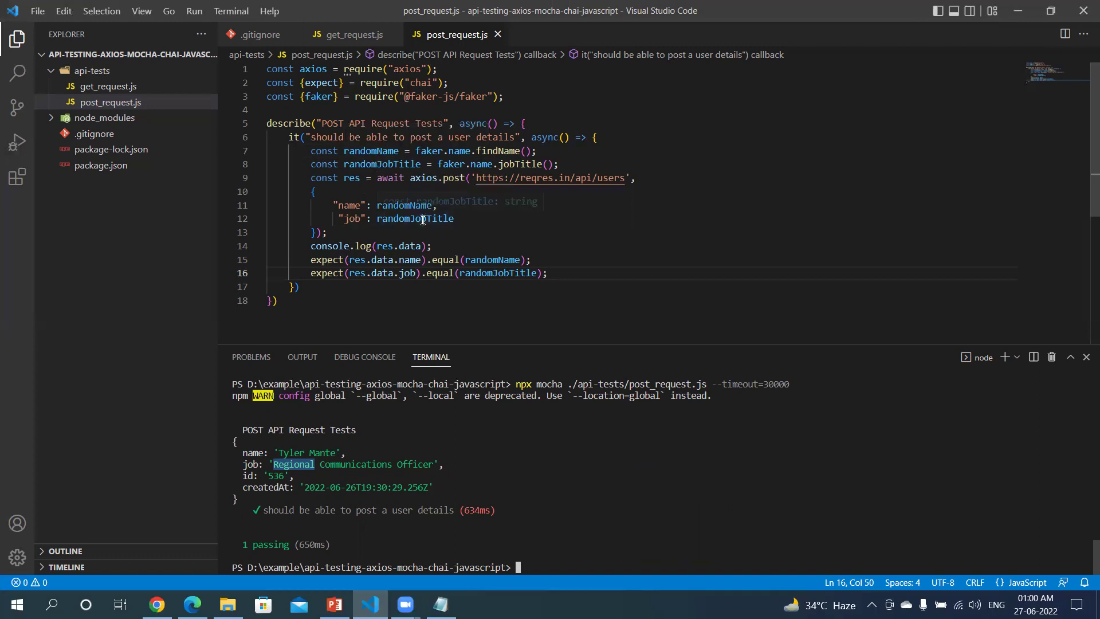
pyautogui.moveTo(414, 219)
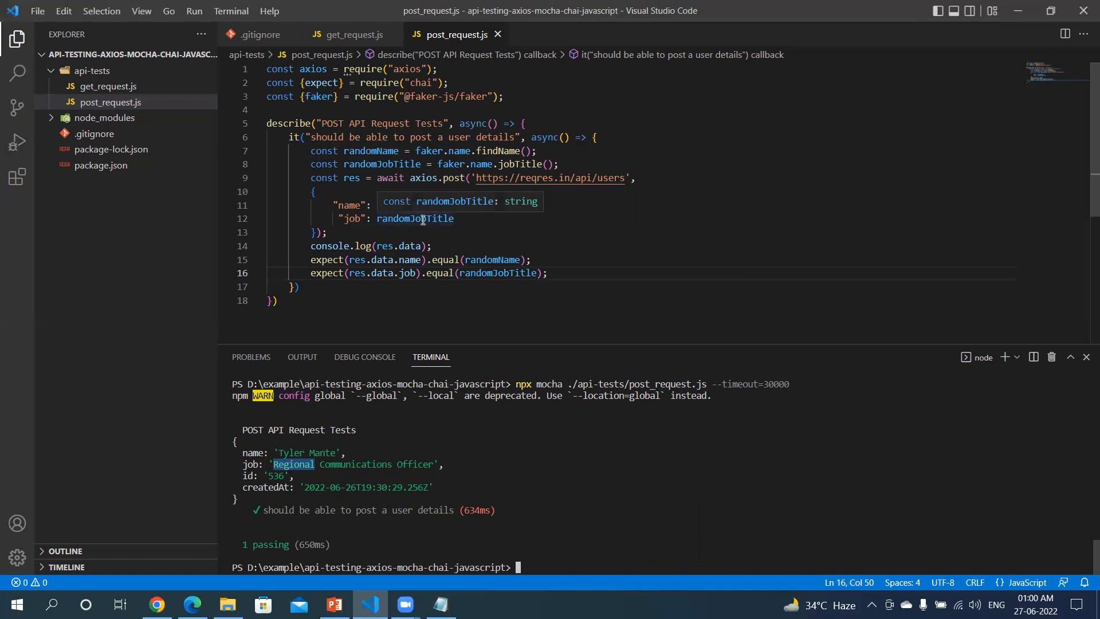